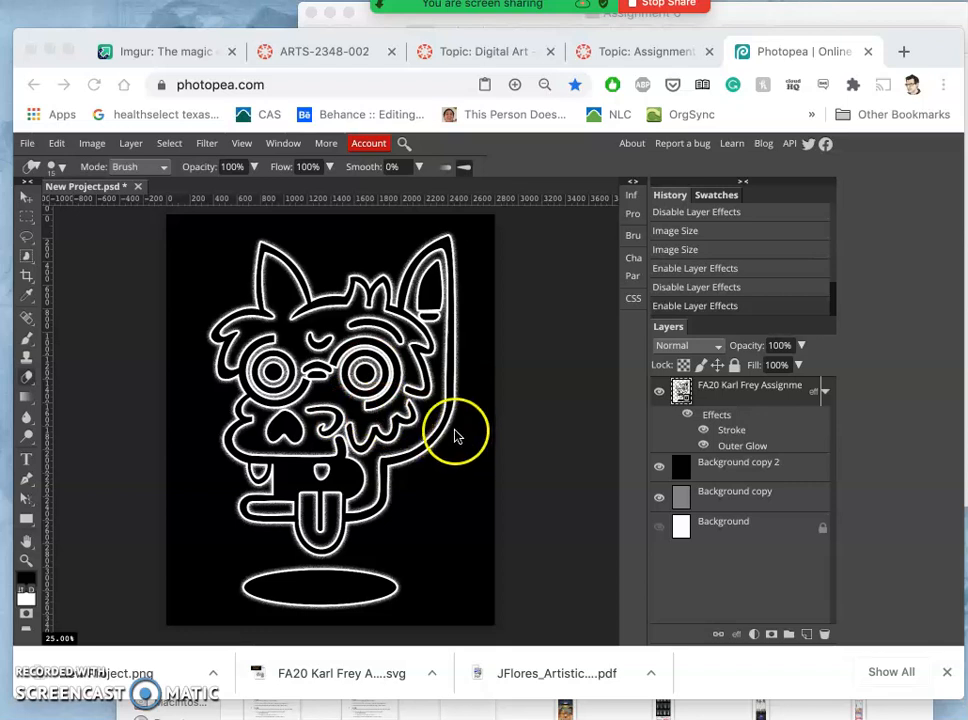
mouse_move(268, 308)
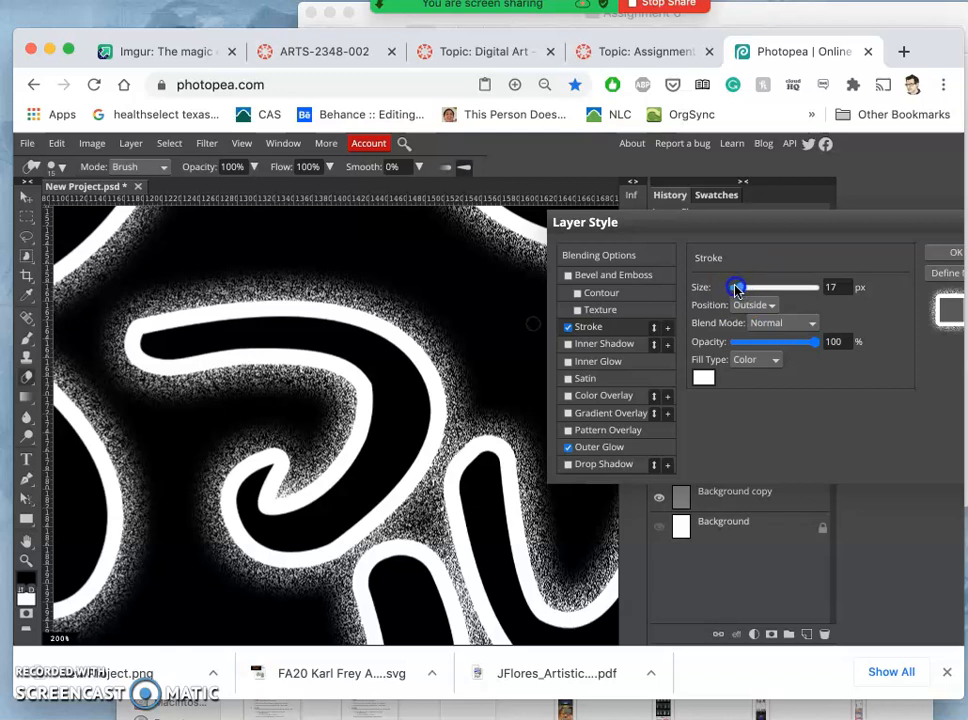
Step: Thin the stroke by setting its Size to 8 px after comparing slider positions
drag(736, 288, 824, 288)
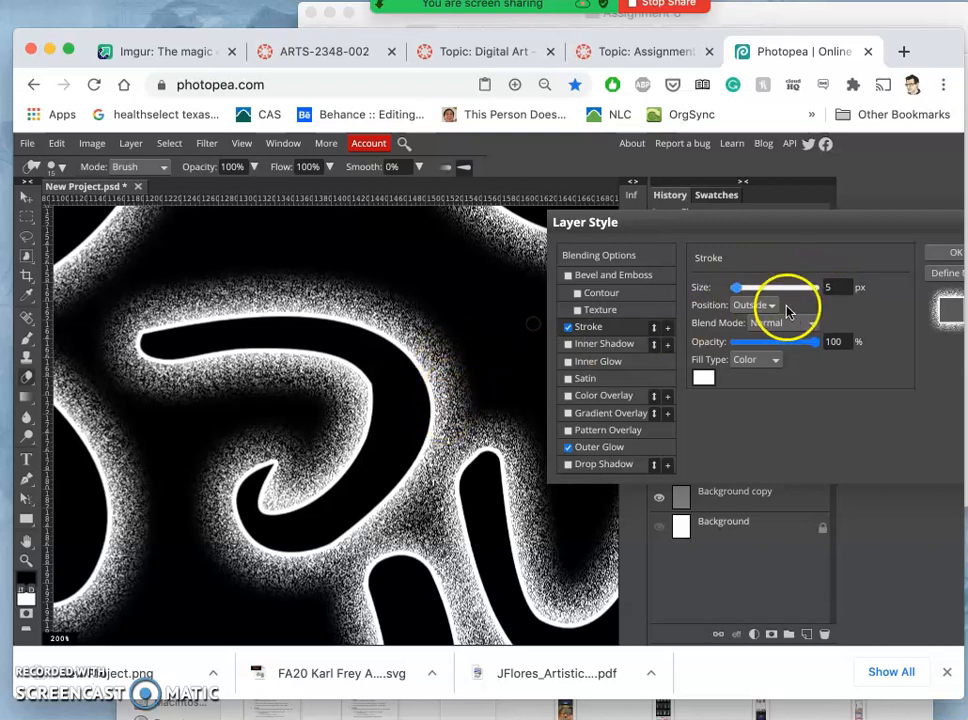
drag(736, 288, 800, 288)
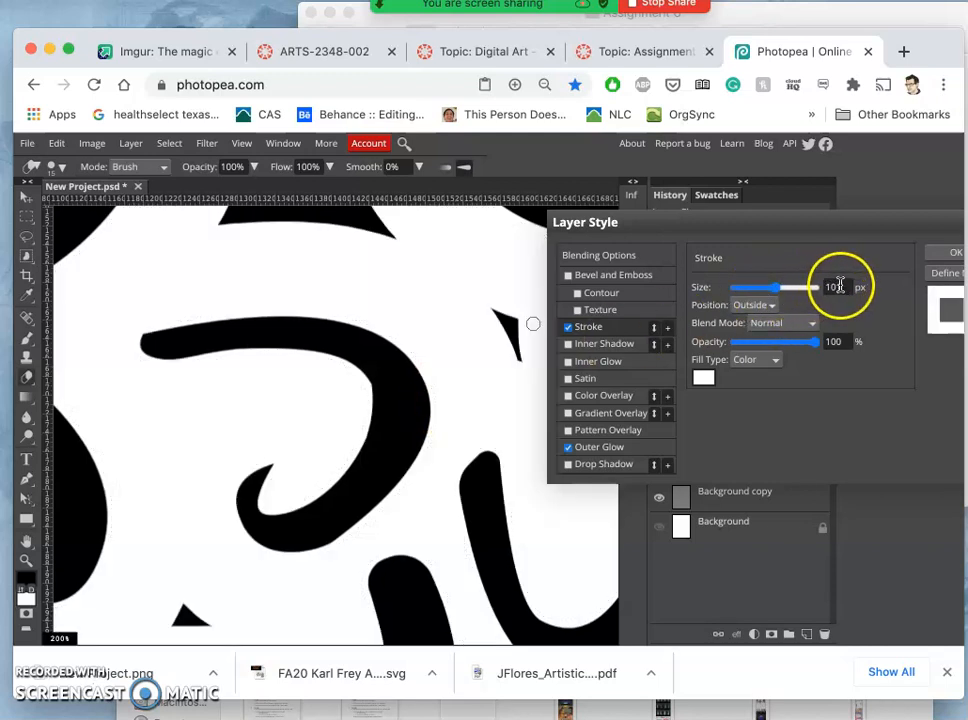
click(836, 288)
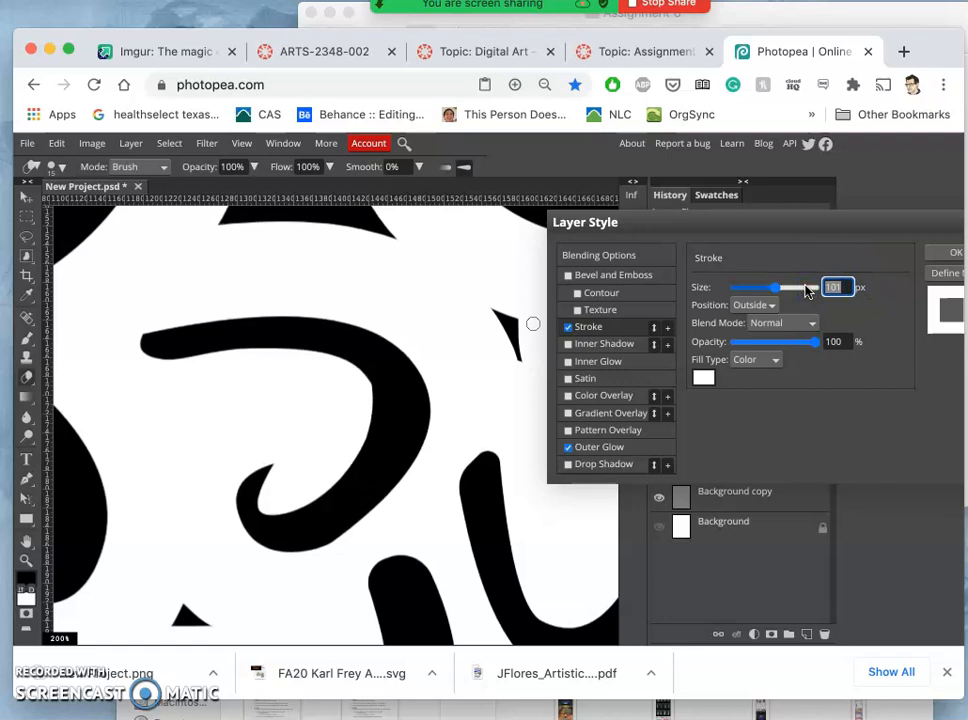
text(8)
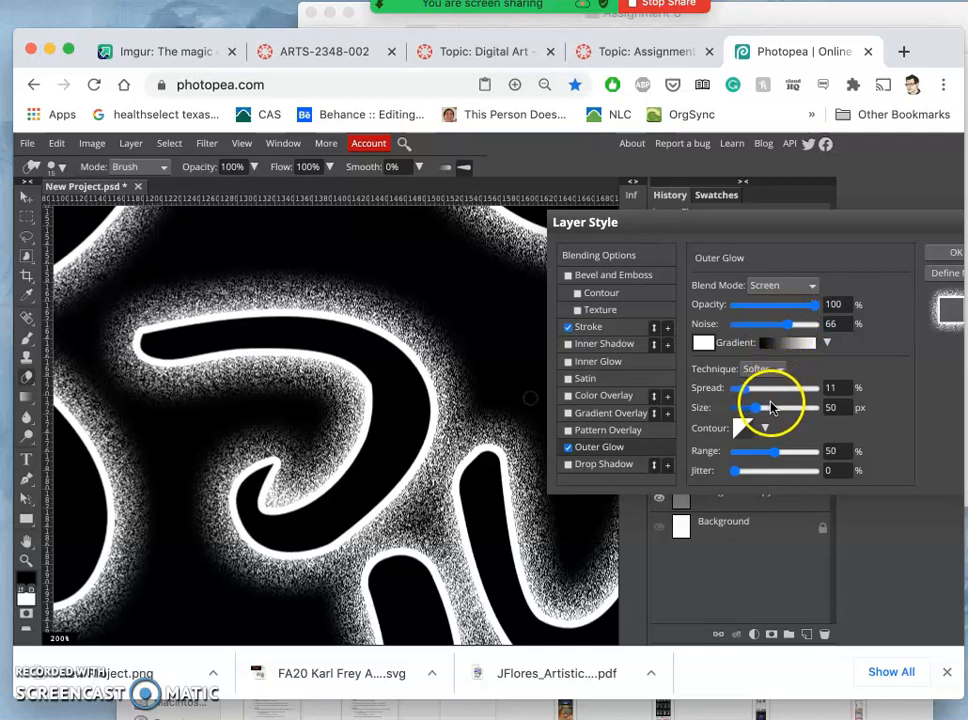
Step: Tighten the outer glow to the new spread and 30 px size, then apply the layer style
drag(764, 388, 740, 388)
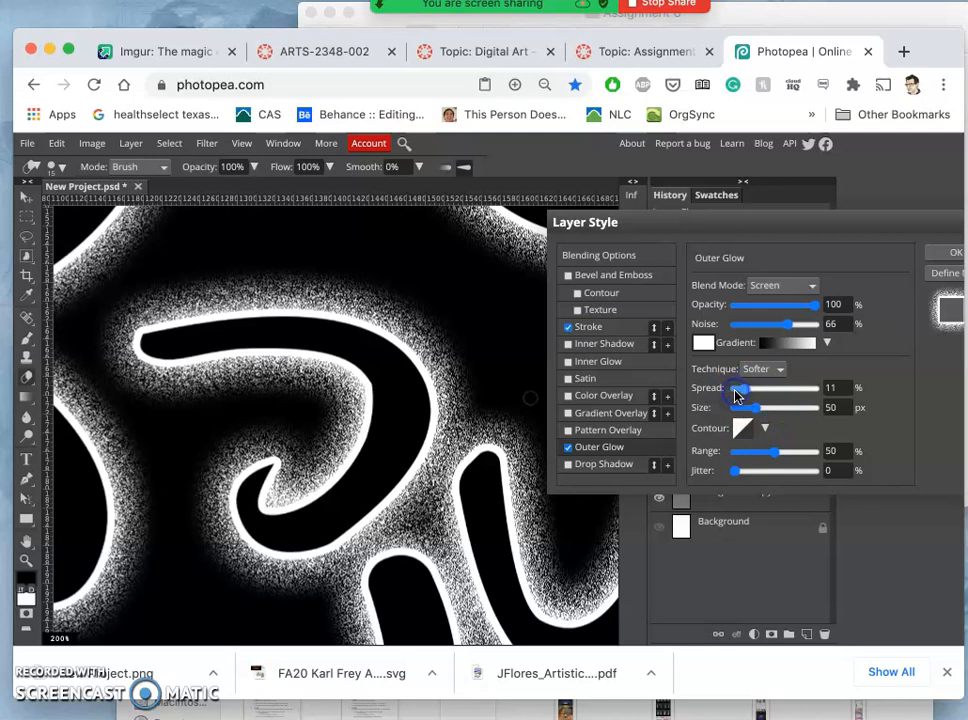
drag(740, 388, 748, 388)
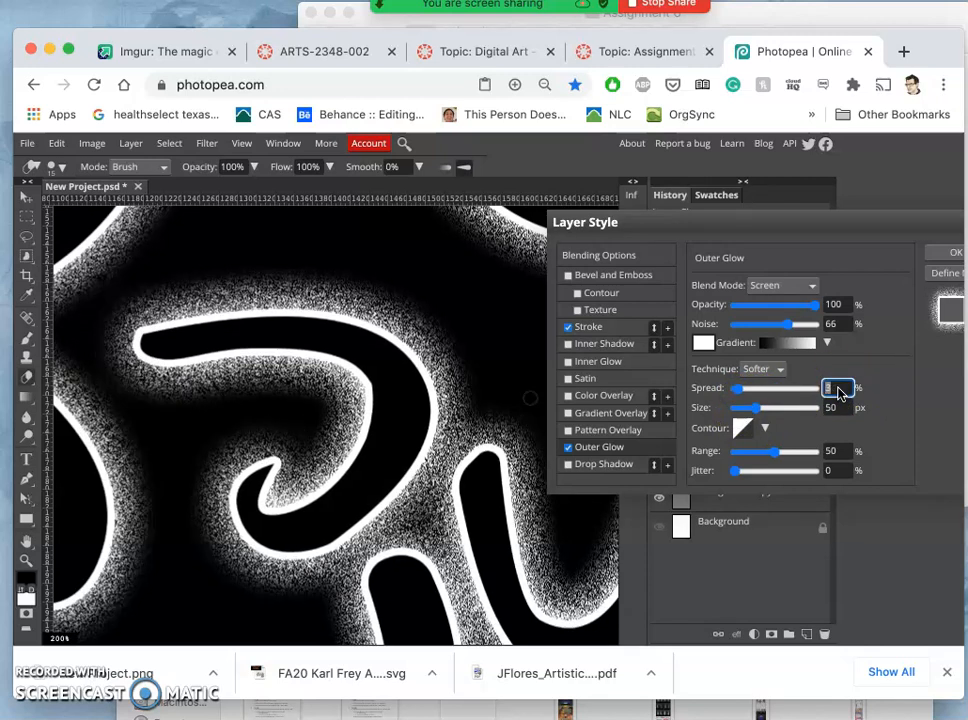
text(120)
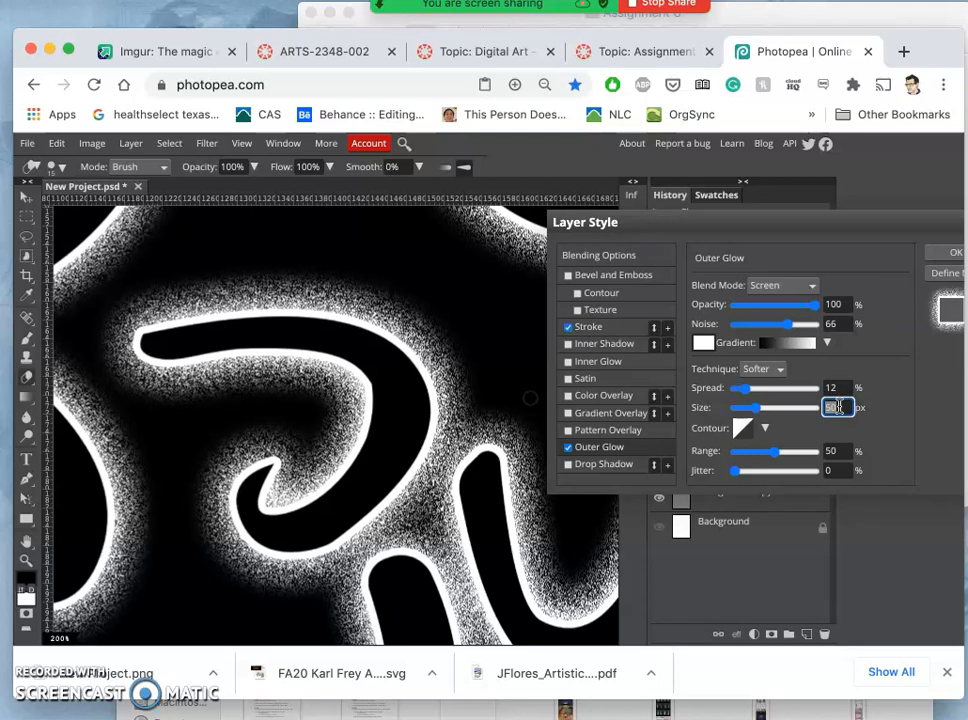
text(30)
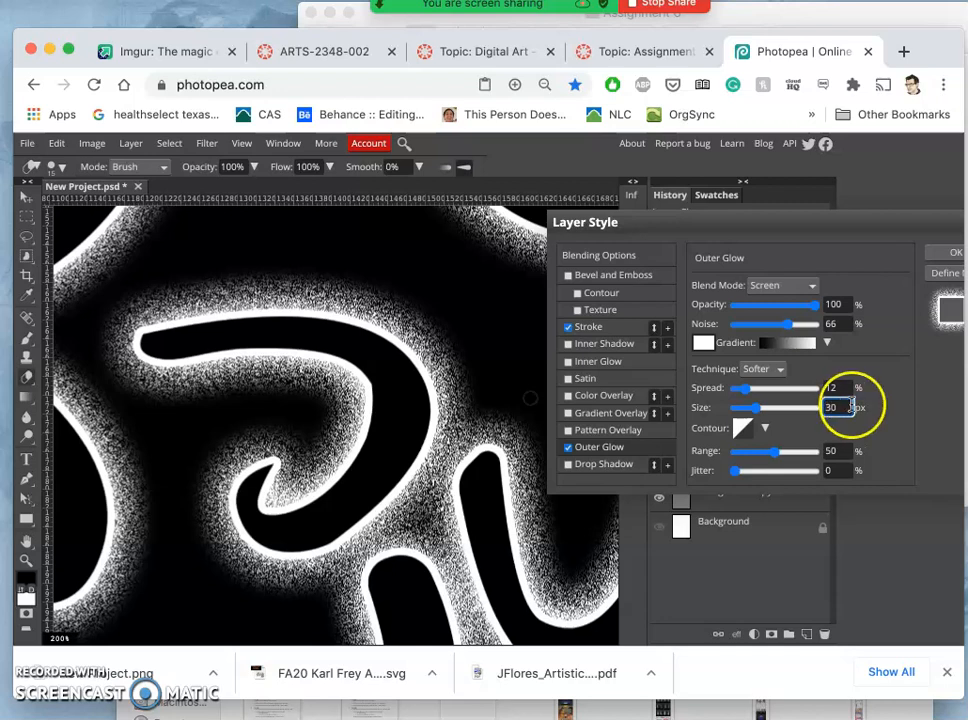
click(836, 408)
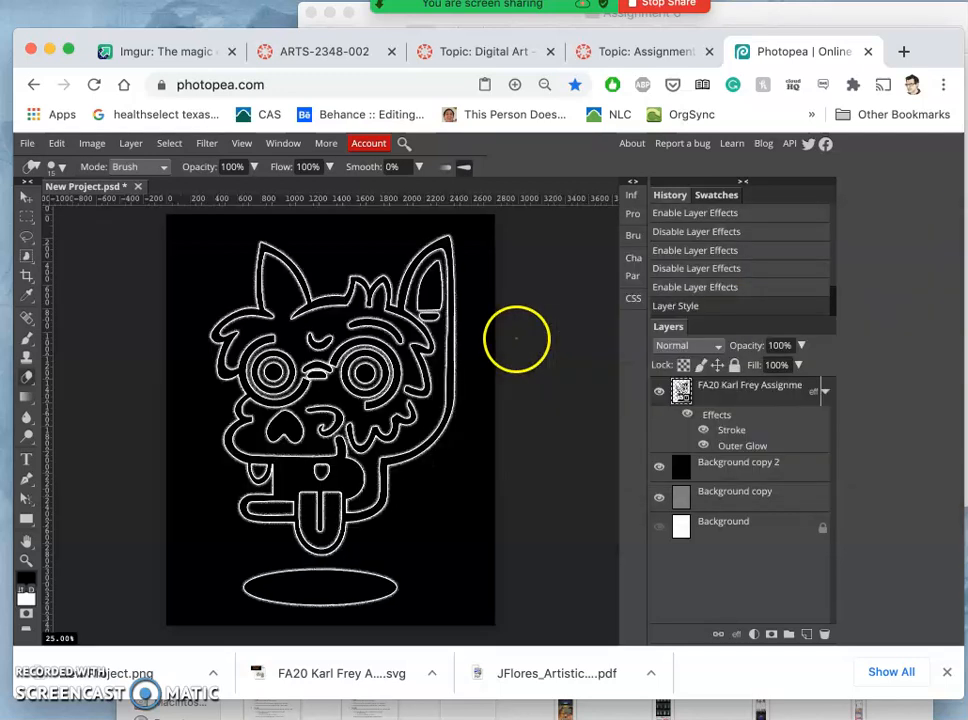
mouse_move(356, 414)
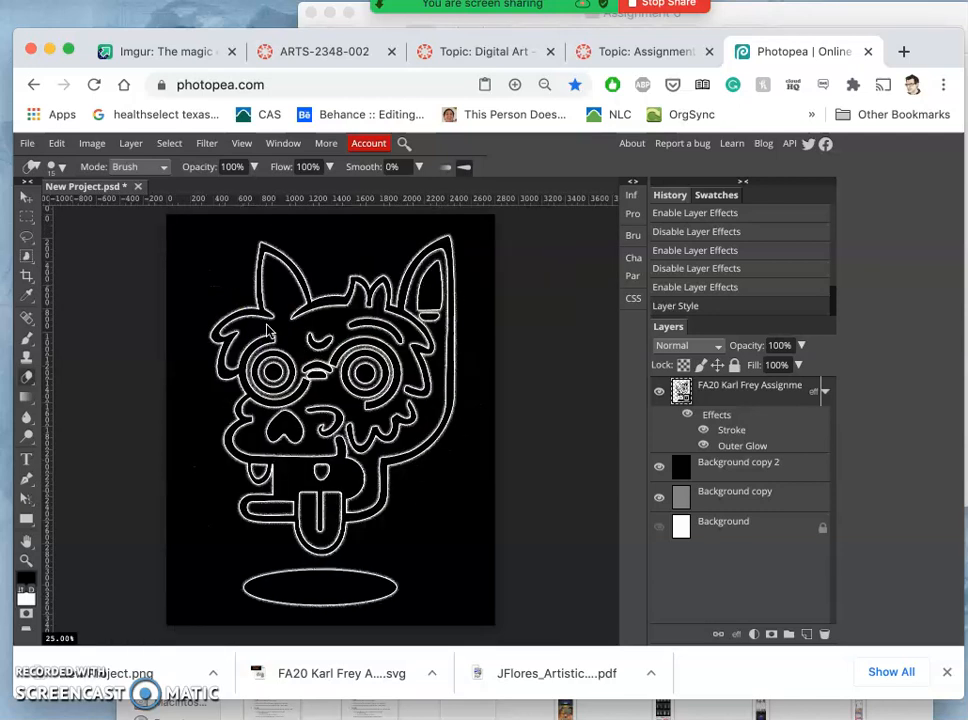
mouse_move(584, 470)
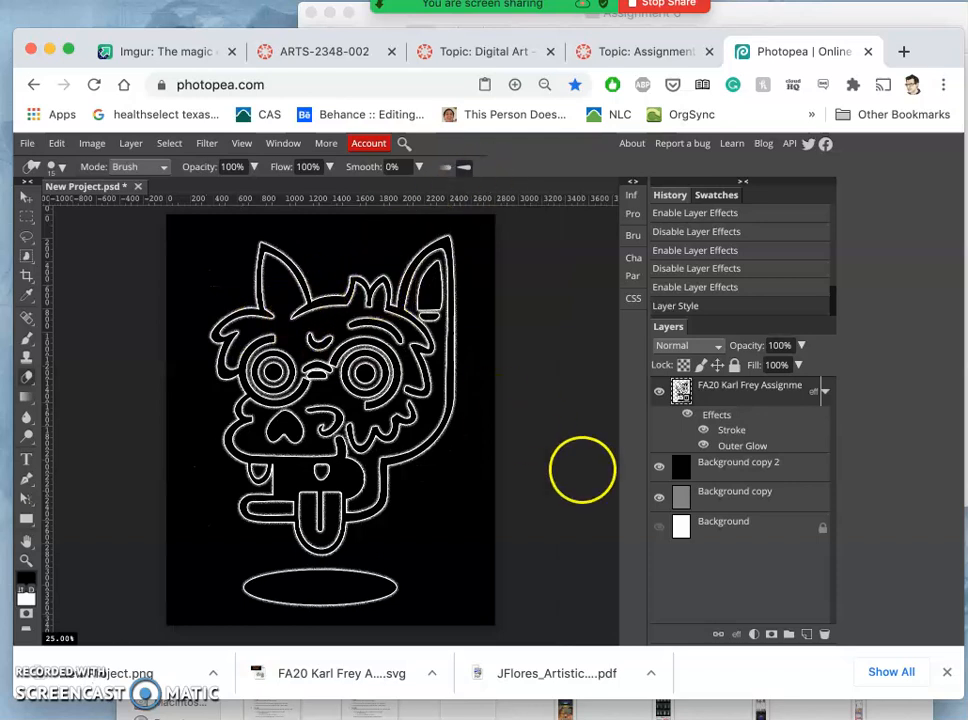
mouse_move(168, 592)
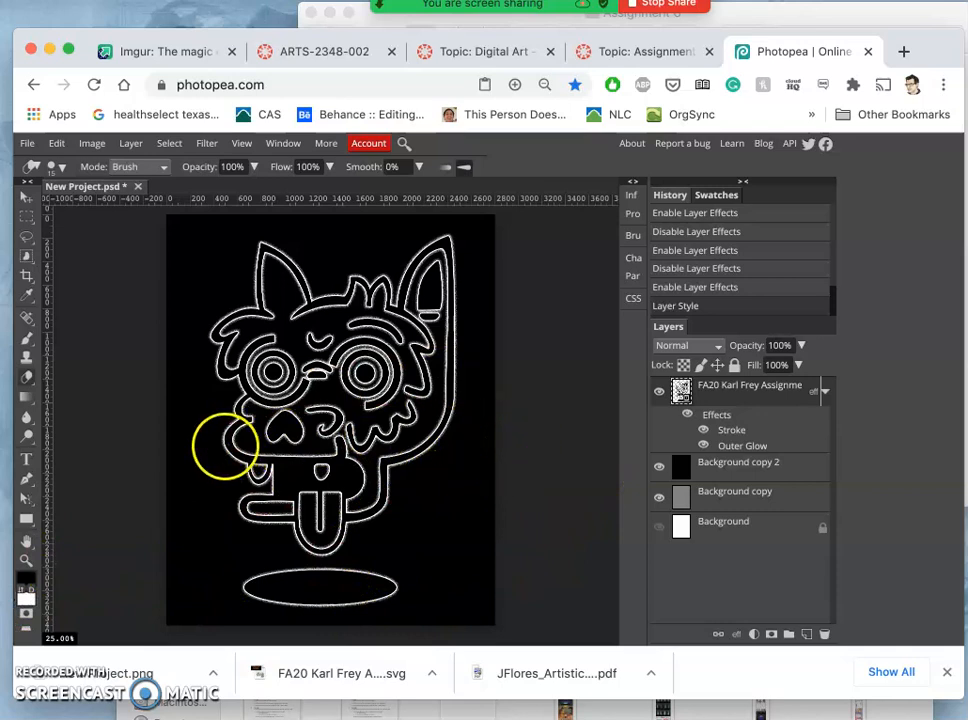
mouse_move(390, 316)
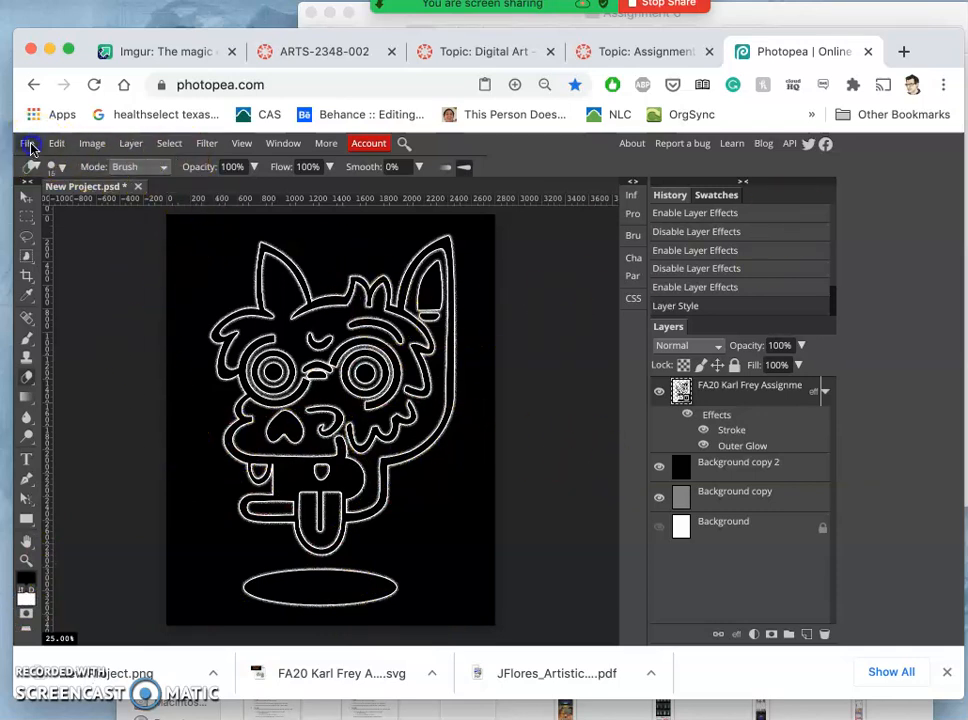
Step: Save the project as a PSD file from the File menu
click(28, 144)
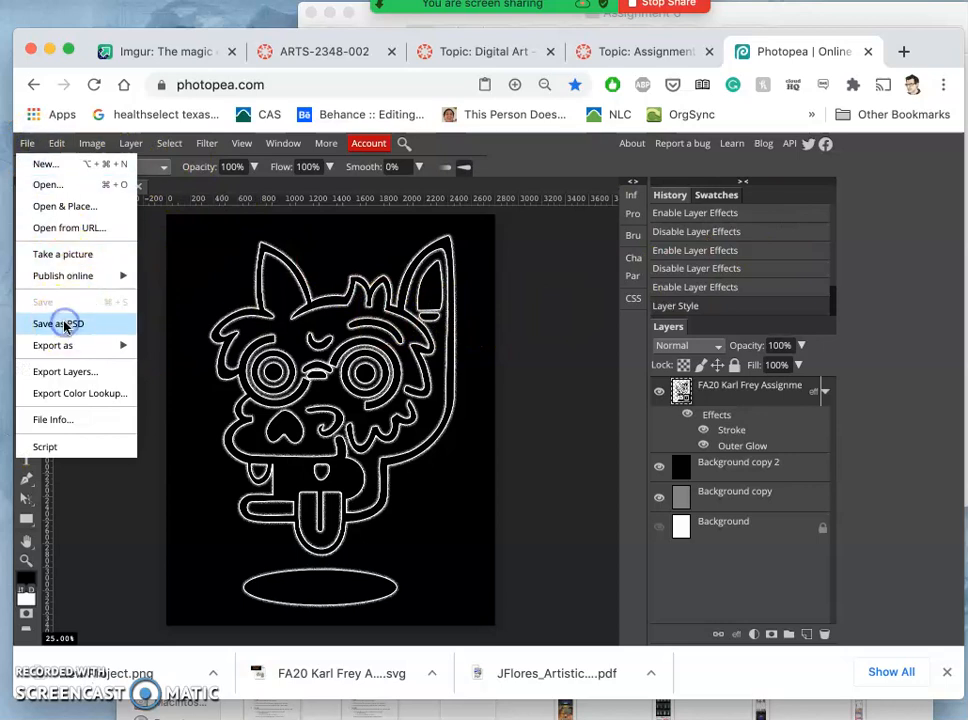
click(56, 324)
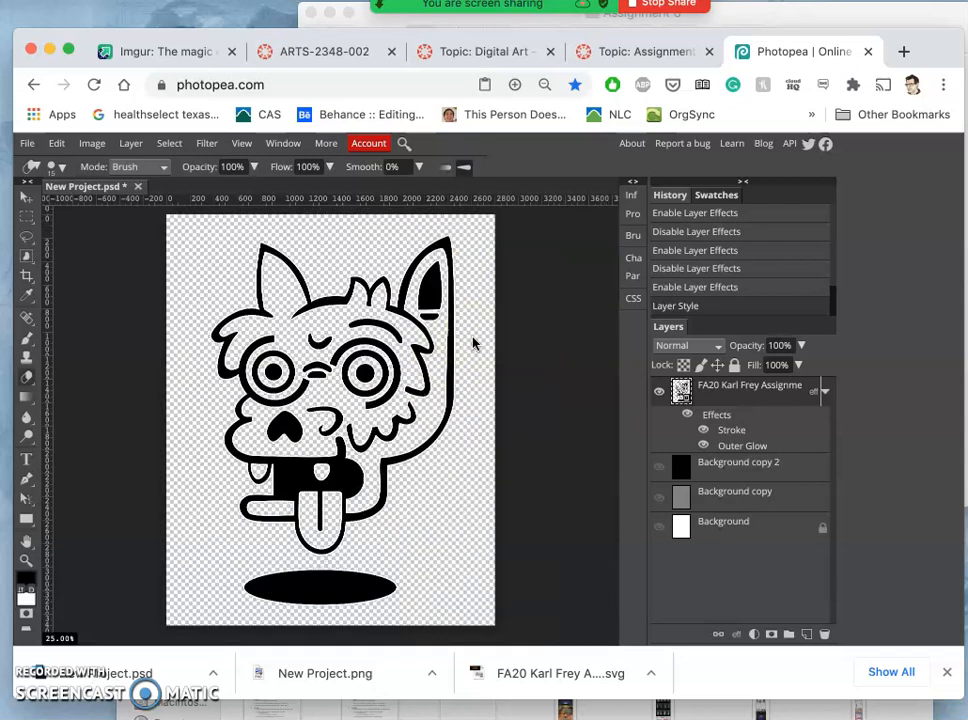
Step: Export the transparent-background monster as a PNG via Save for web
click(28, 144)
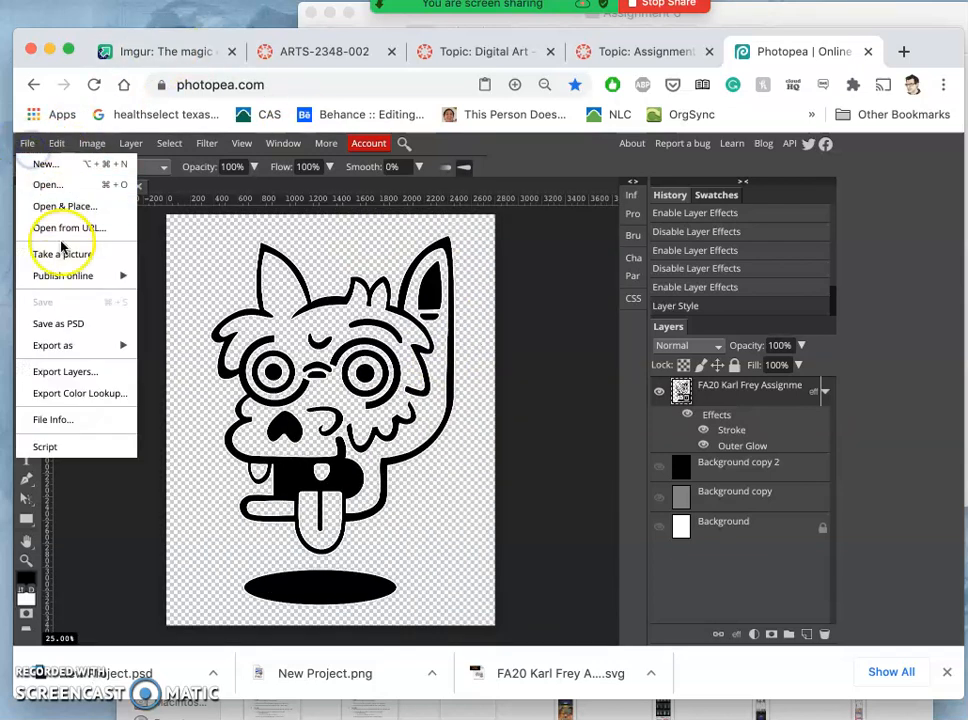
click(52, 344)
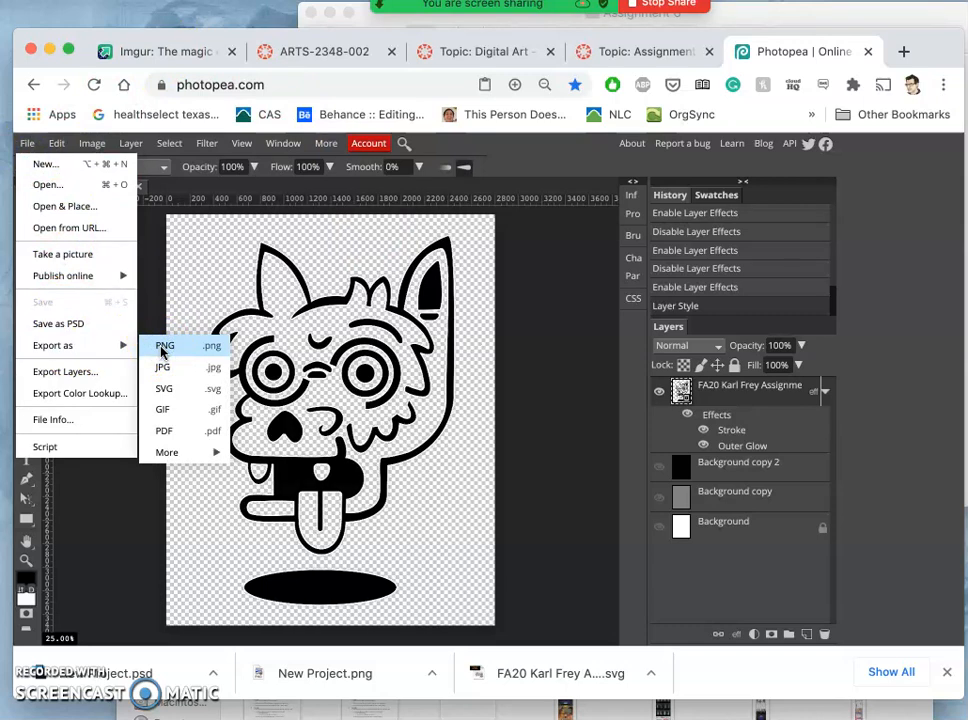
click(164, 344)
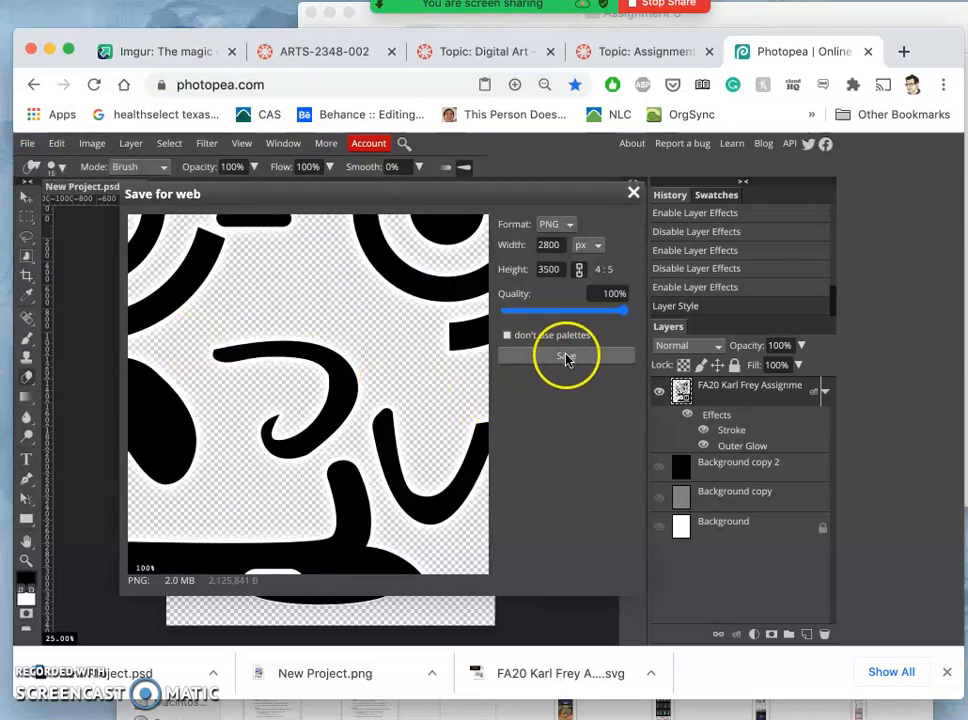
click(564, 356)
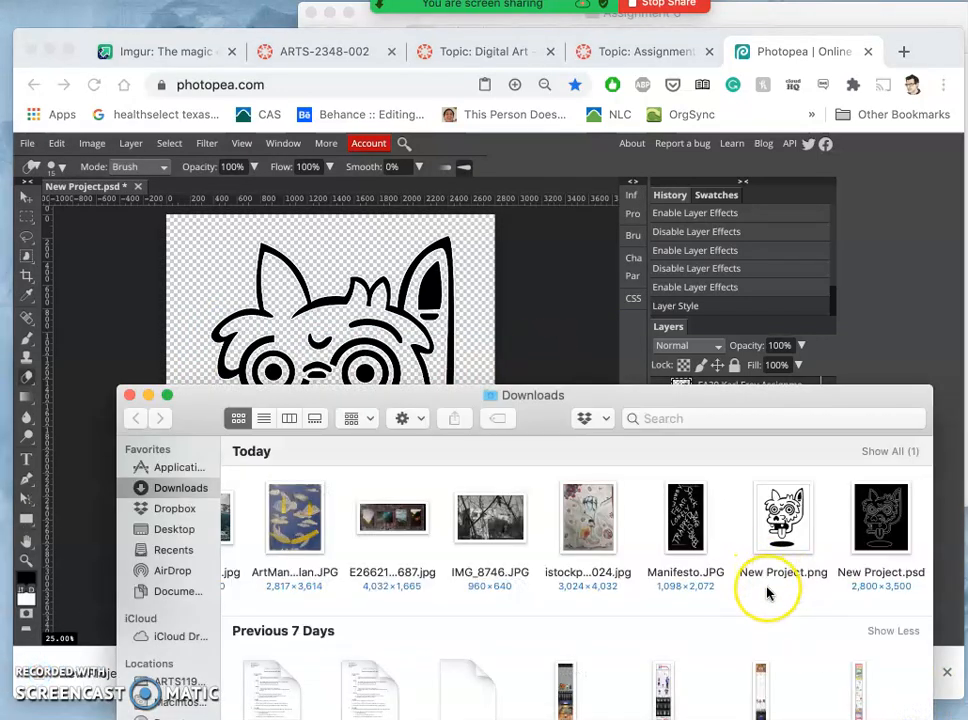
Step: Browse Downloads and the Assignment 6 folder, then close the Finder windows
scroll(left, 3)
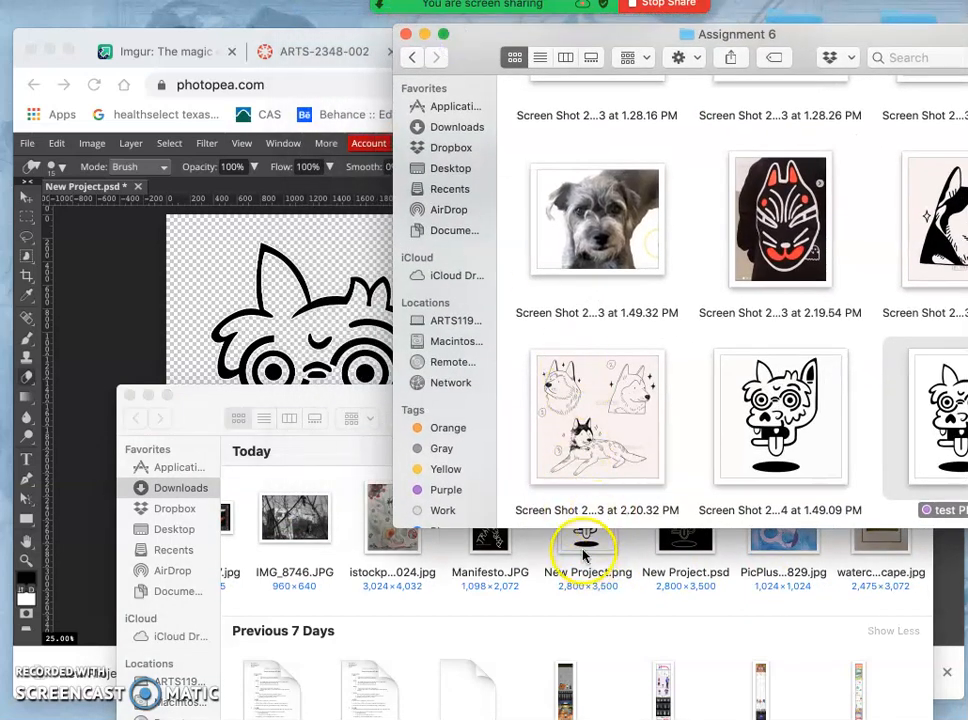
scroll(down, 3)
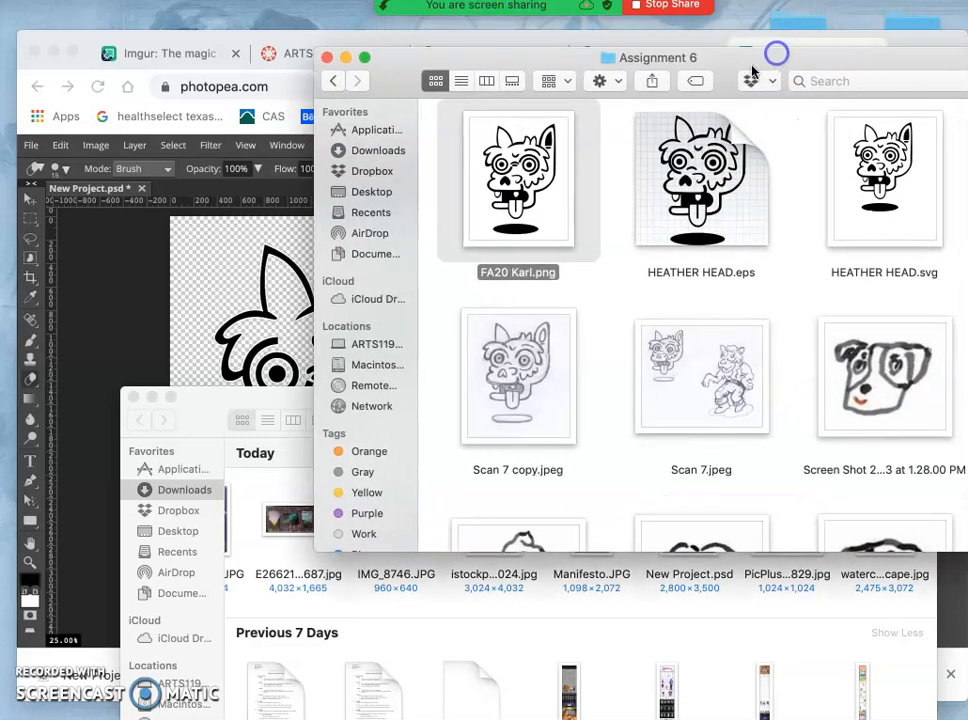
click(518, 272)
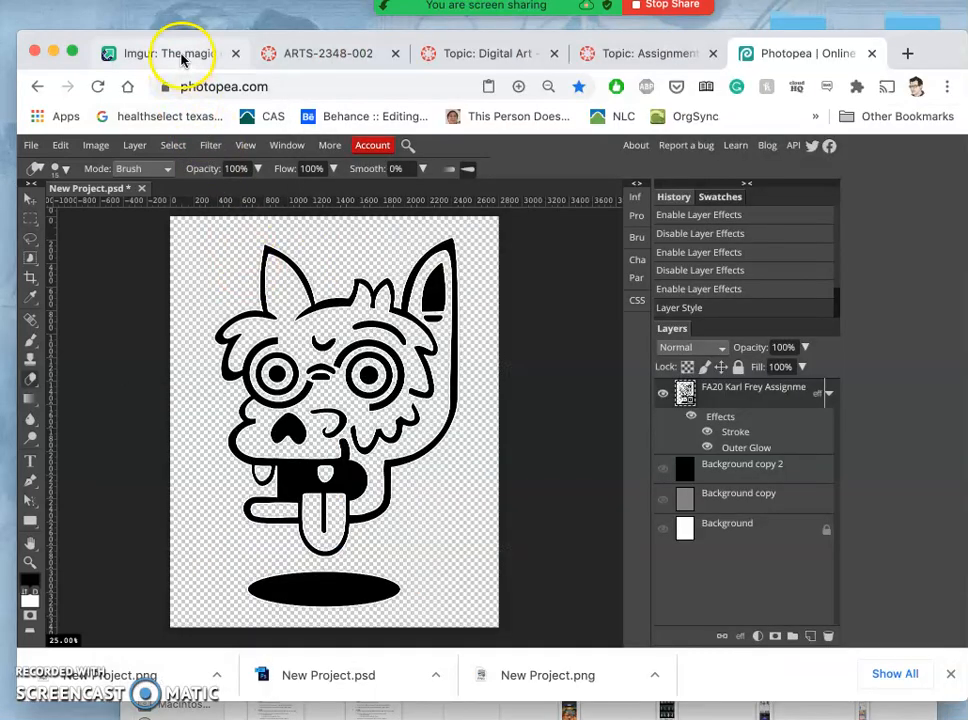
Step: Remove the unwanted image from the Imgur post only, leaving the white-outlined logo
click(170, 52)
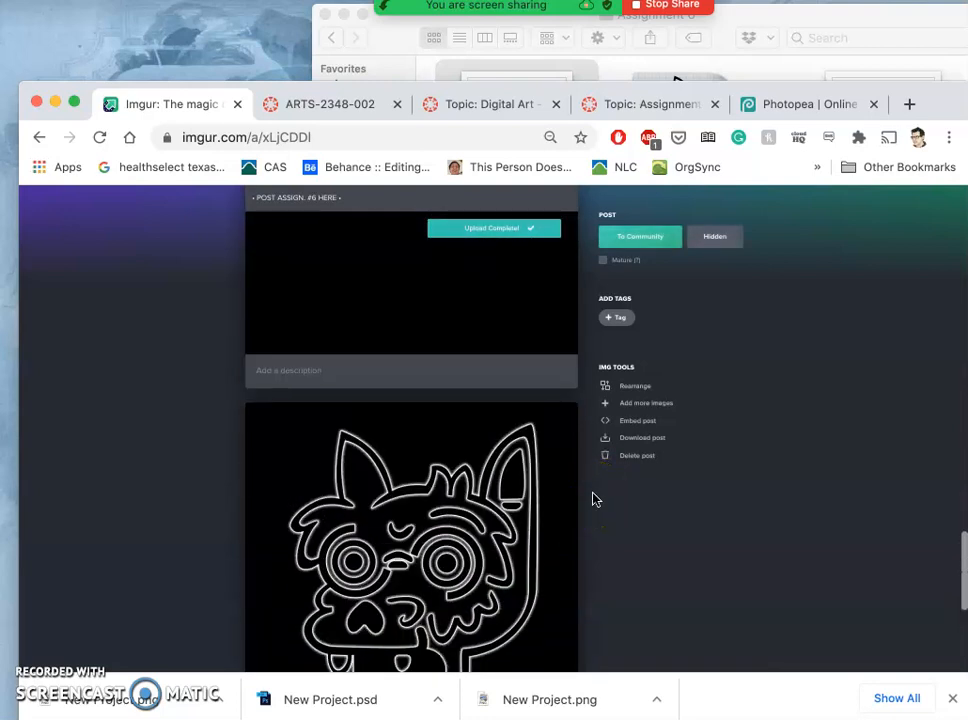
click(564, 324)
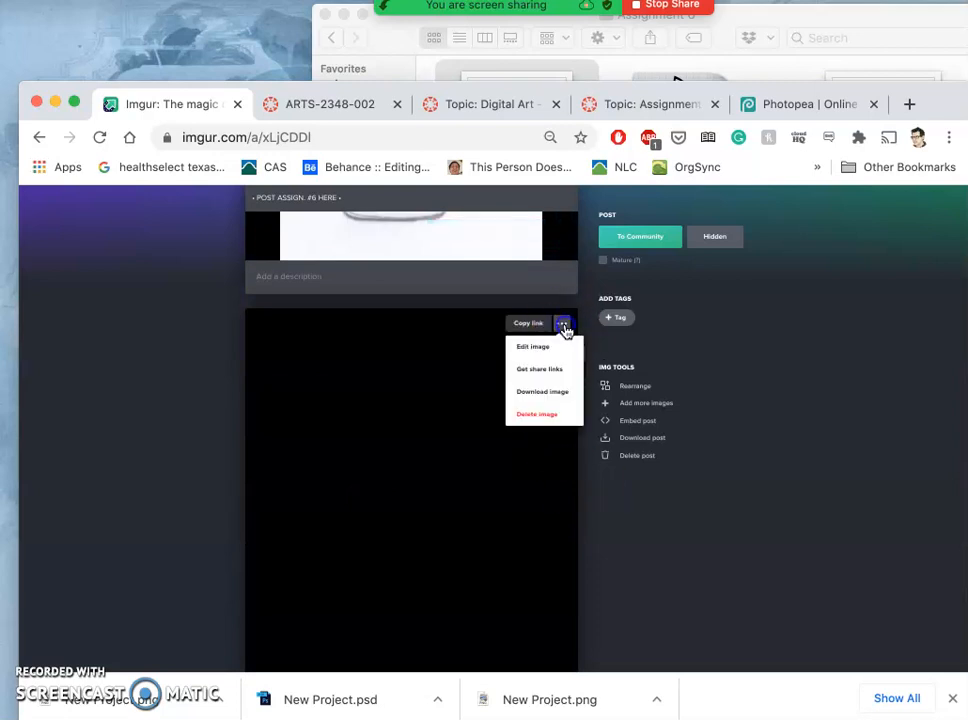
click(536, 414)
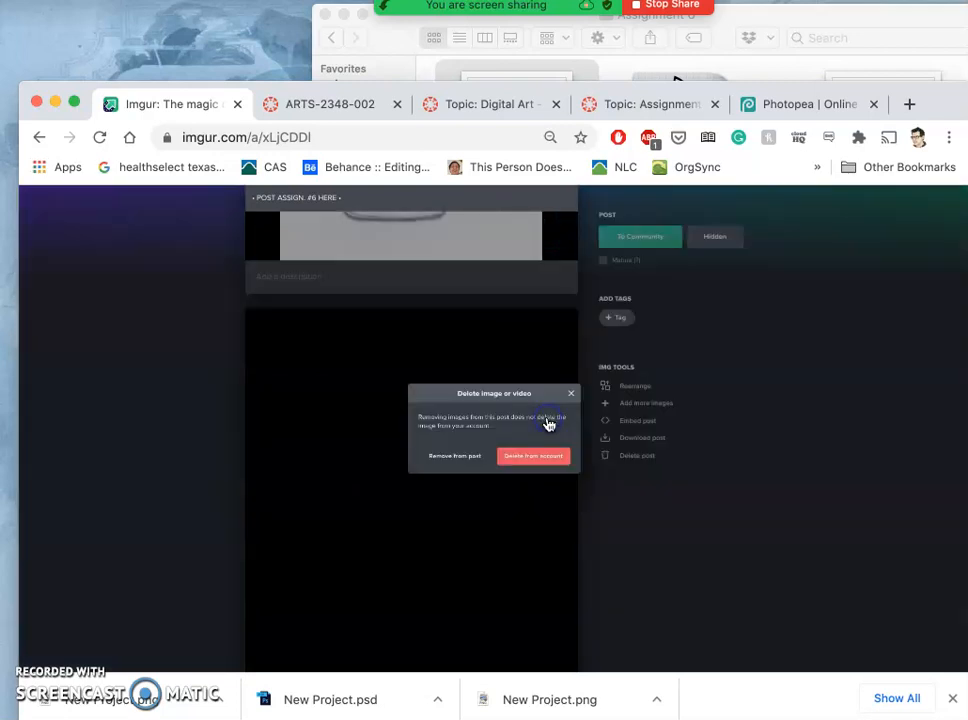
click(454, 456)
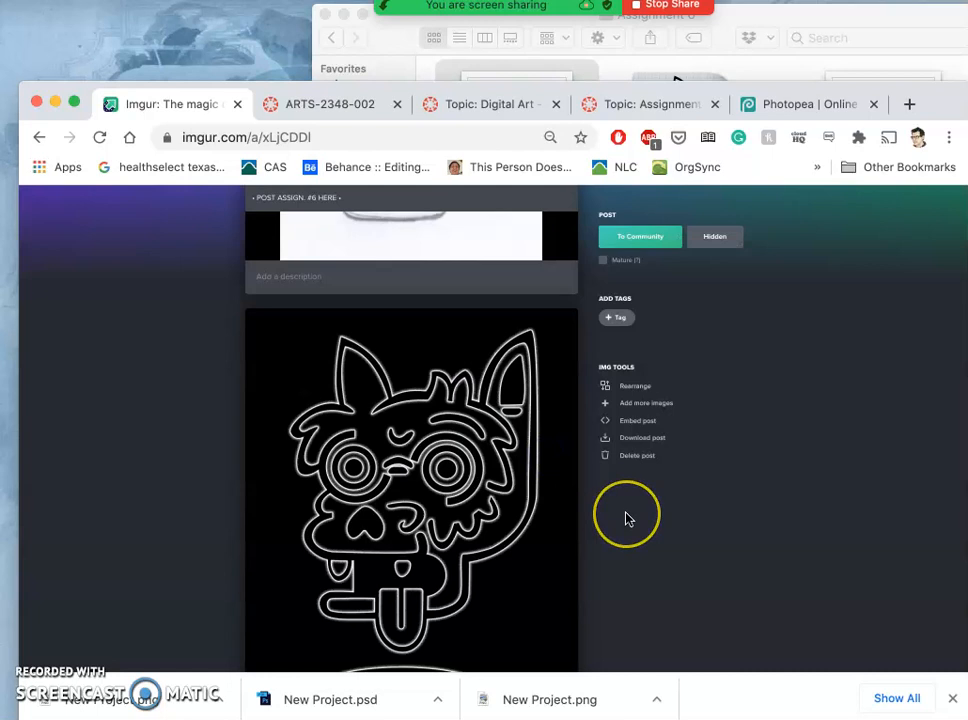
scroll(down, 3)
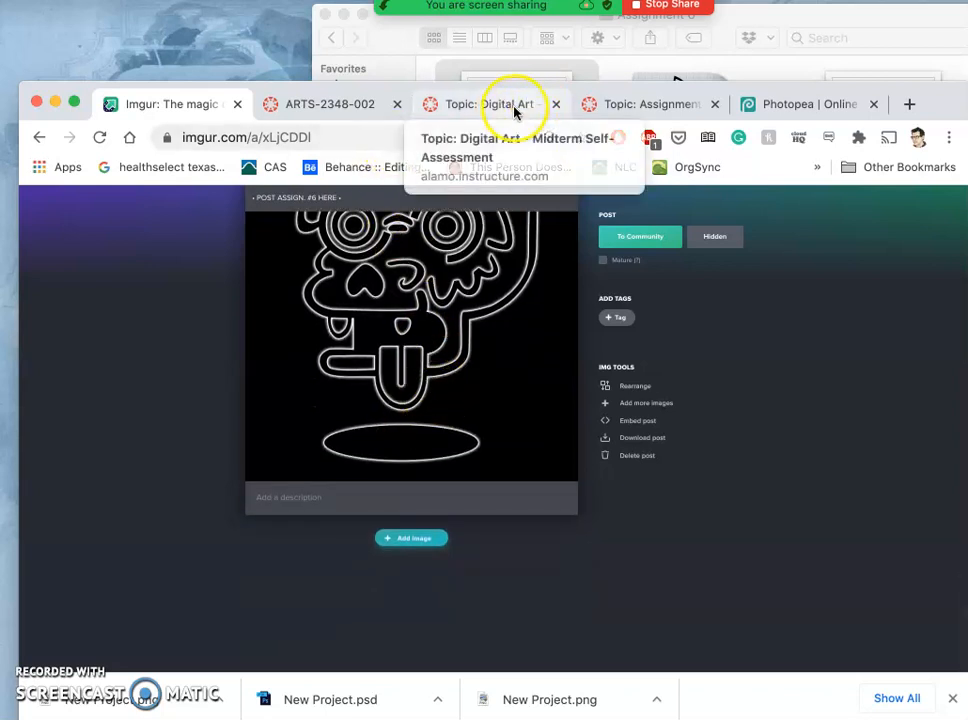
Step: Edit the Canvas discussion post and place the insertion point below the pencil sketch
click(650, 104)
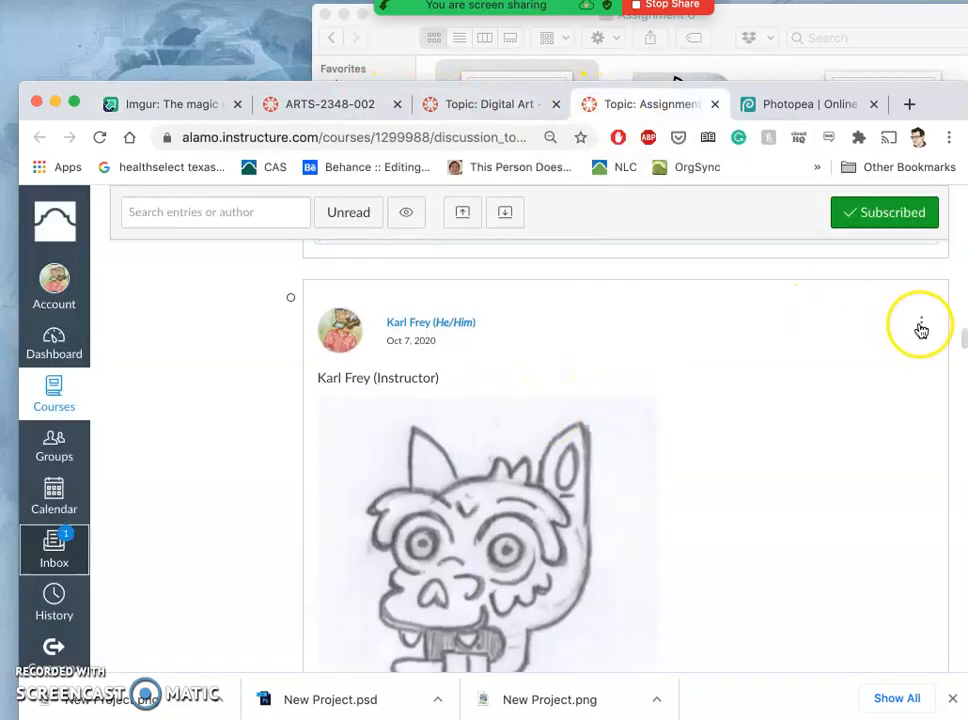
click(920, 324)
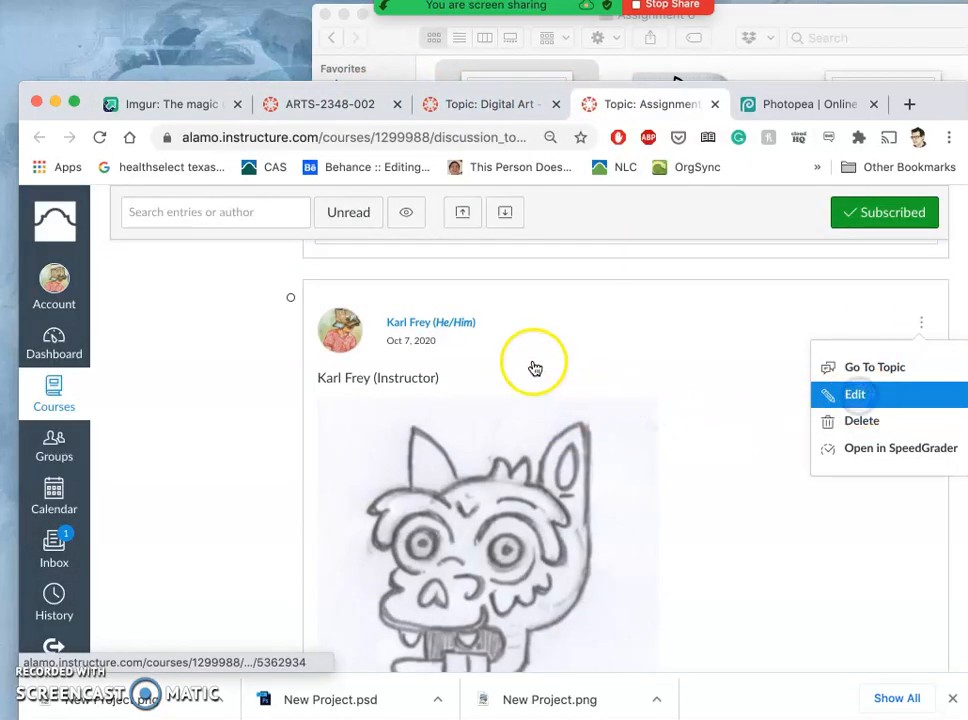
click(856, 394)
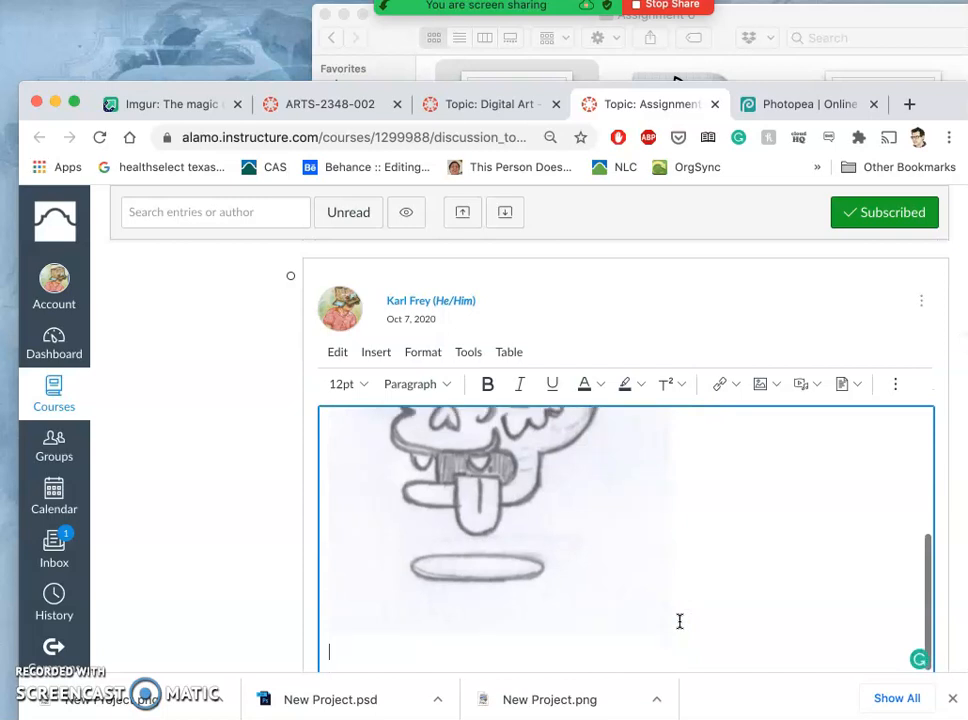
click(766, 384)
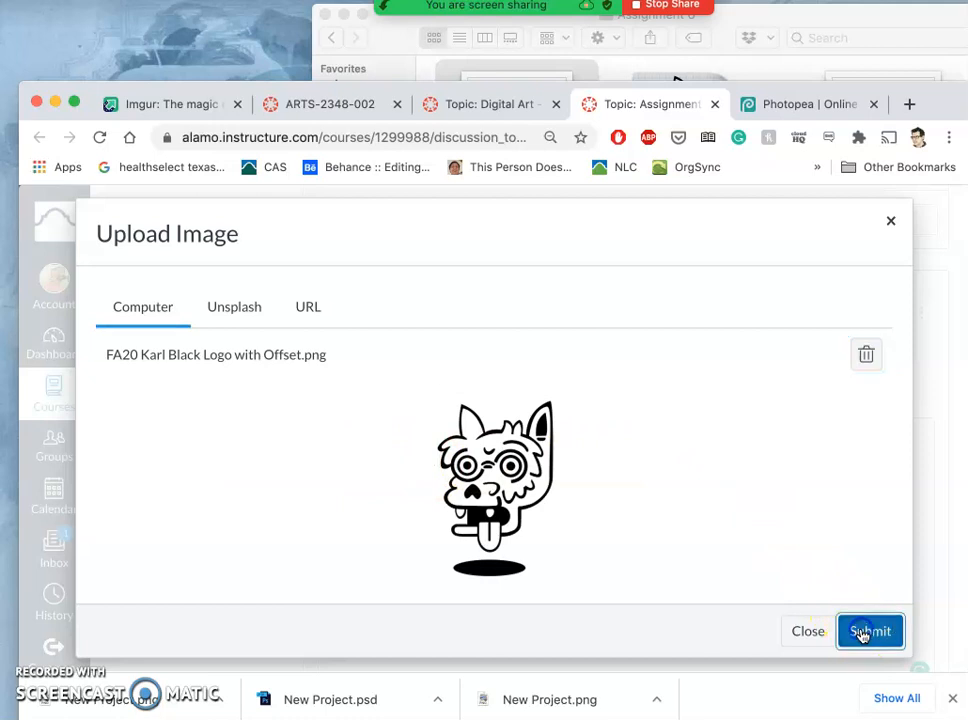
Step: Insert the uploaded black logo PNG beneath the sketch and review the saved post
click(868, 632)
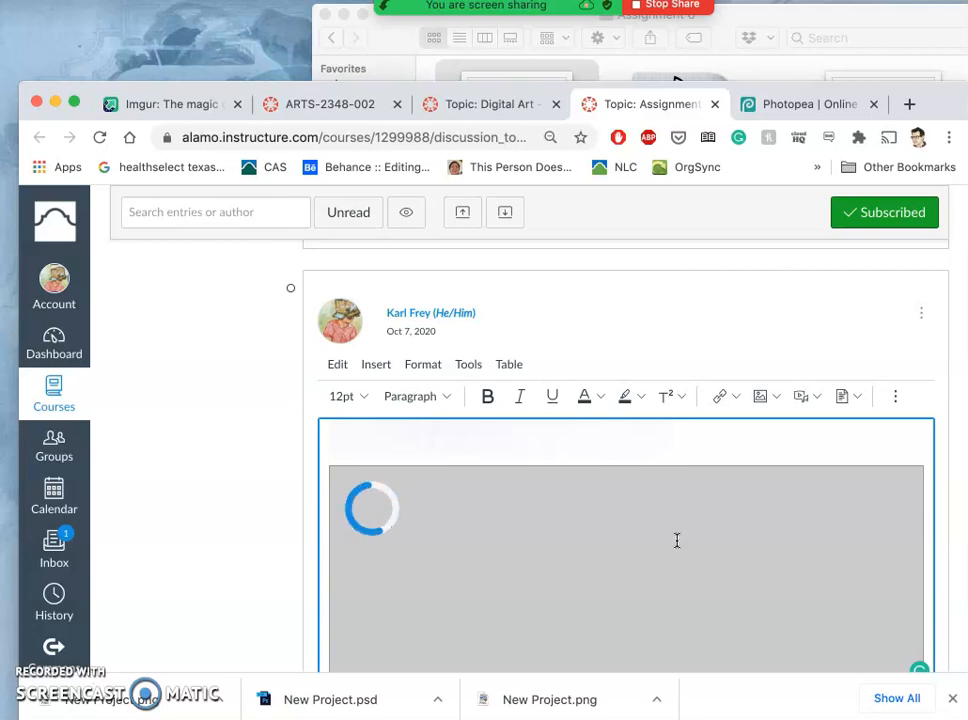
scroll(down, 3)
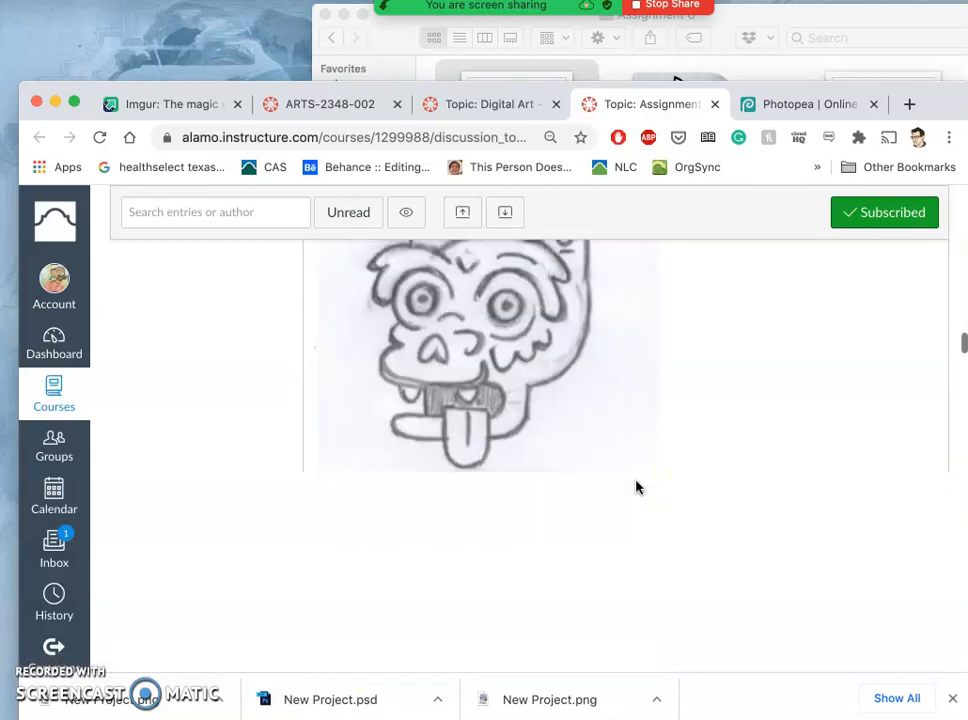
scroll(down, 3)
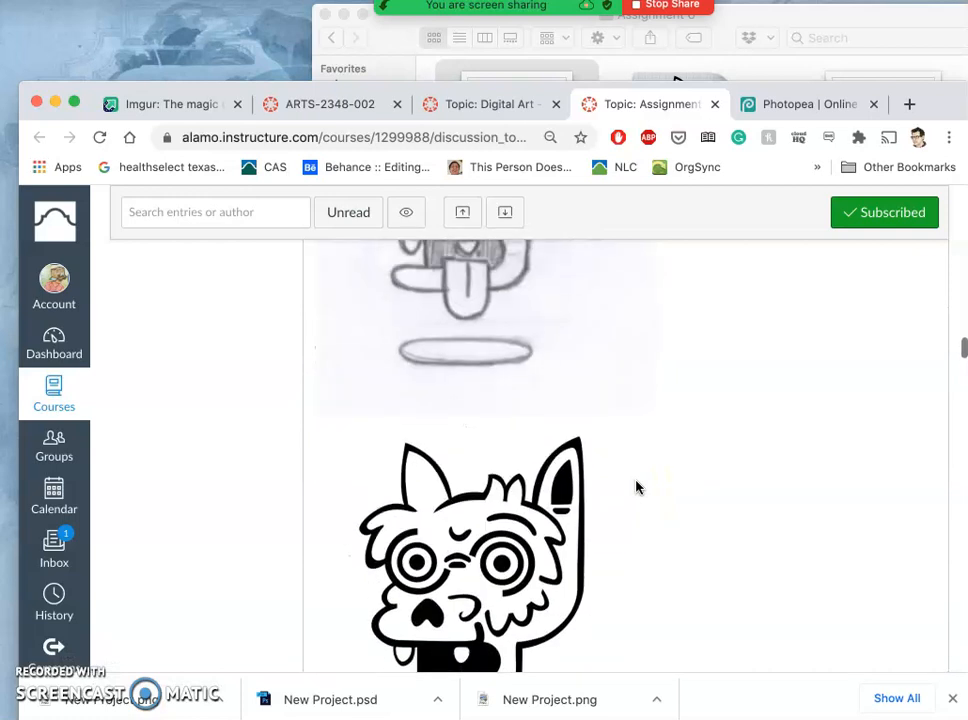
scroll(down, 3)
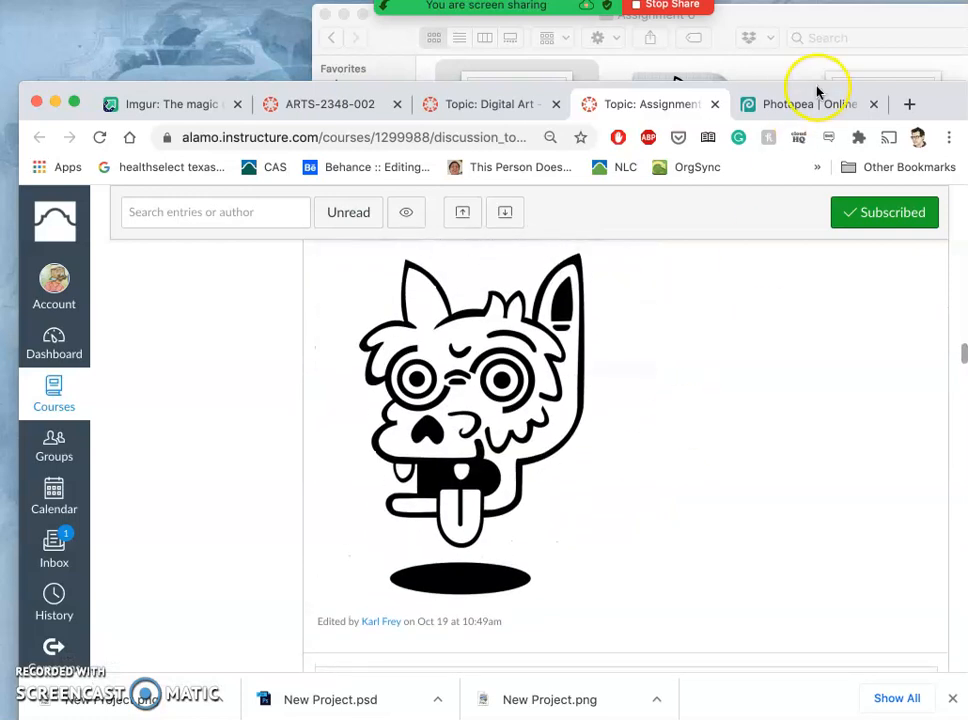
Step: Hide the lower duplicate FA20 logo layer and bring up the top copy's layer style
click(818, 104)
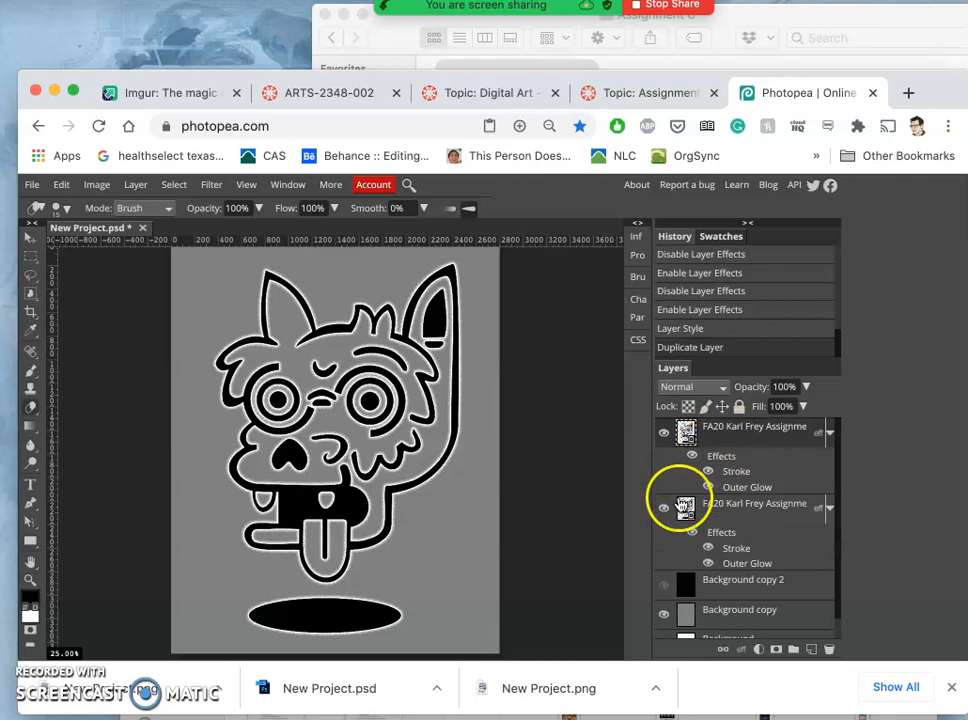
click(664, 510)
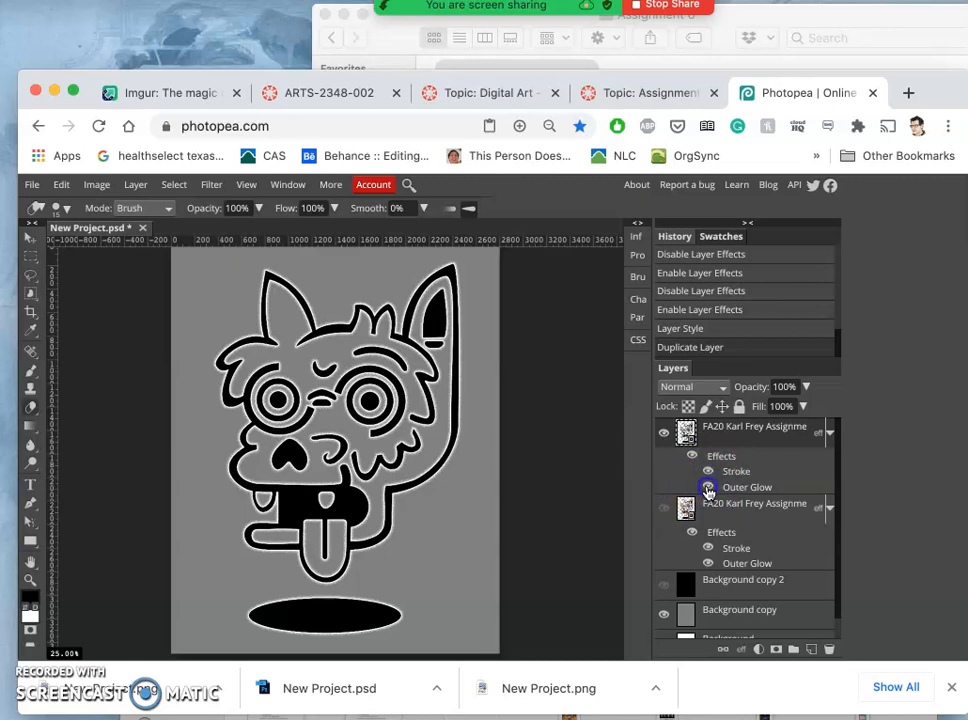
click(708, 488)
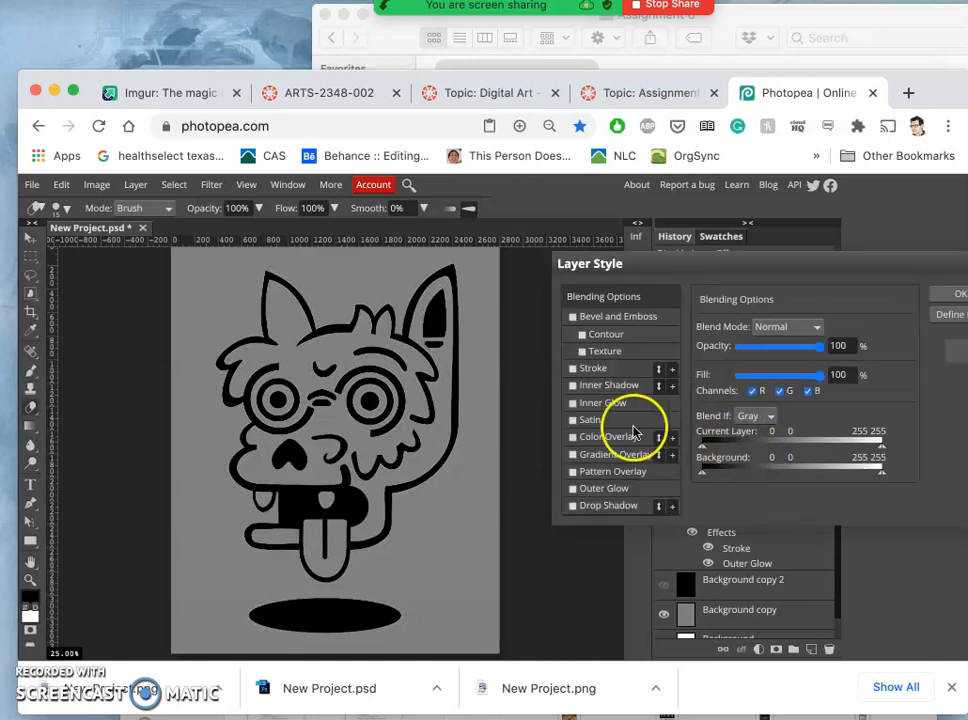
Step: Enable Color Overlay and pick a dark navy blue in the Color Picker
click(572, 436)
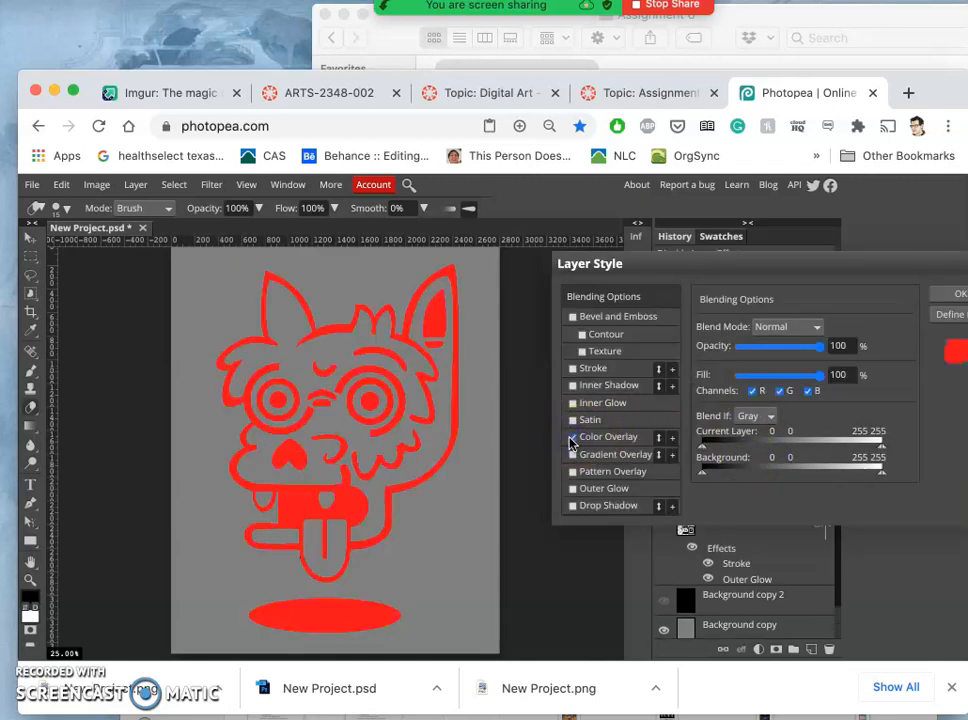
click(572, 436)
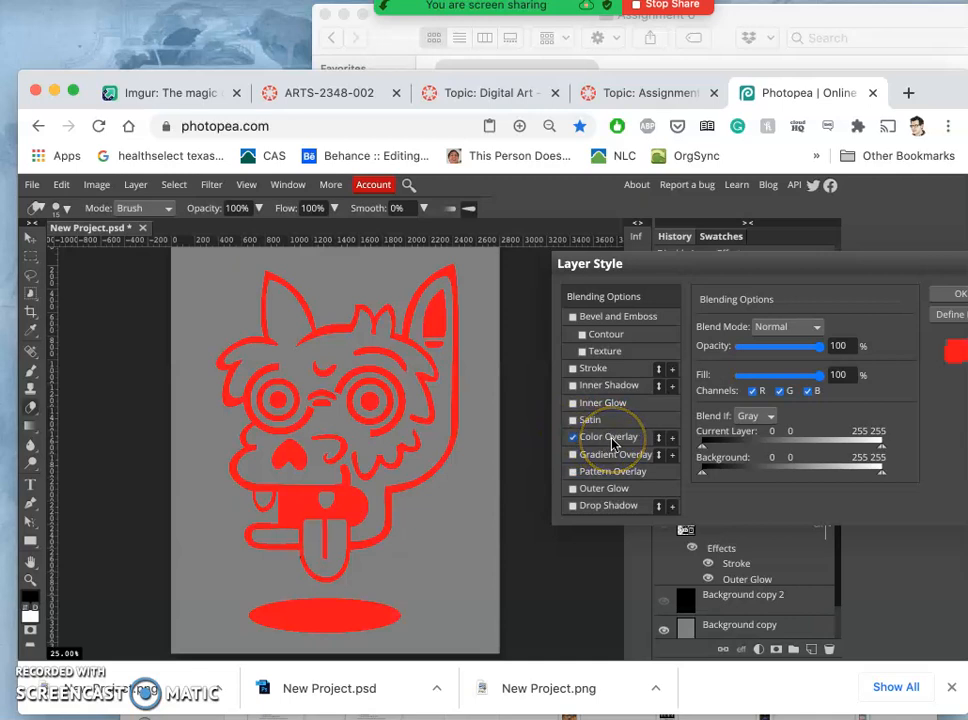
mouse_move(498, 432)
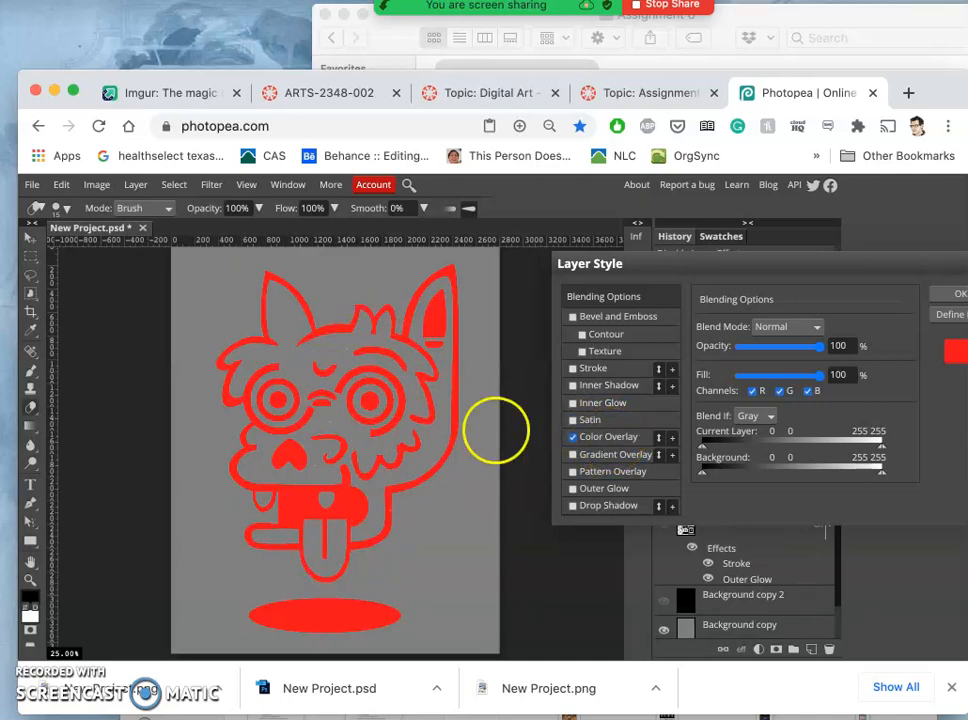
click(610, 436)
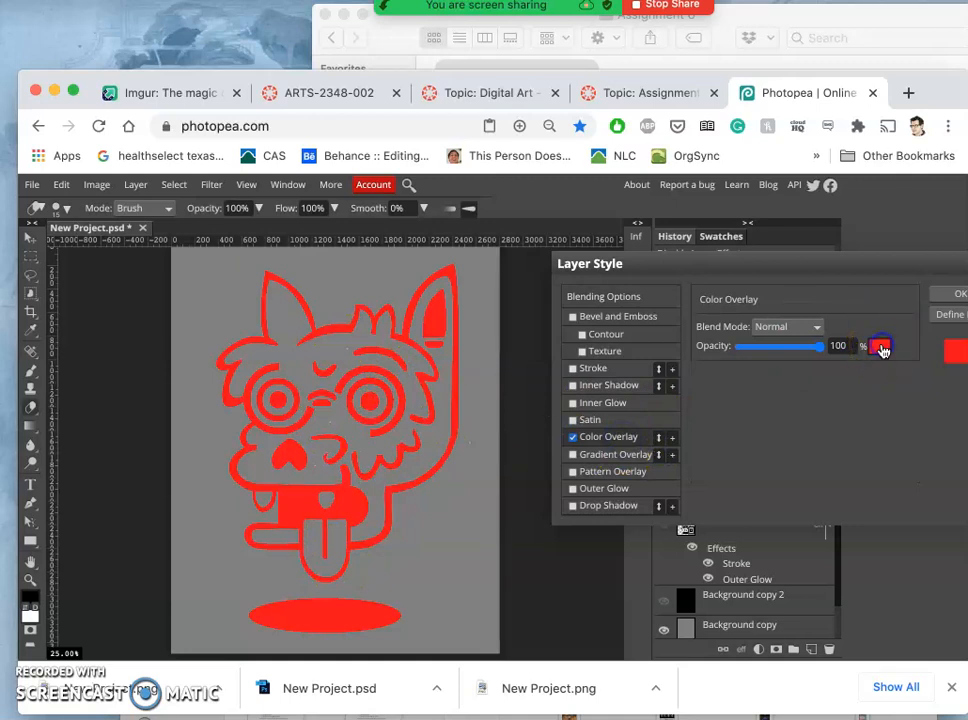
click(884, 346)
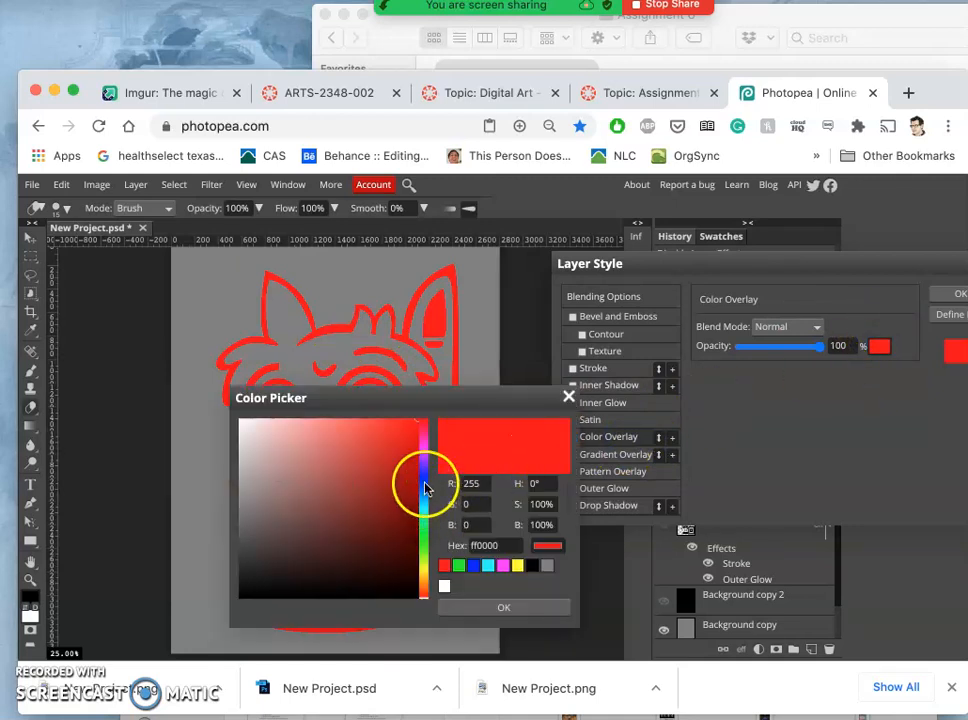
click(416, 500)
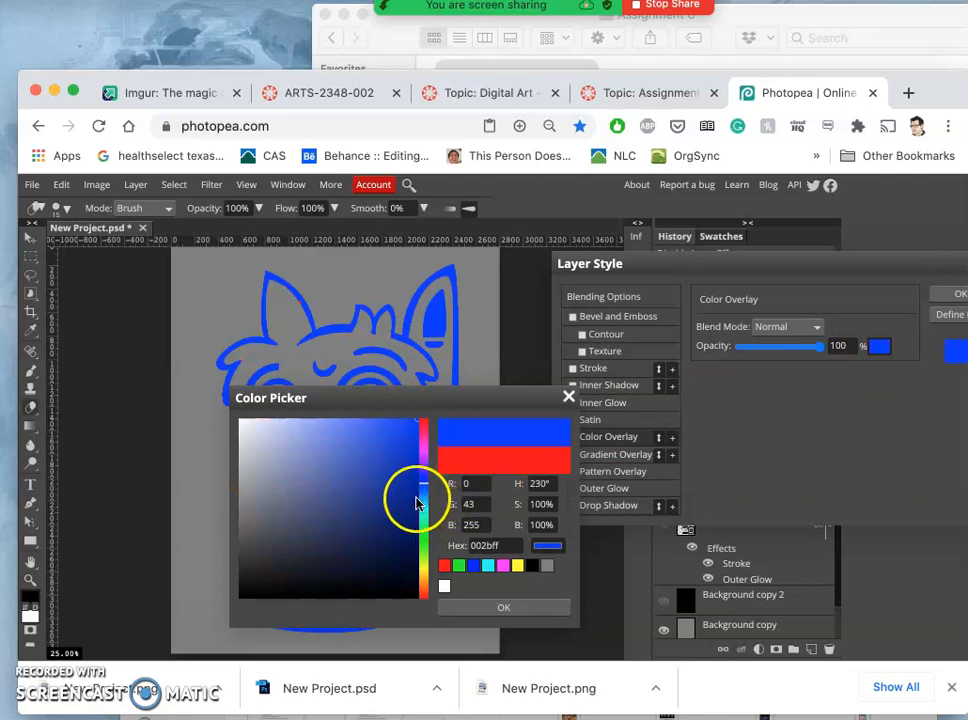
mouse_move(364, 540)
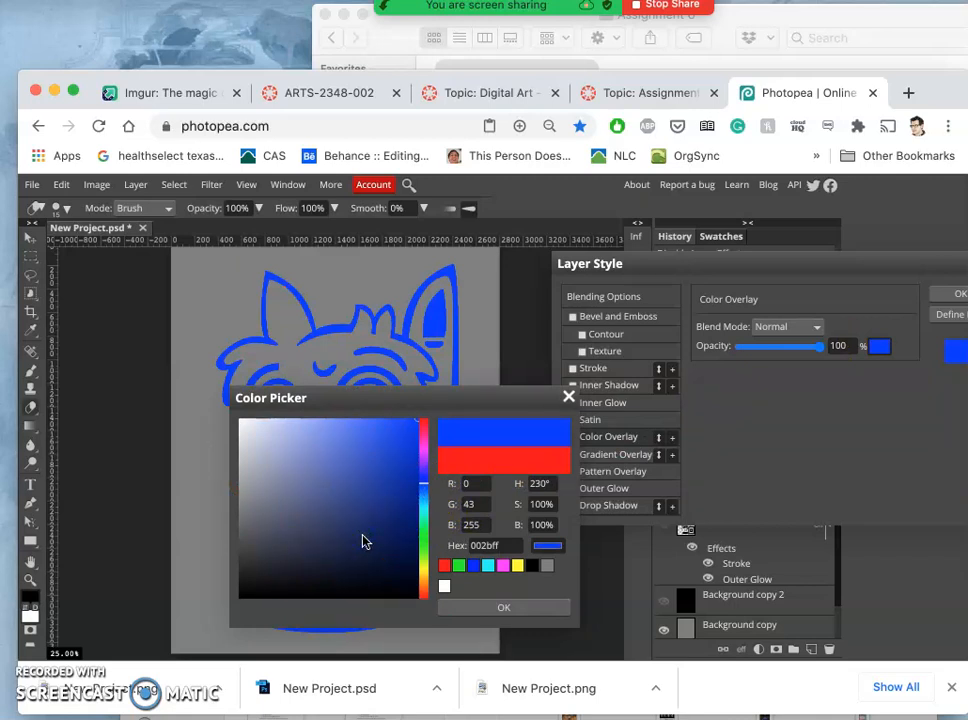
mouse_move(370, 548)
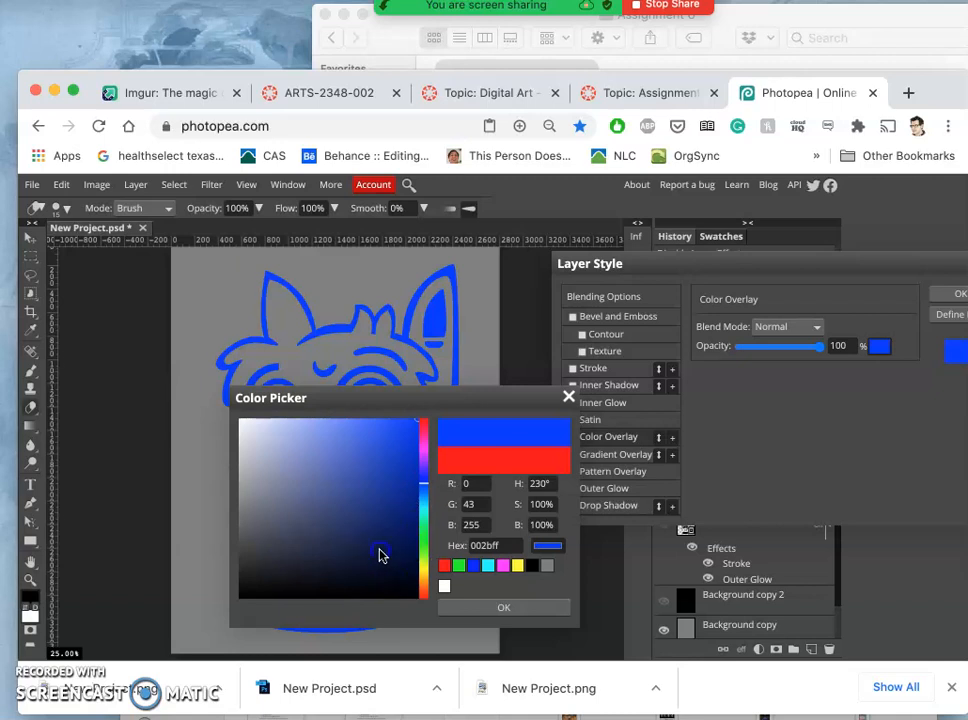
click(504, 608)
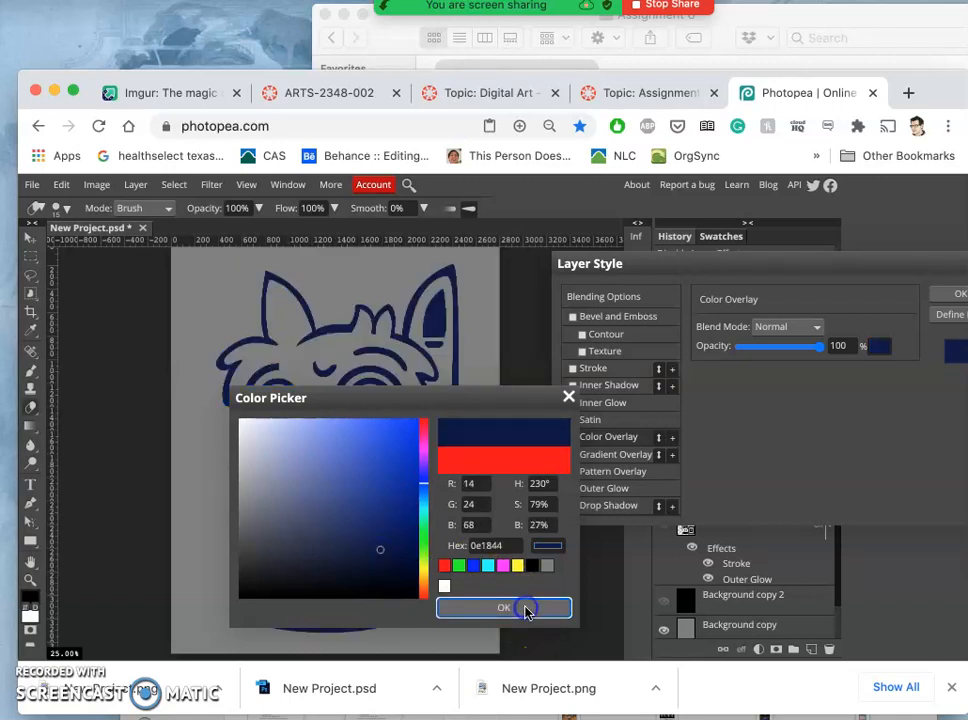
click(502, 608)
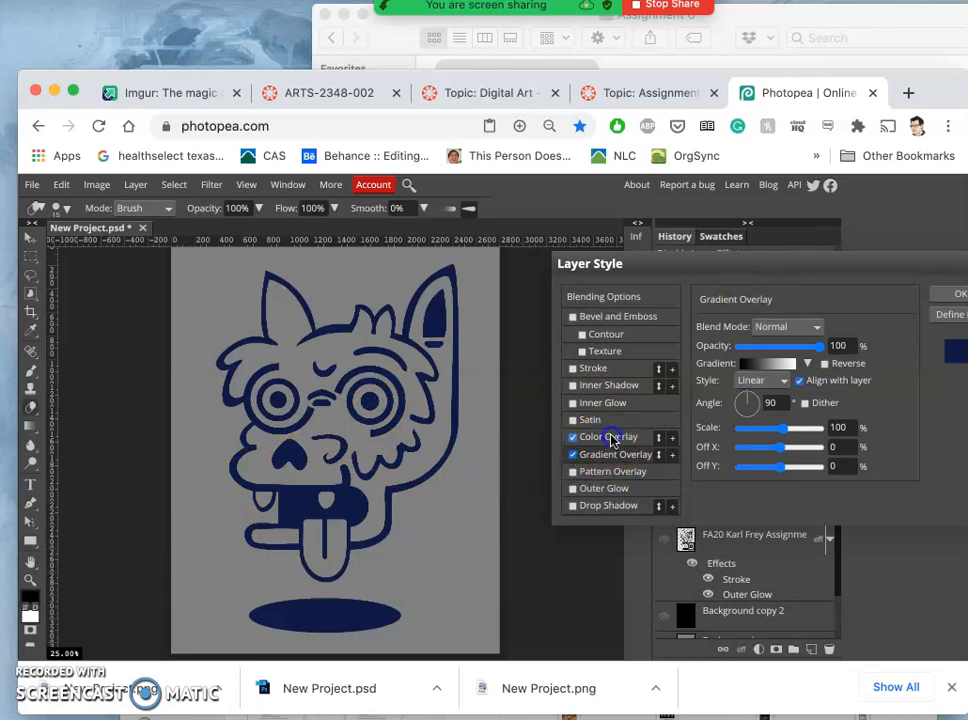
Step: Lower the colour overlay opacity to 73% and enable Gradient Overlay
click(608, 436)
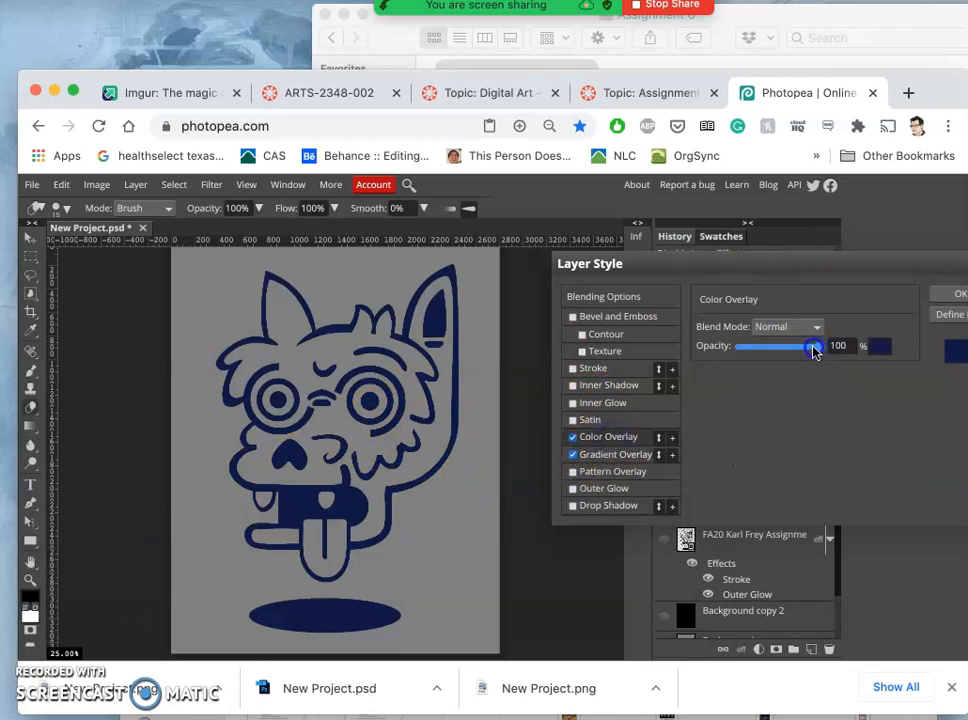
drag(812, 346, 792, 346)
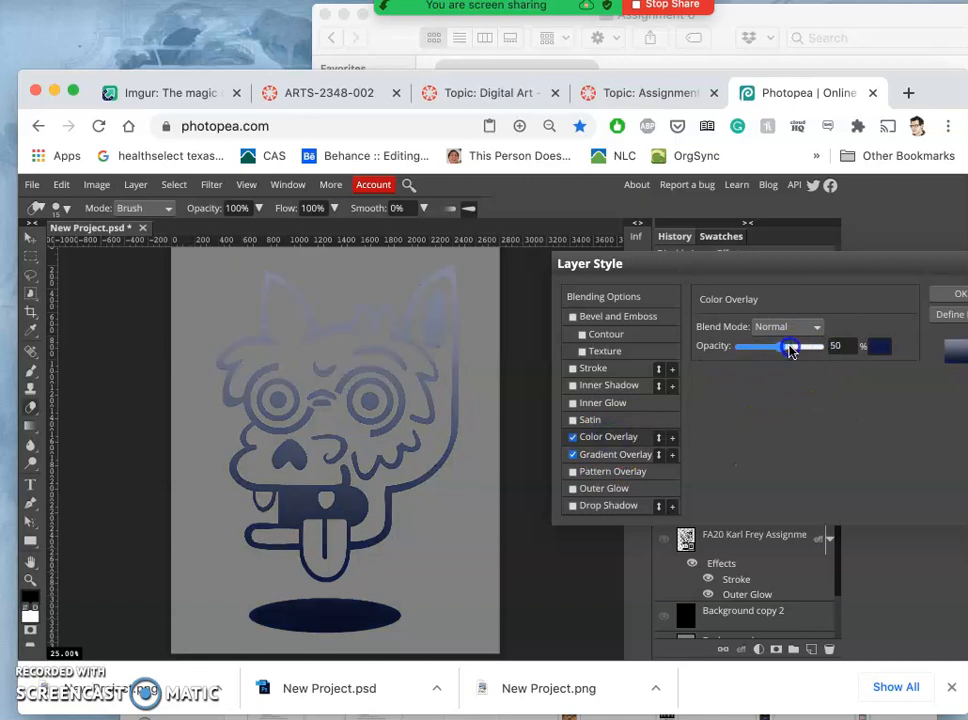
drag(792, 346, 800, 346)
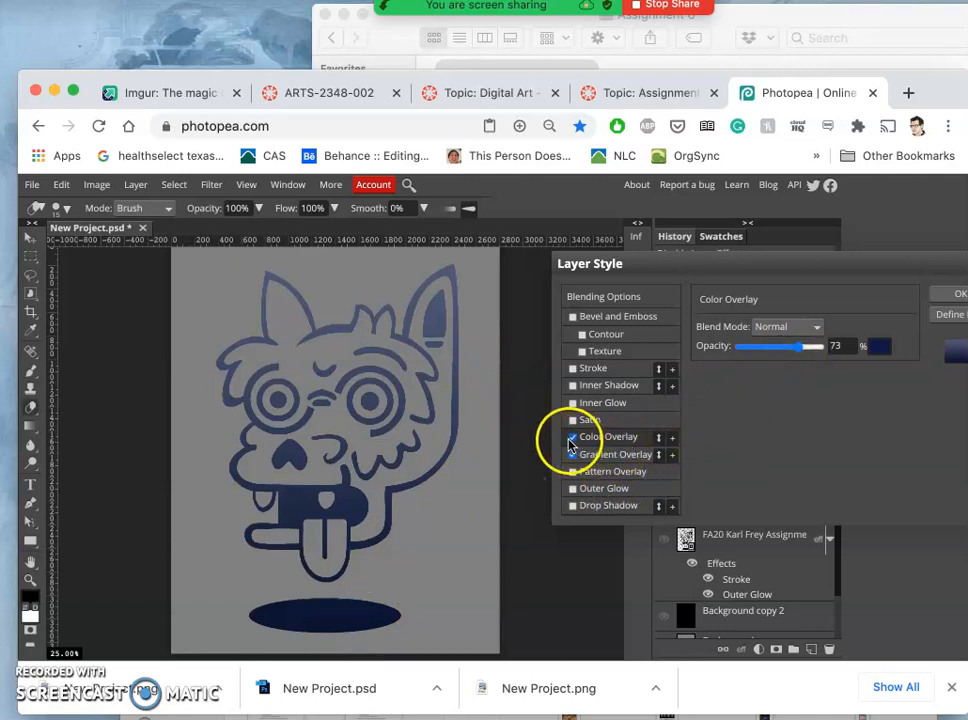
click(572, 454)
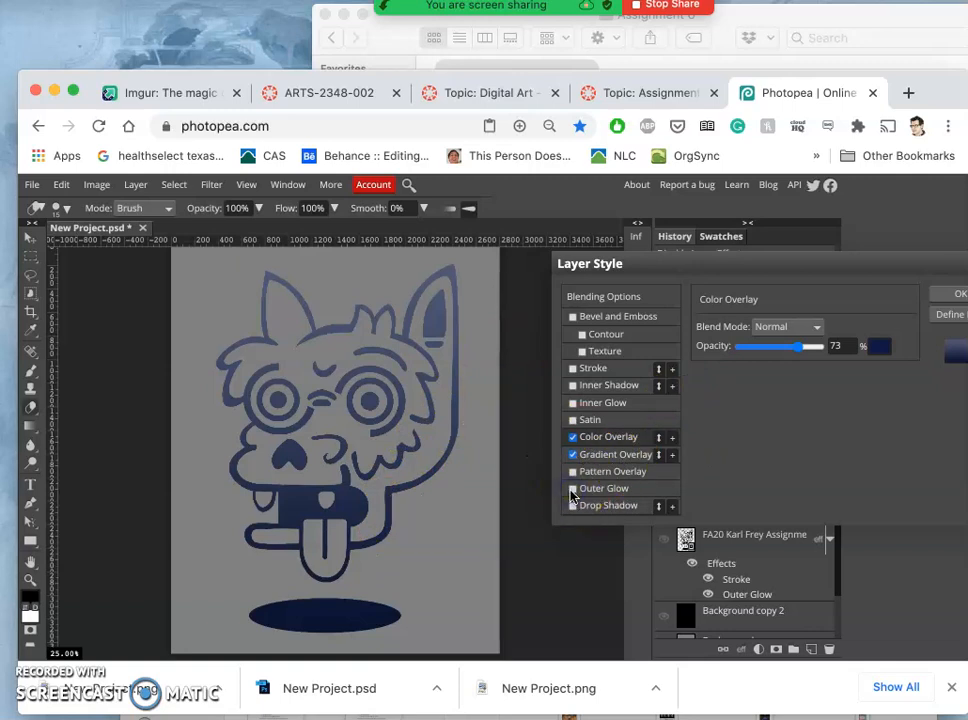
Step: Enable Outer Glow and change its colour from white to a light cyan
click(572, 488)
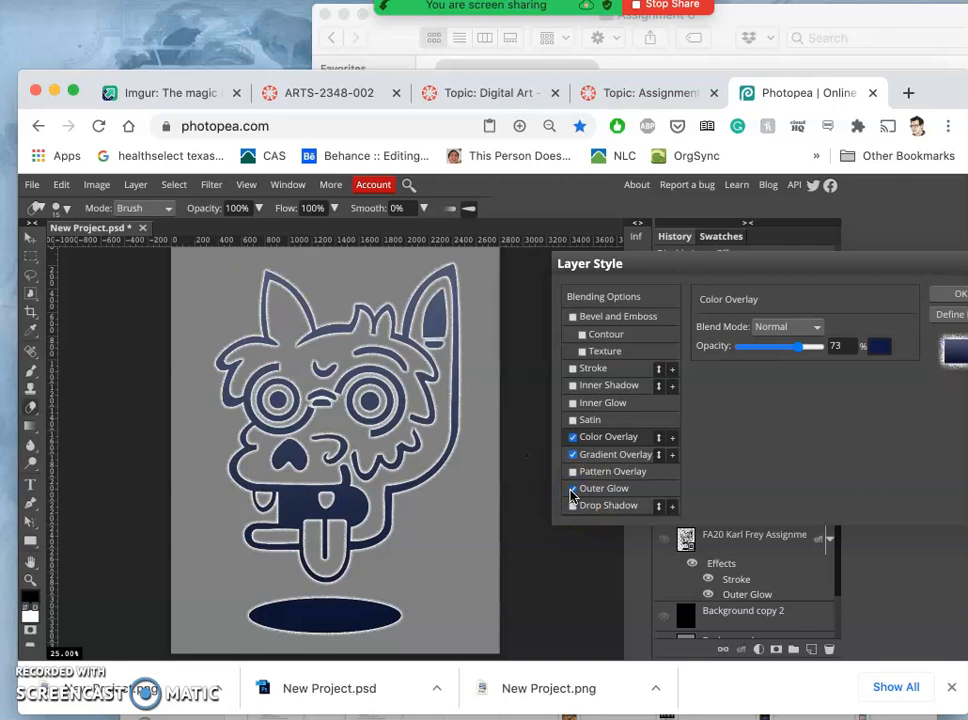
click(572, 488)
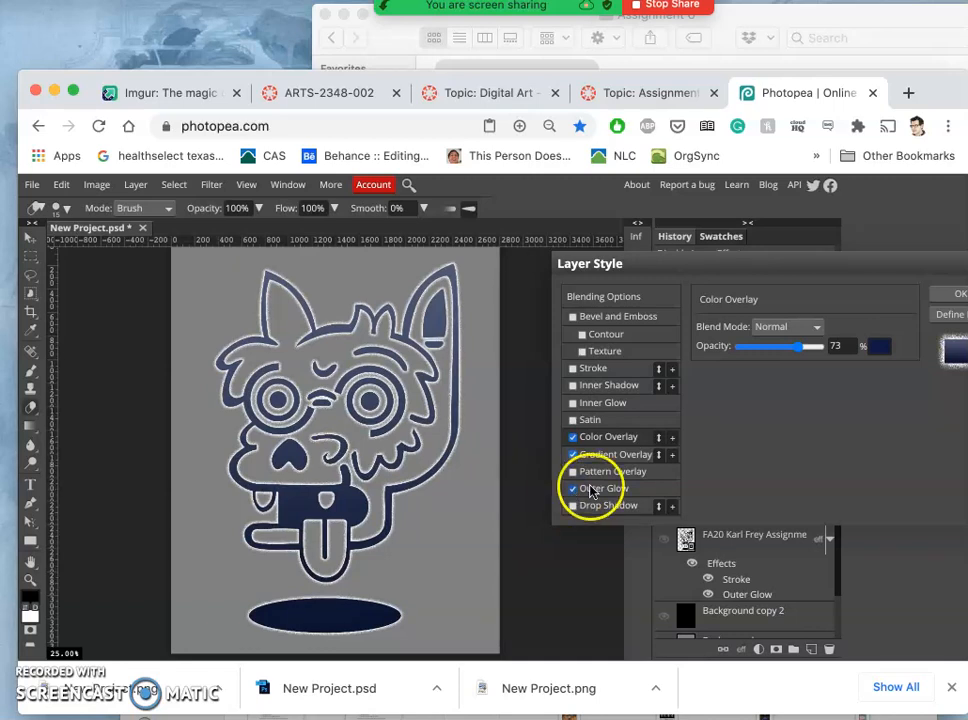
click(604, 488)
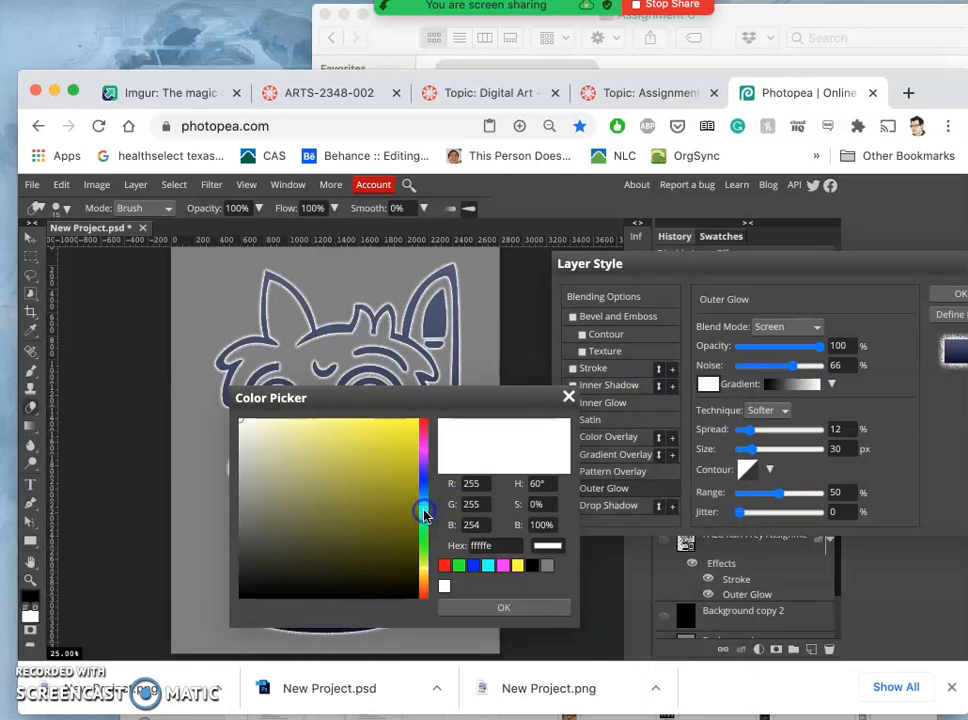
mouse_move(340, 452)
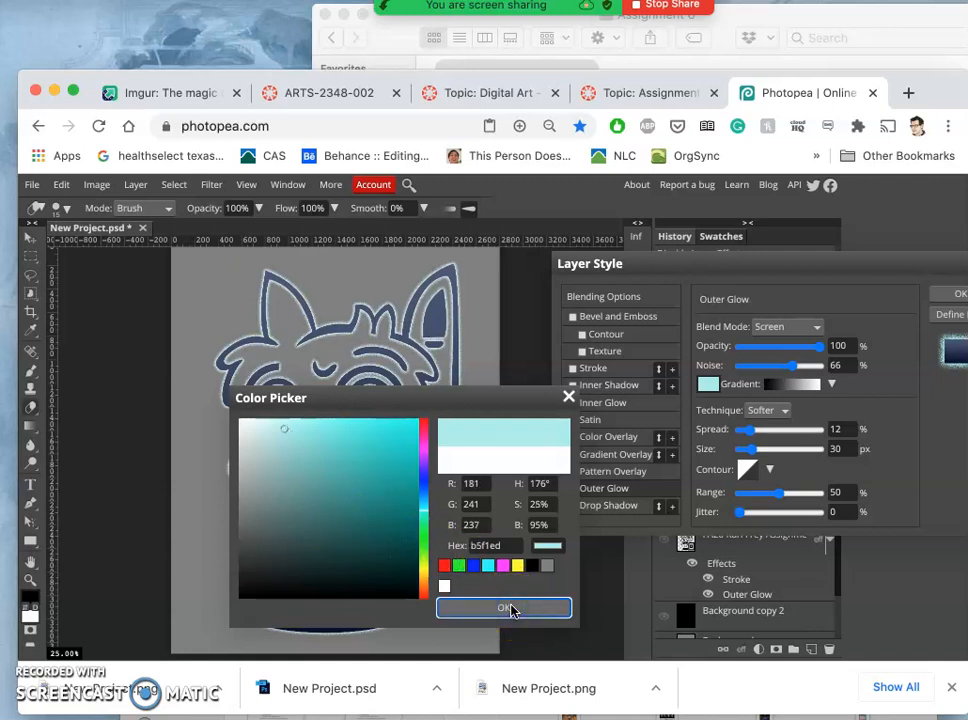
click(502, 608)
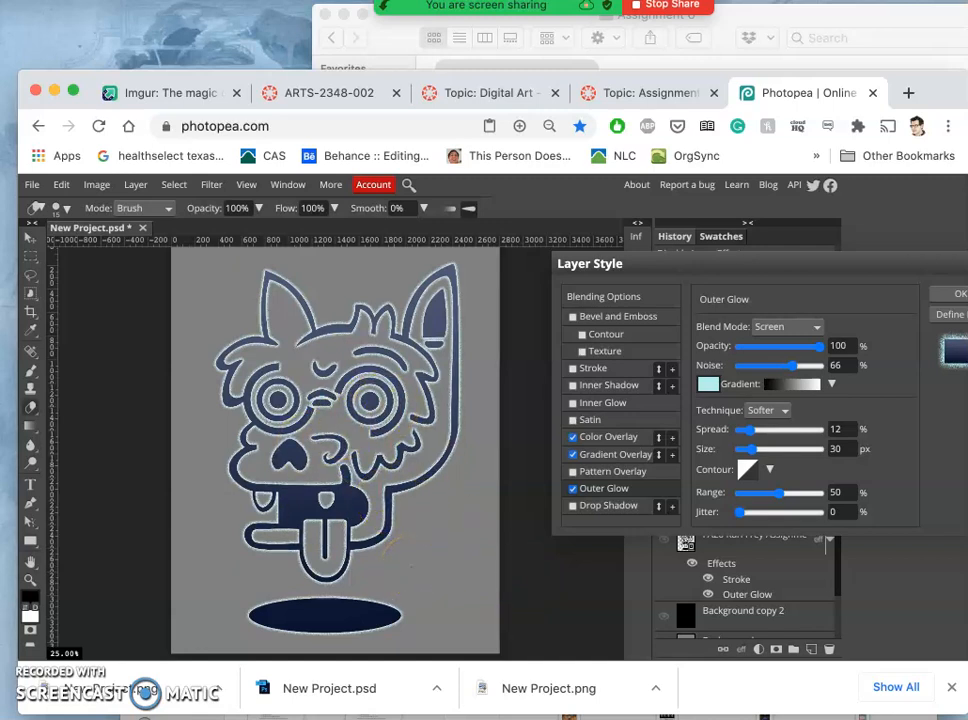
mouse_move(910, 316)
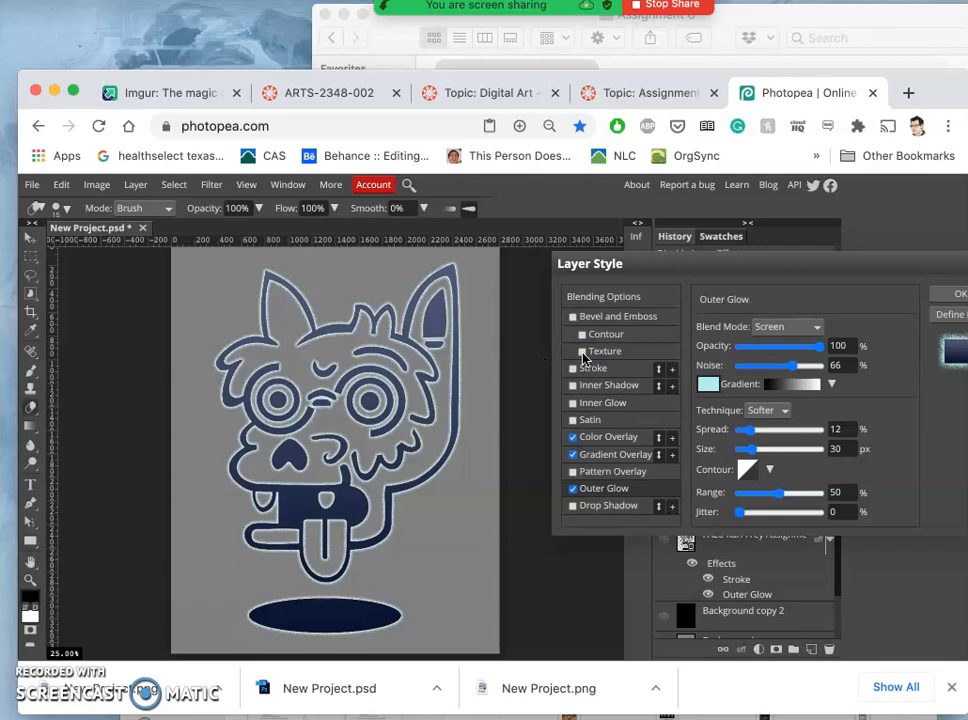
mouse_move(920, 324)
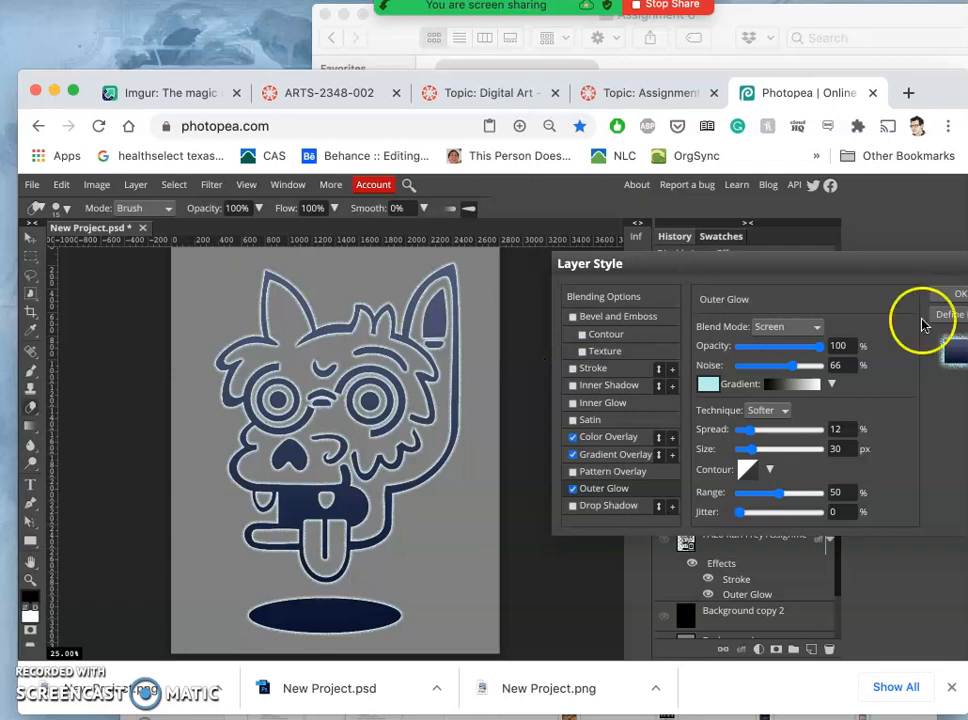
mouse_move(580, 356)
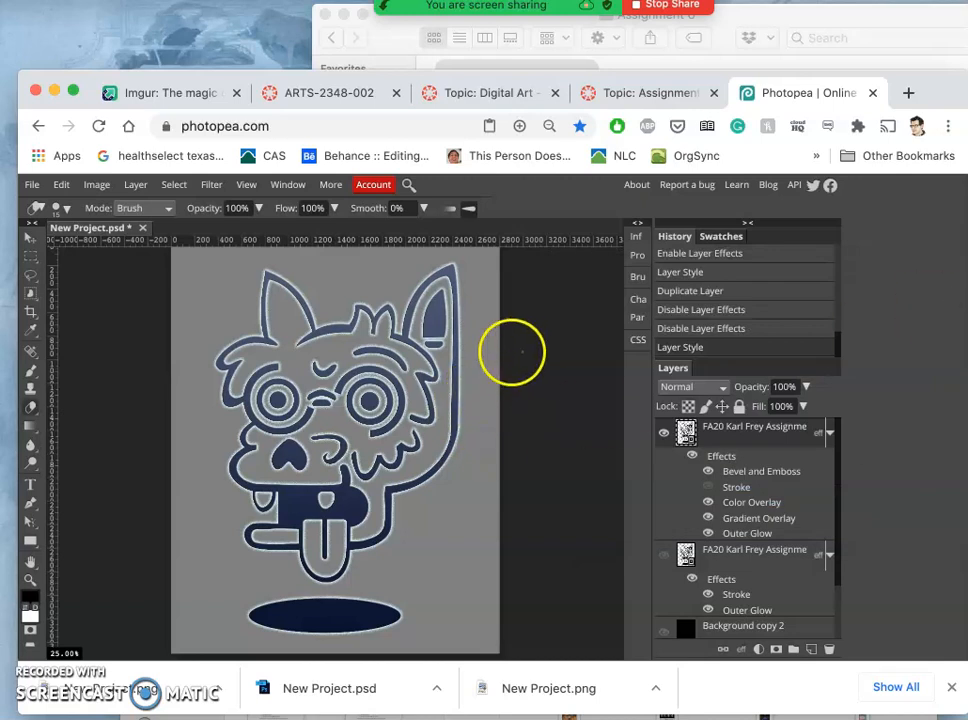
mouse_move(736, 532)
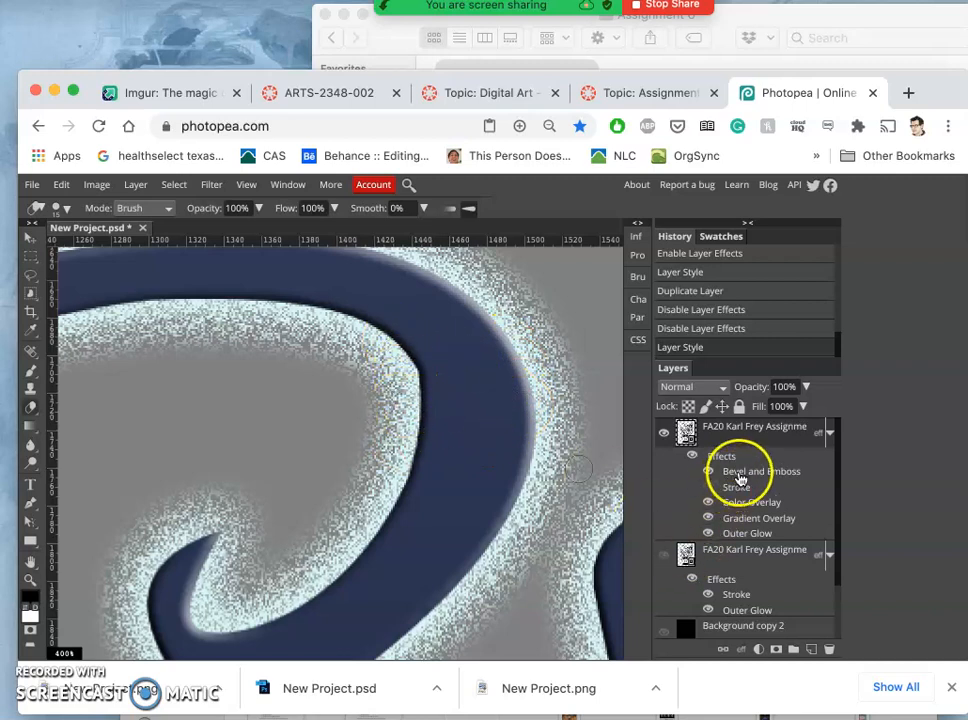
Step: Reopen the Bevel and Emboss settings from the layer's effects list
click(760, 472)
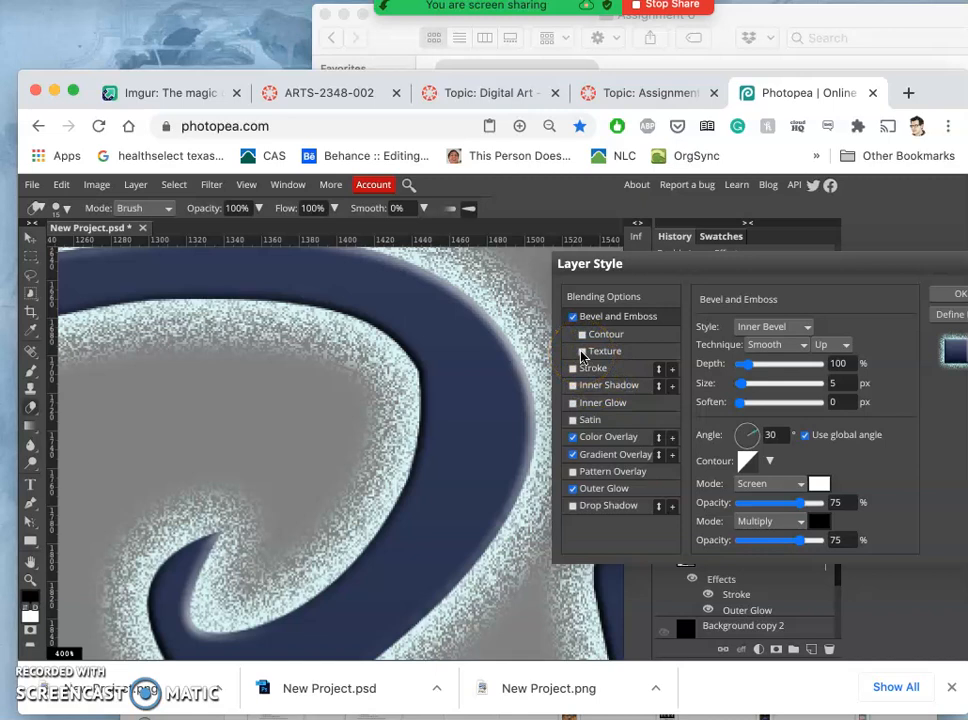
click(572, 352)
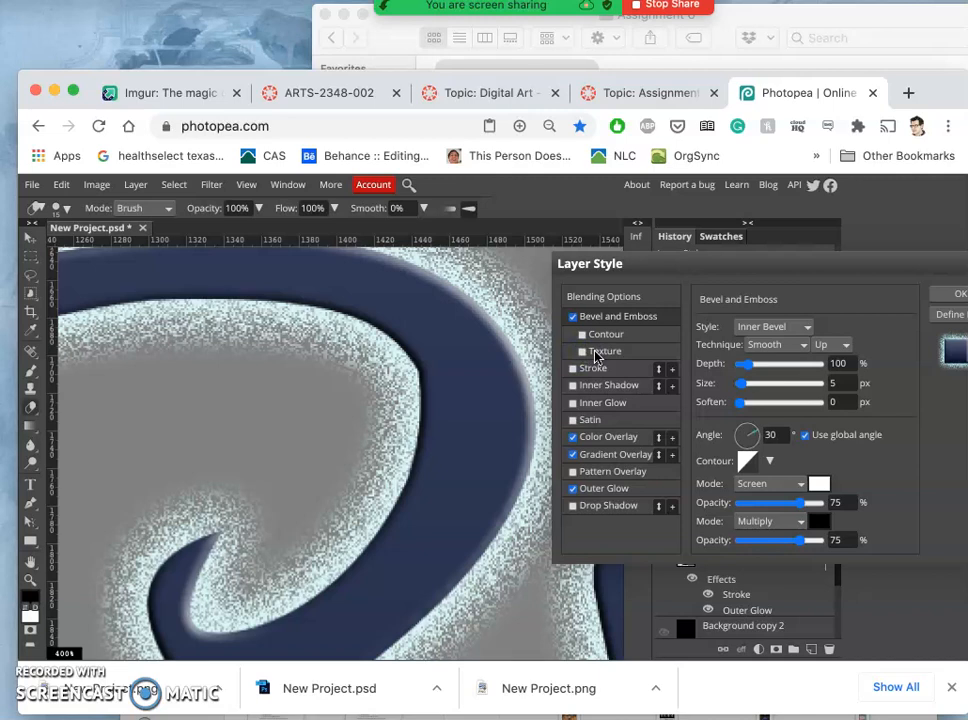
Step: Enable a dotted bevel texture with larger scale and depth raised to 234%, then apply the style
click(582, 352)
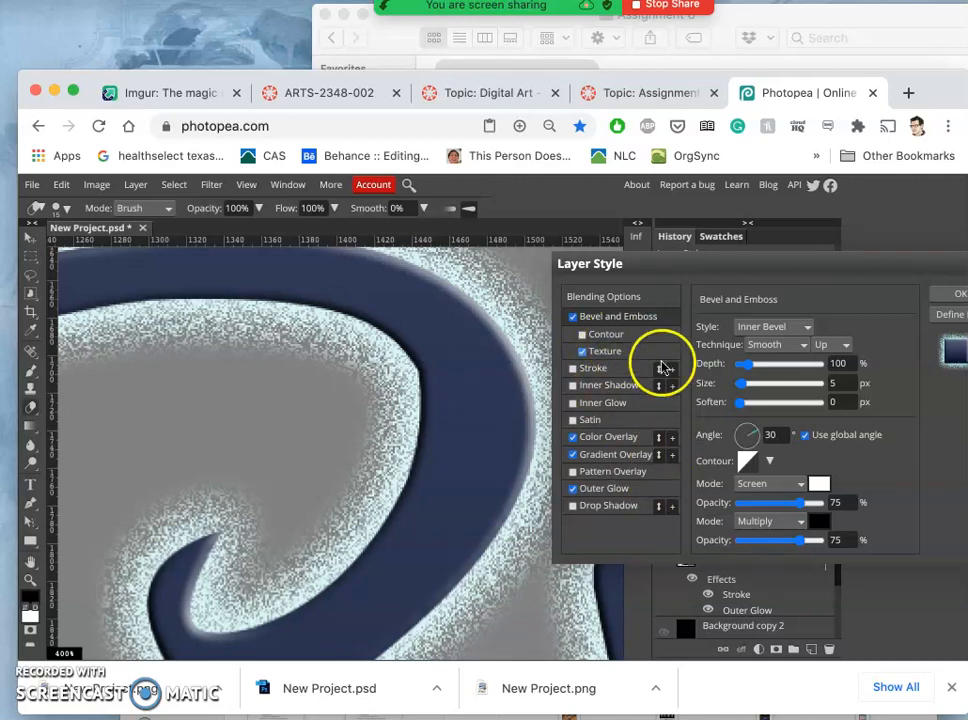
click(604, 352)
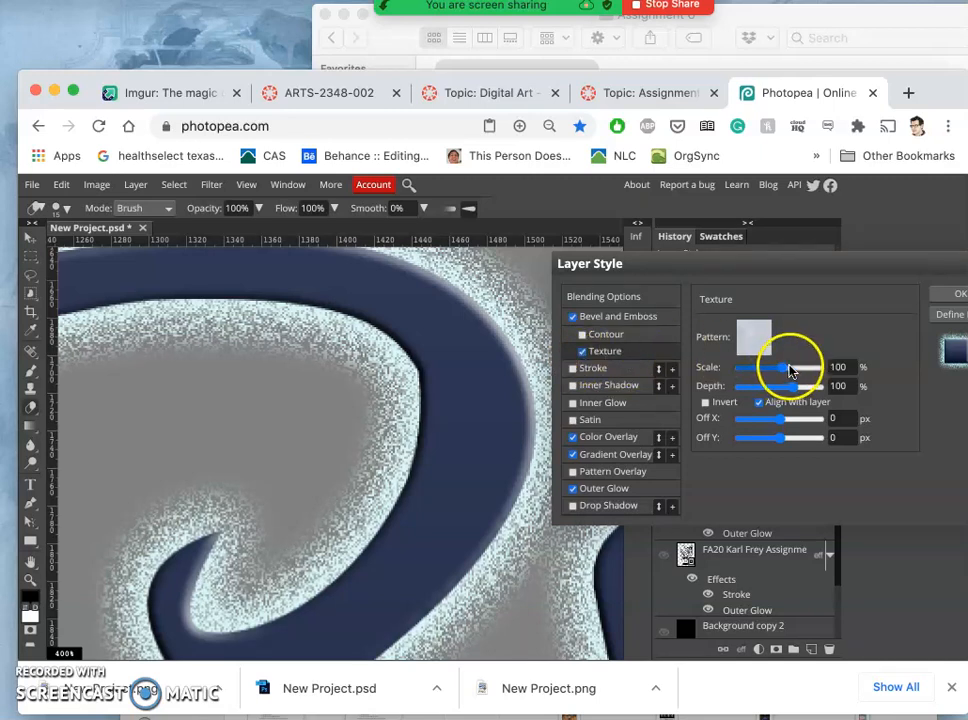
drag(792, 368, 784, 368)
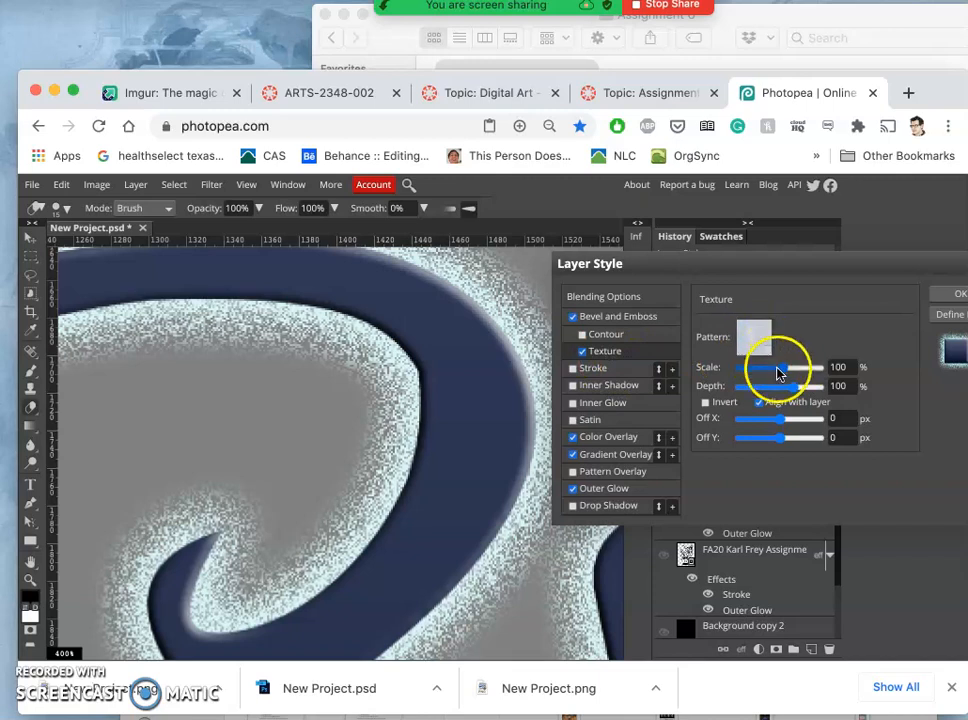
drag(784, 388, 810, 388)
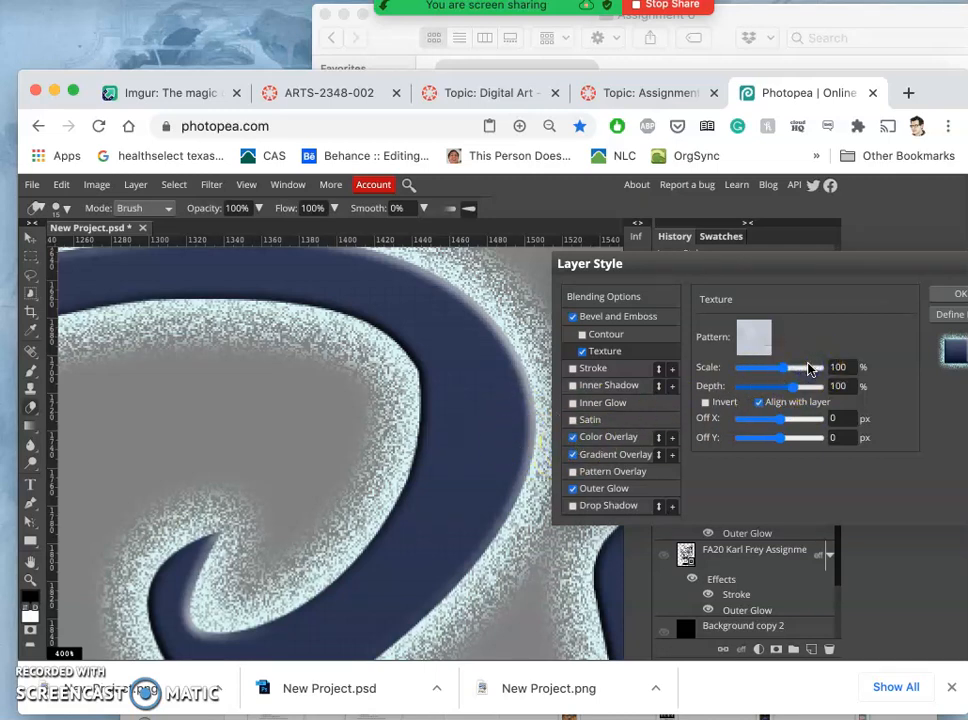
drag(780, 386, 810, 386)
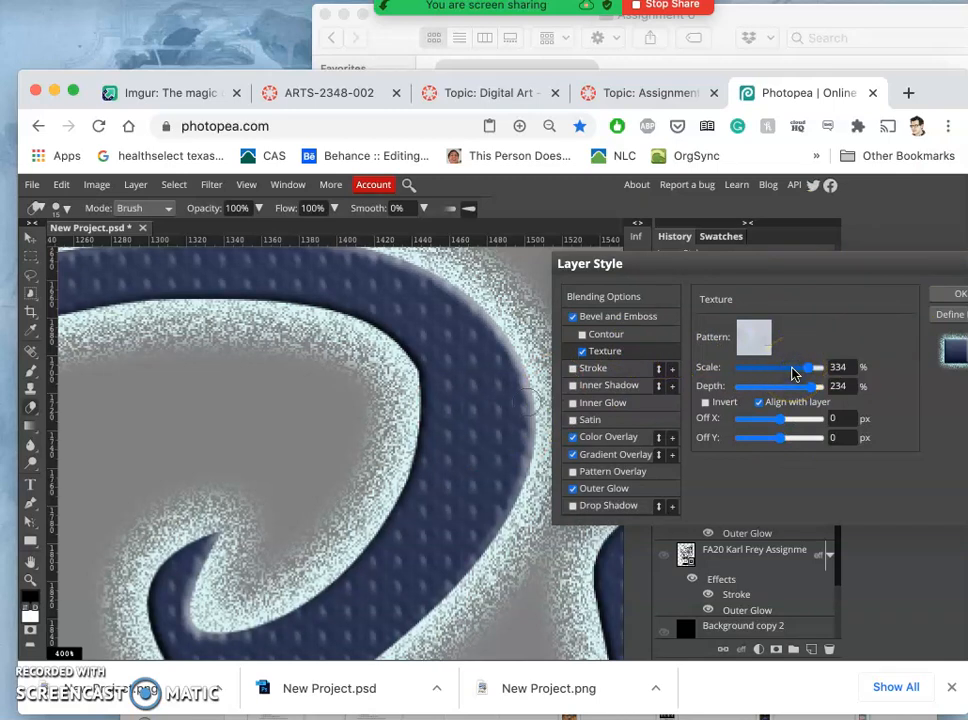
mouse_move(798, 372)
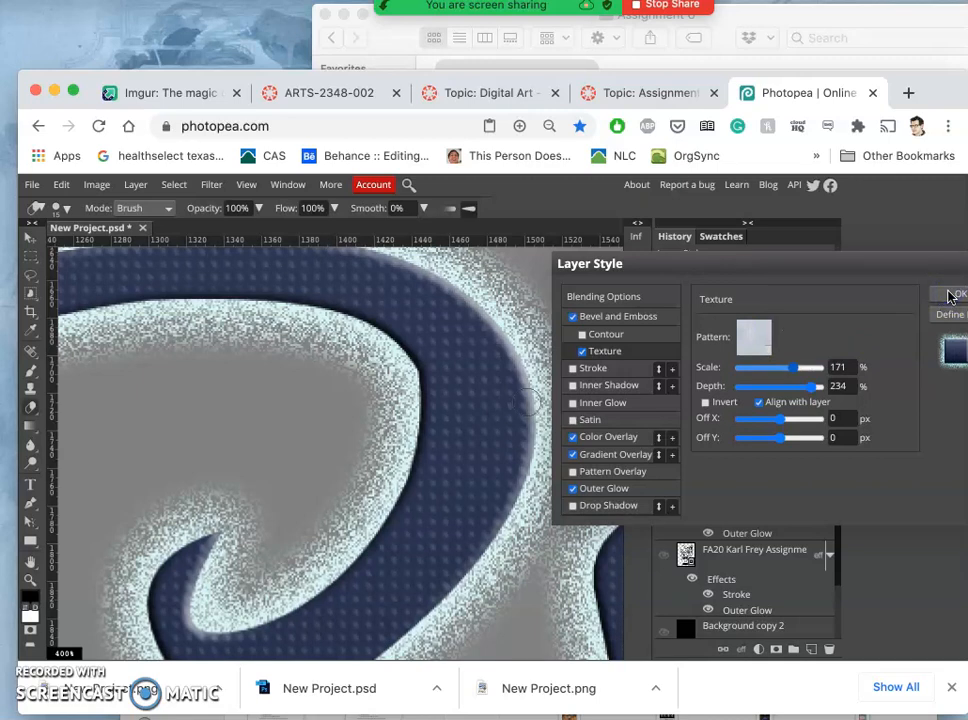
click(948, 294)
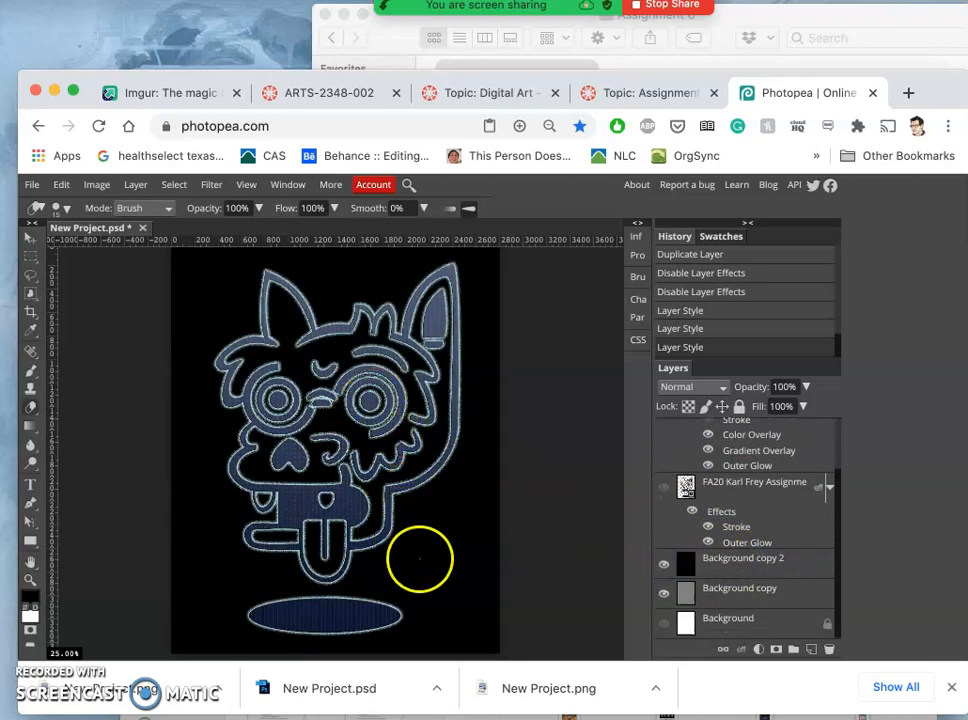
mouse_move(588, 448)
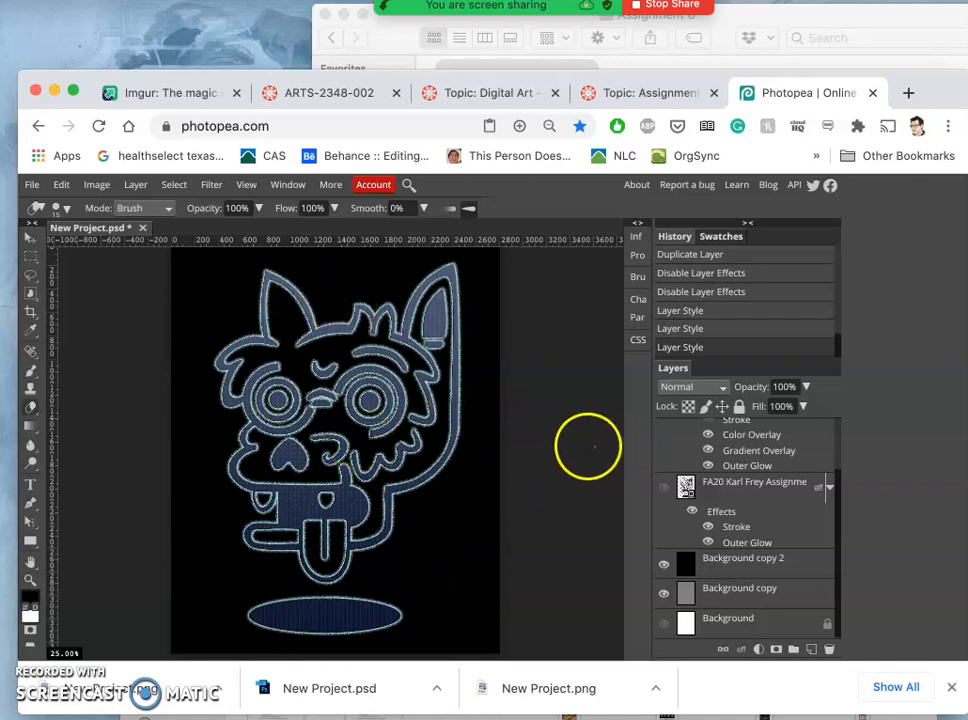
Step: Hide both black Background layers so the logo sits on a transparent canvas
click(664, 600)
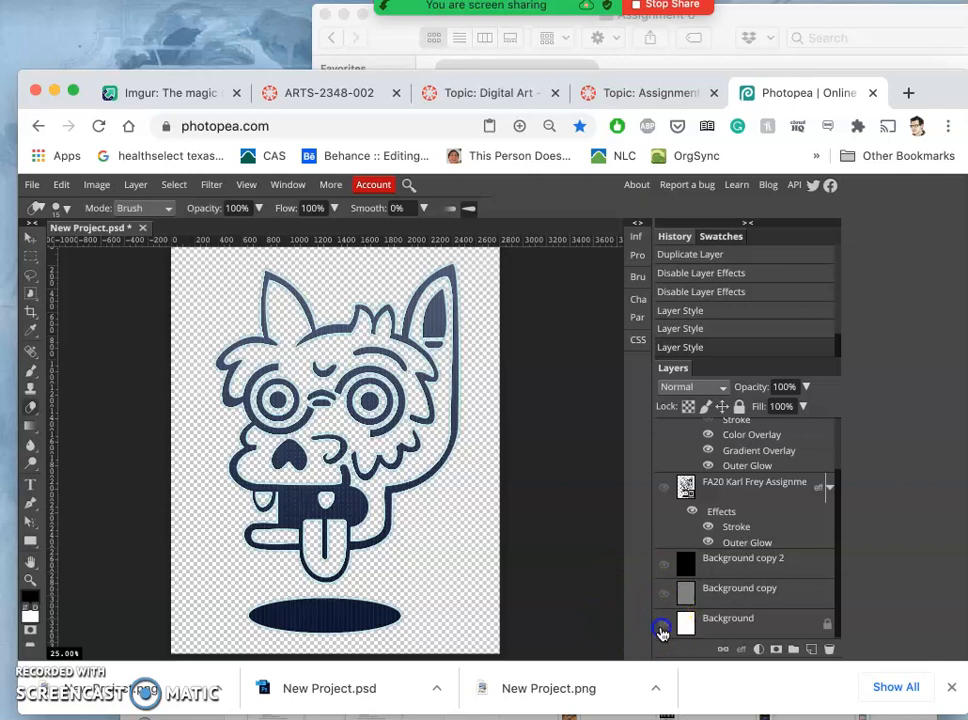
click(664, 622)
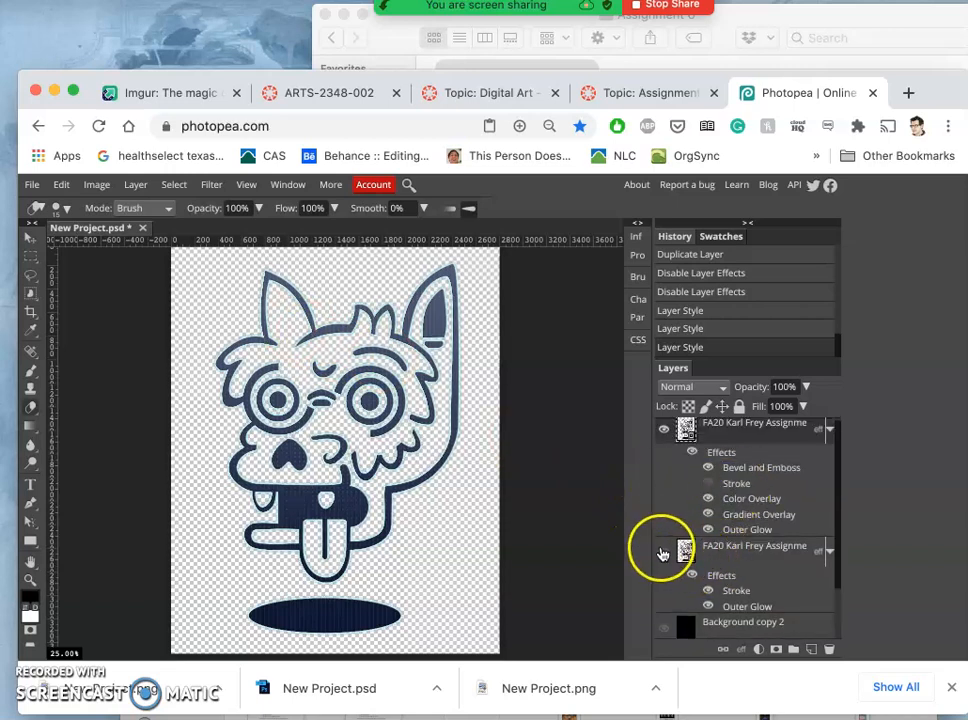
click(32, 184)
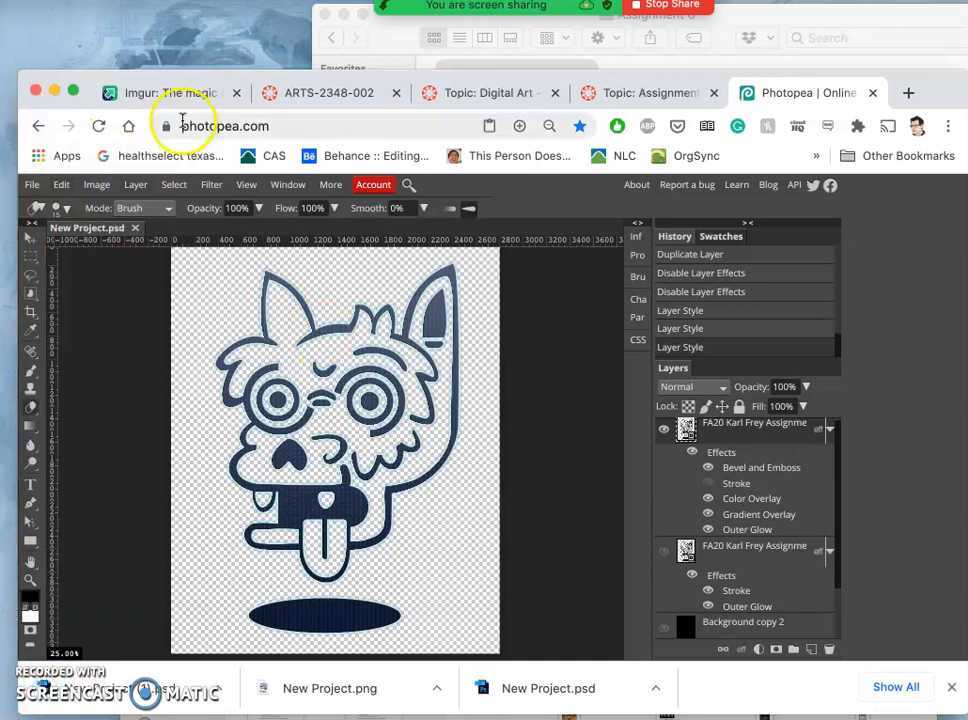
Step: Export the logo via Save for web as a 2800×3500 PNG download
click(32, 184)
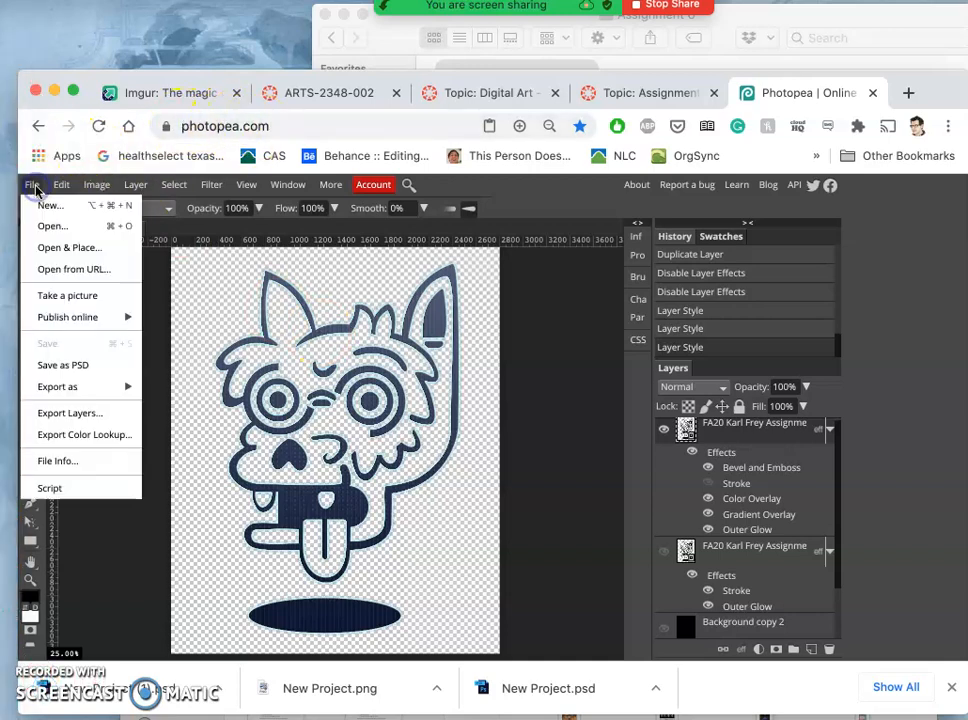
click(56, 386)
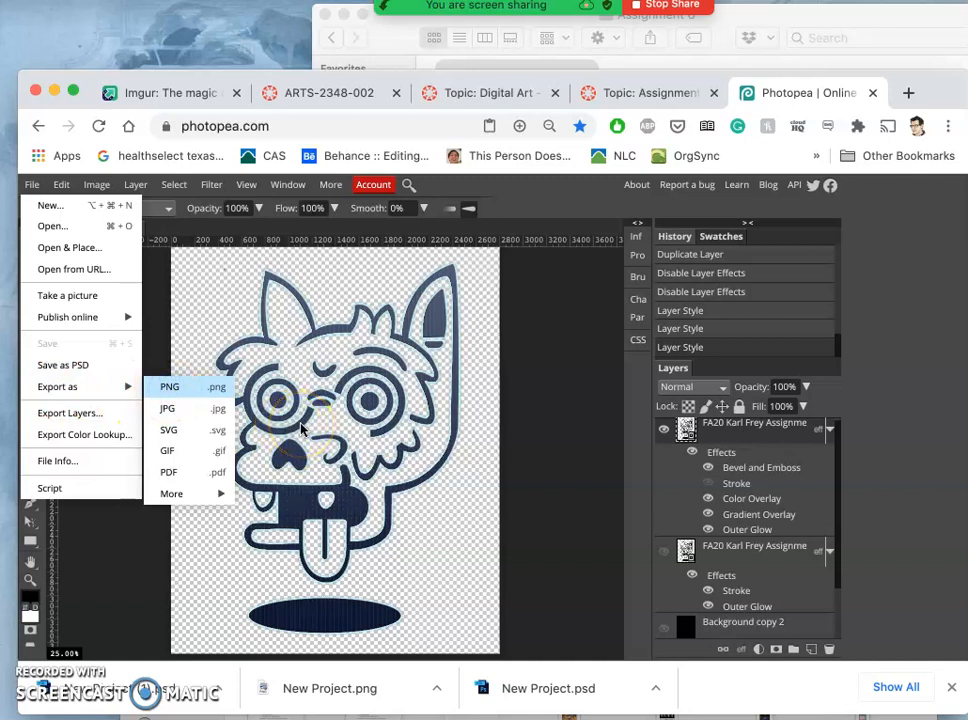
click(168, 386)
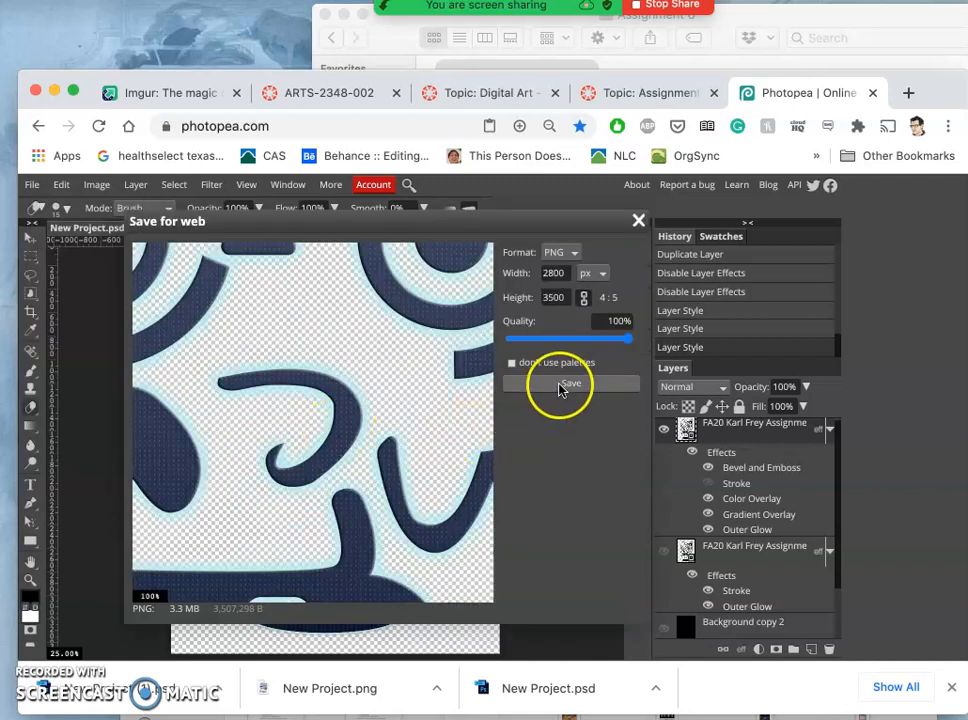
click(570, 384)
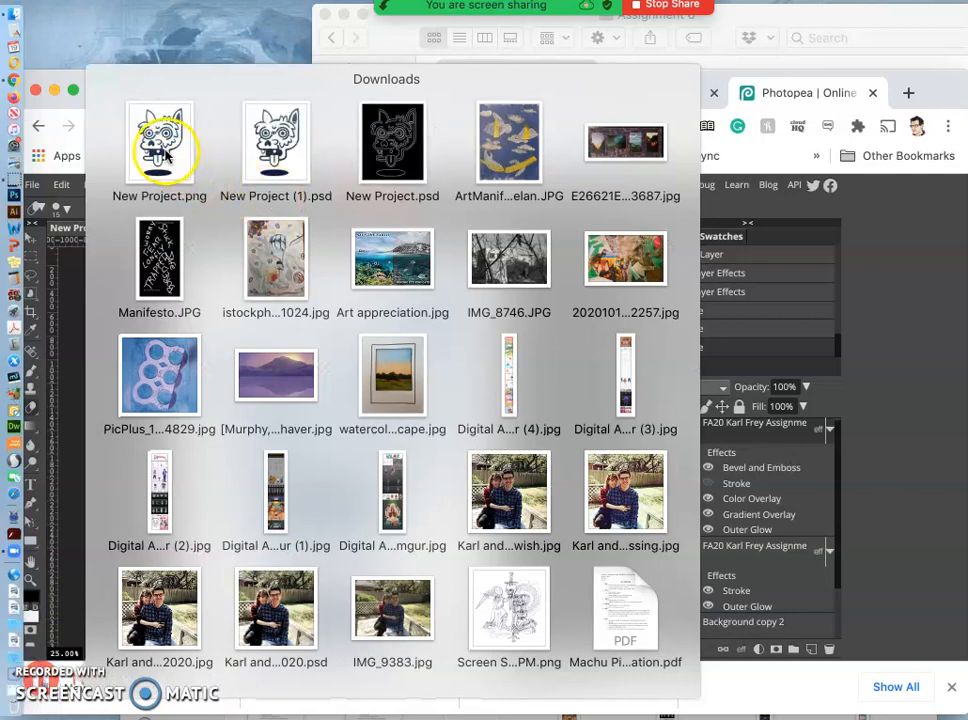
Step: Scroll through the Downloads stack to locate the exported logo PSD
scroll(down, 3)
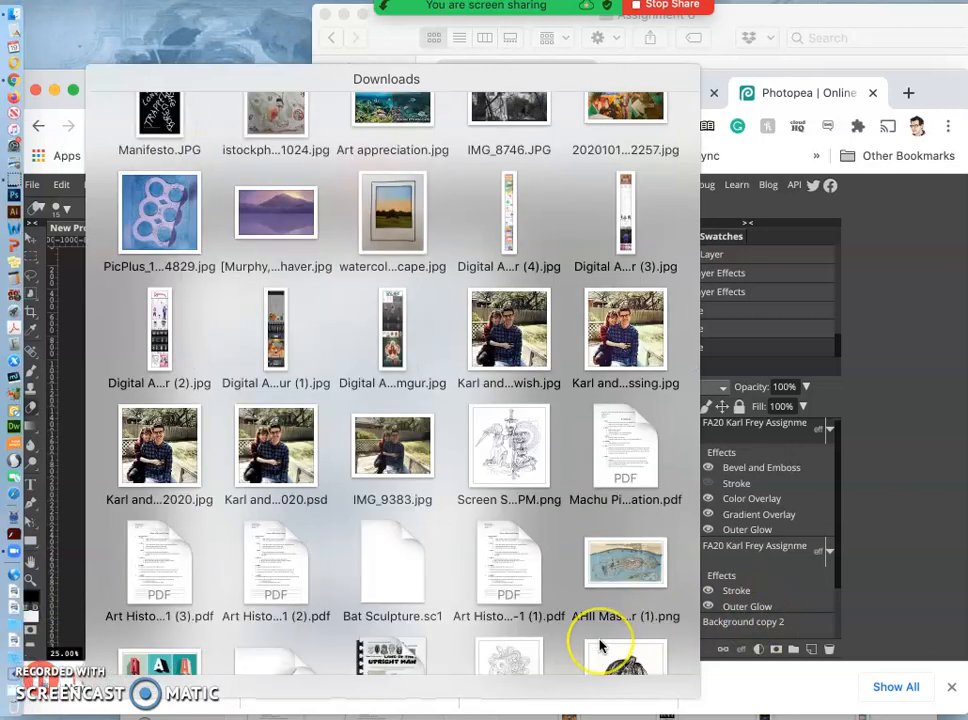
scroll(down, 3)
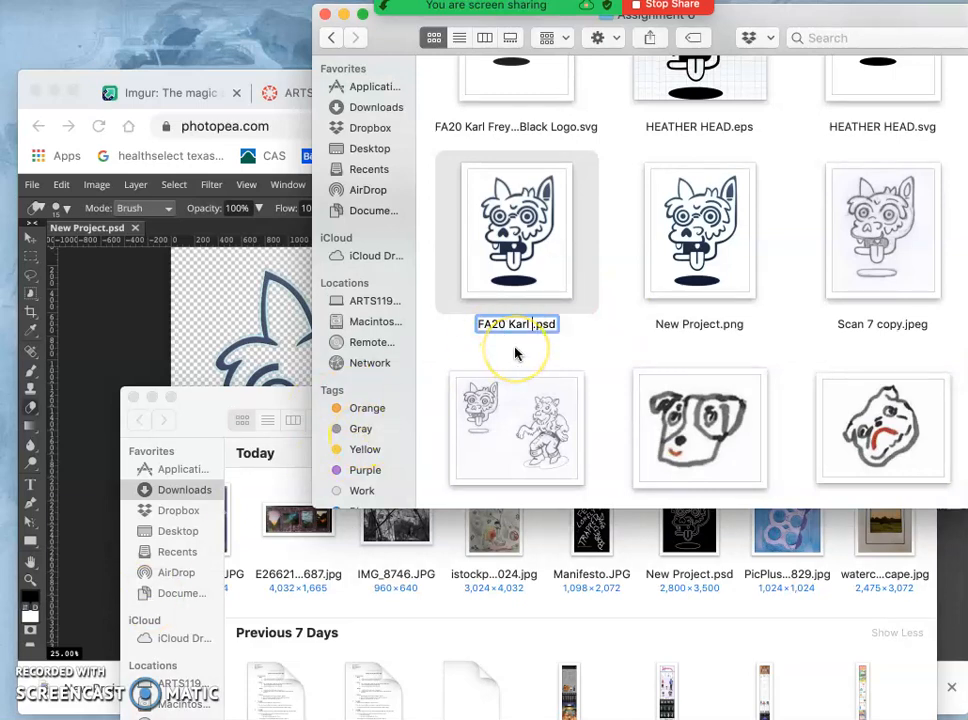
mouse_move(562, 322)
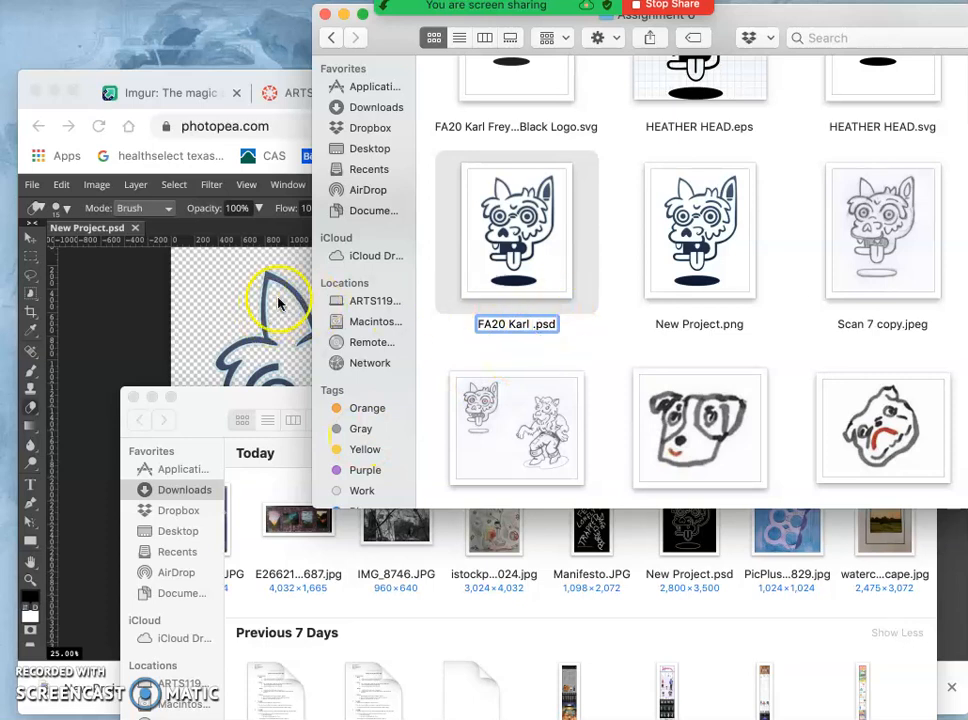
mouse_move(252, 320)
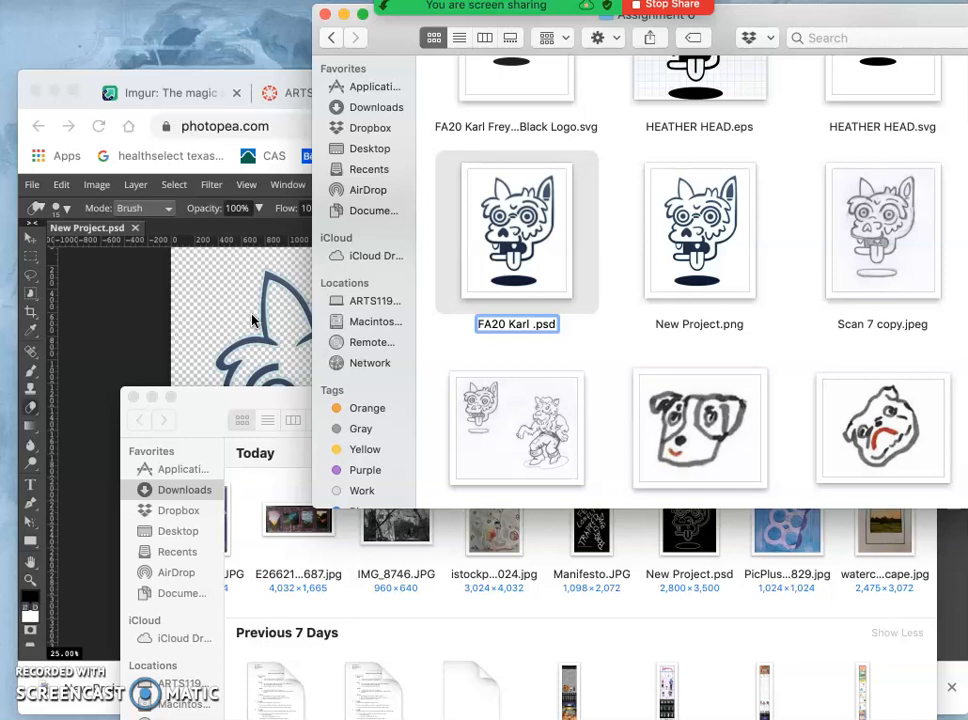
mouse_move(268, 328)
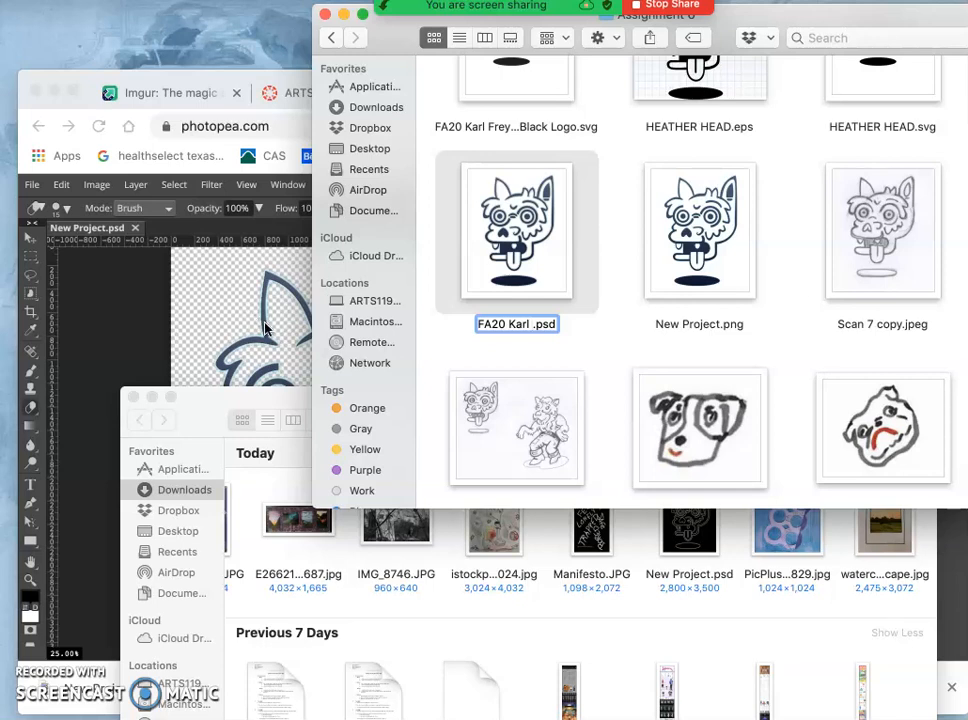
Step: Rename the PSD to 'Color Logo' and select the exported New Project.png
text(Color Logo)
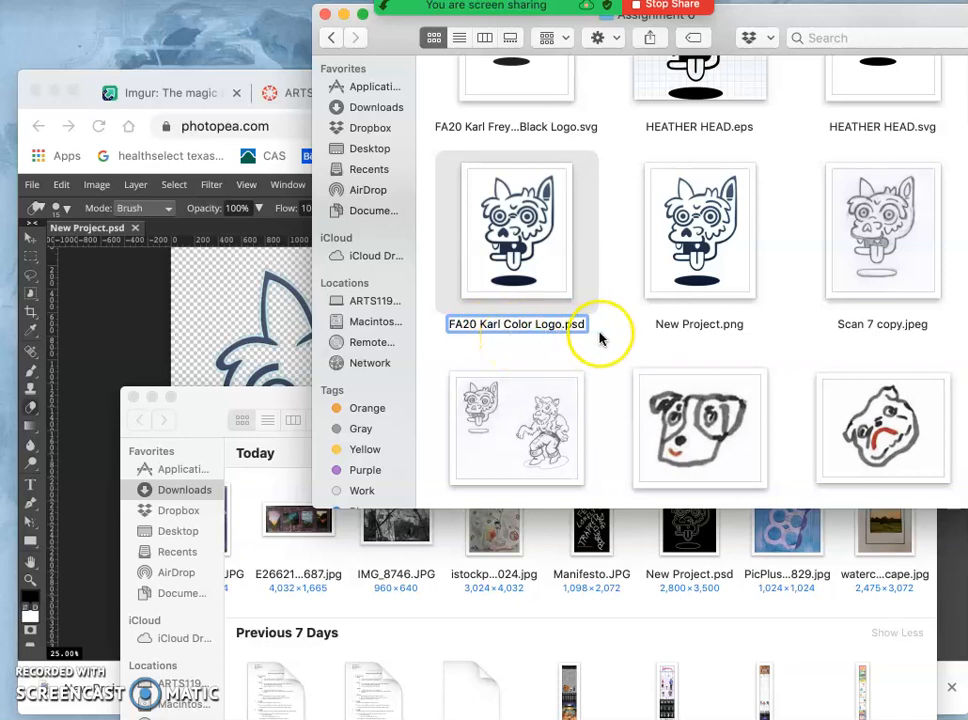
scroll(down, 3)
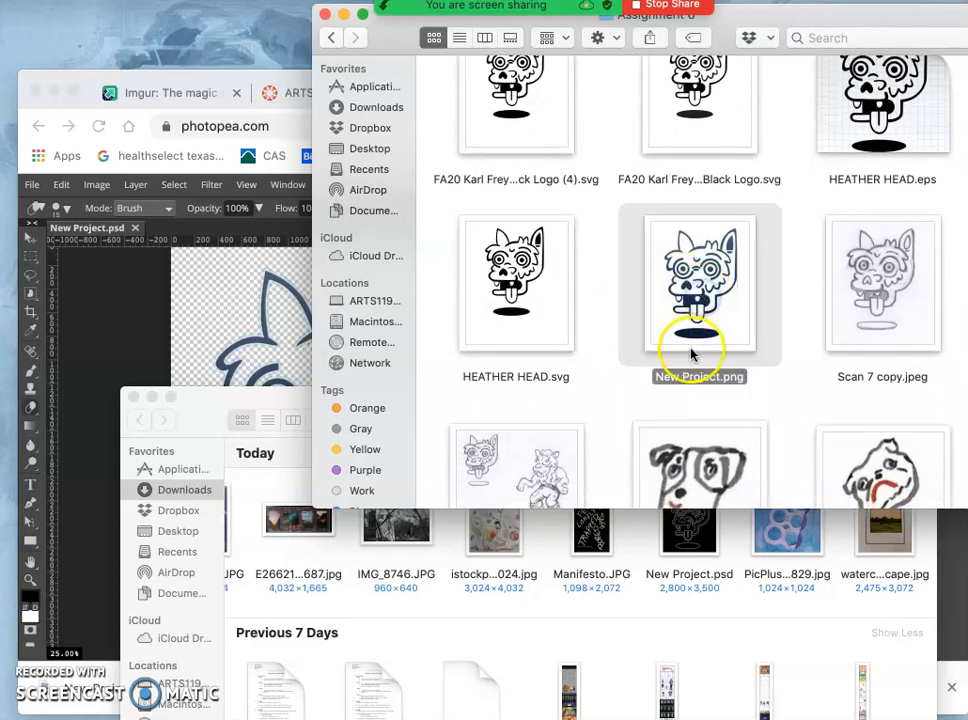
click(700, 376)
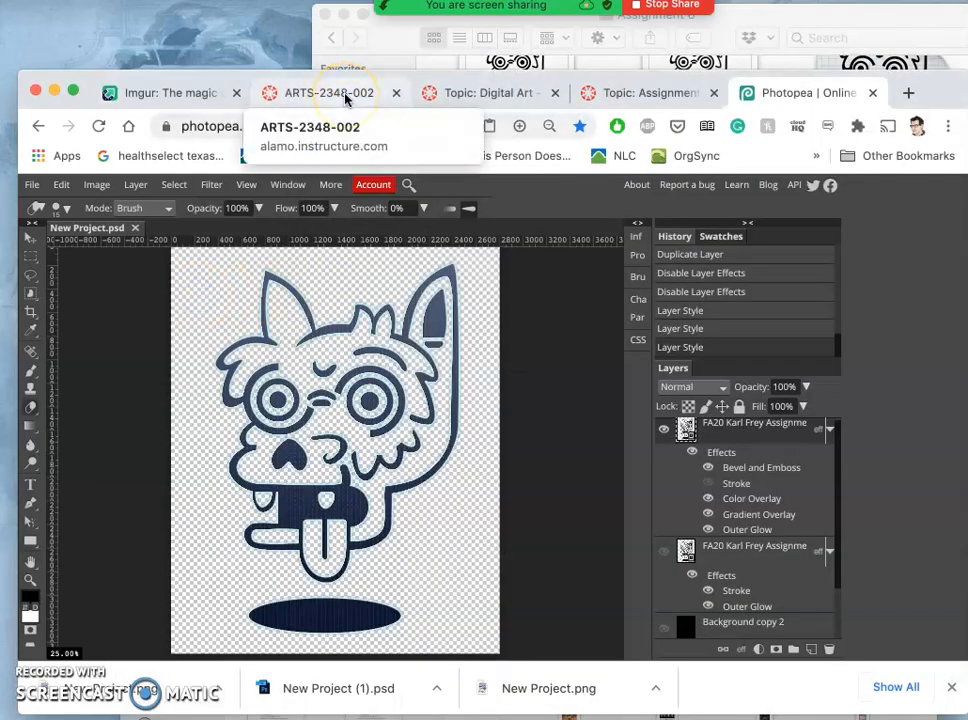
Step: Review the Imgur post of the logo versions, then return to the Canvas discussion topic
click(170, 92)
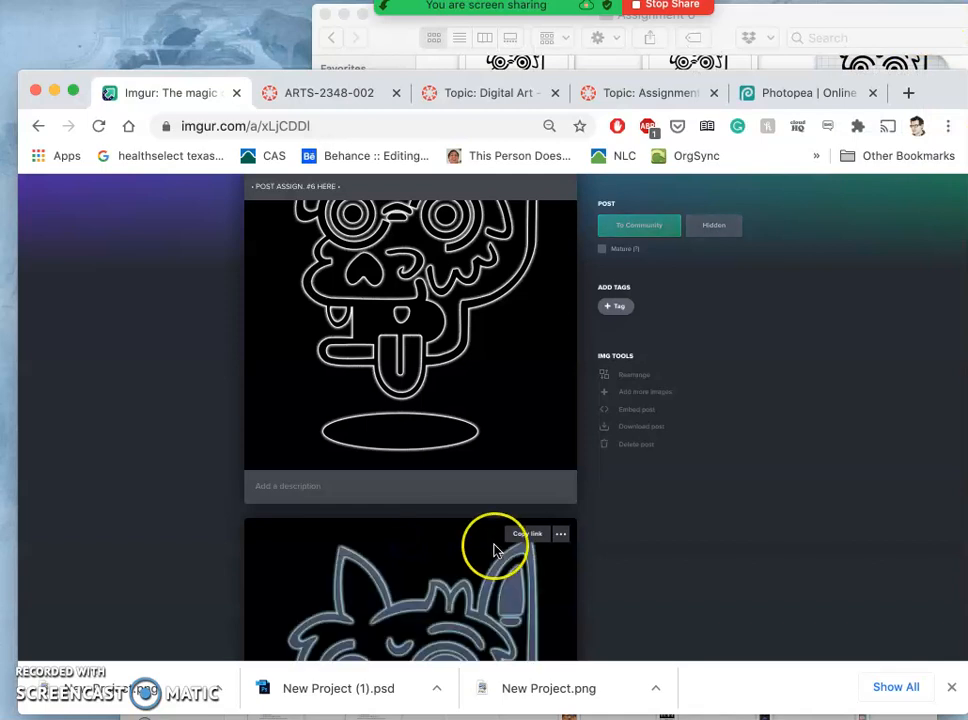
scroll(down, 3)
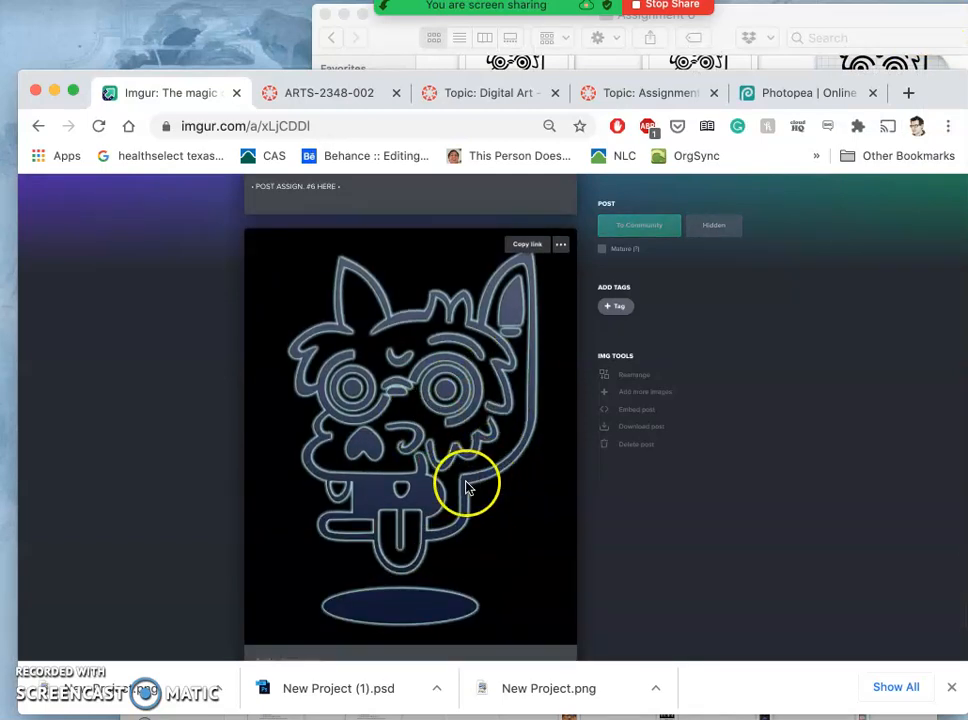
click(490, 92)
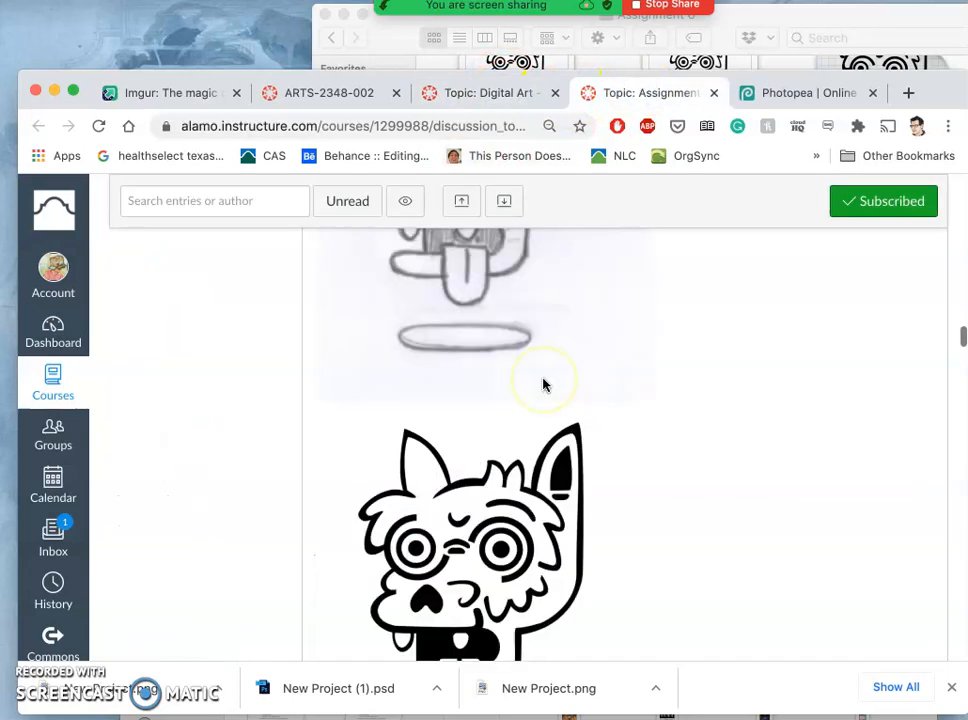
Step: Choose Edit from the ⋮ menu on the instructor's discussion reply
scroll(down, 3)
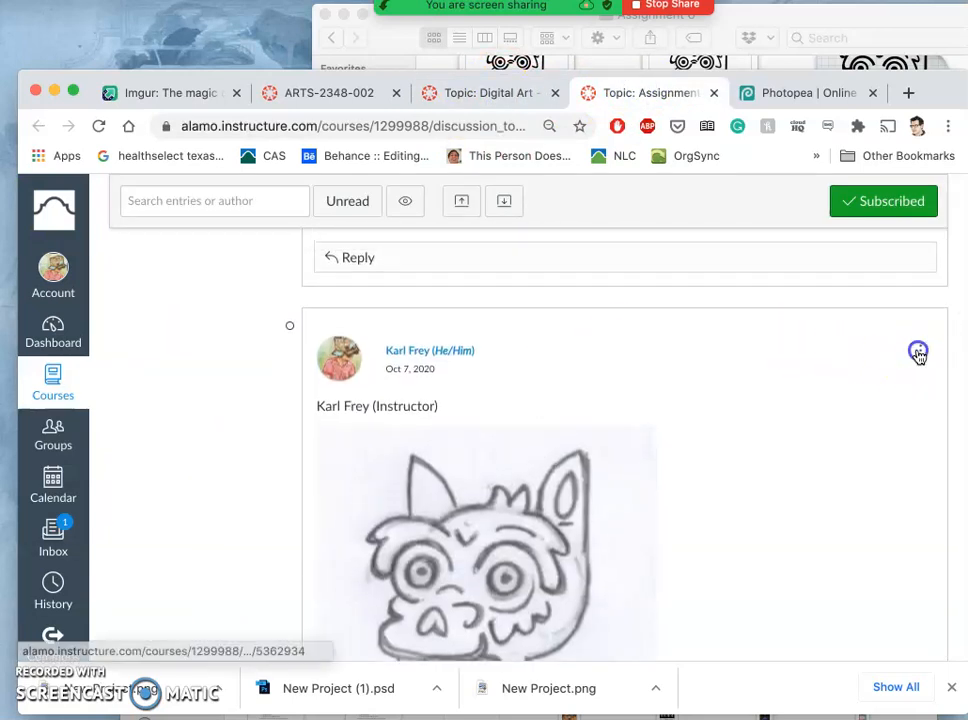
click(918, 352)
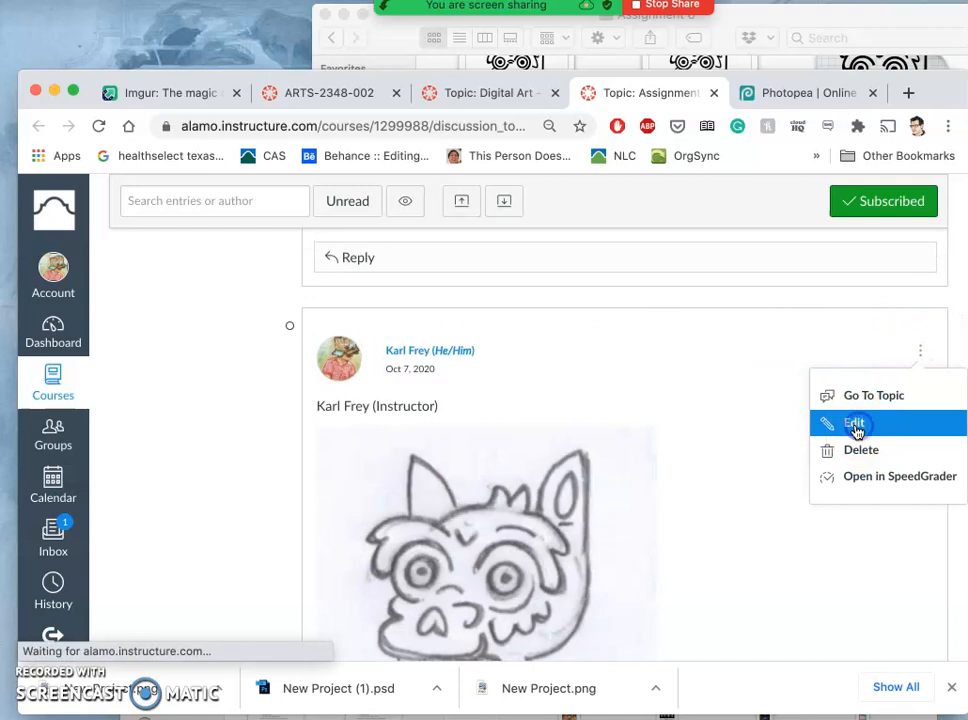
click(856, 424)
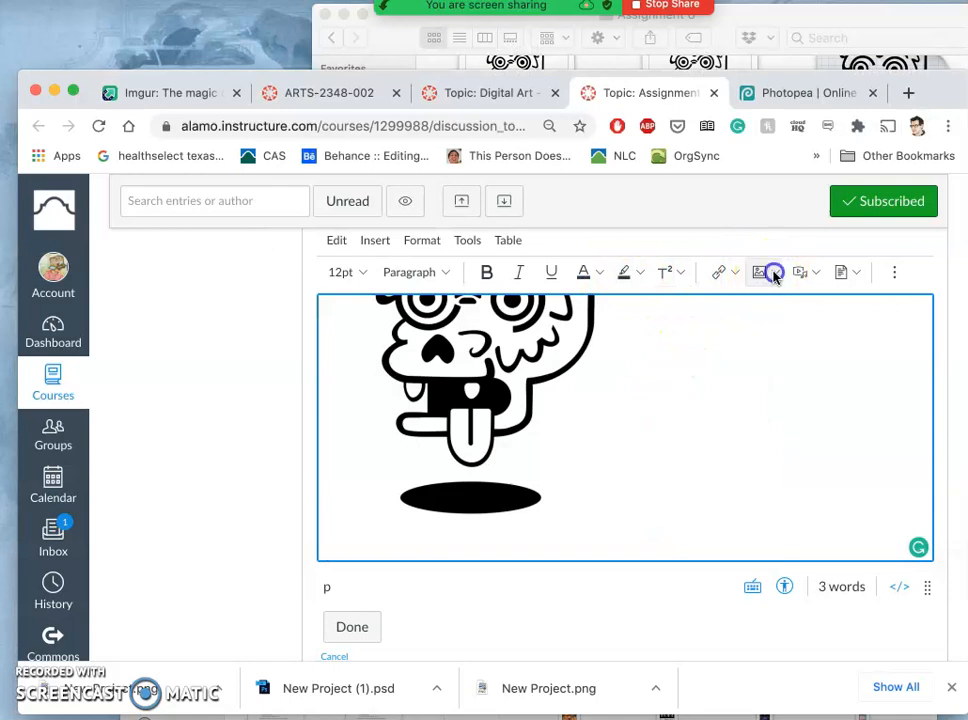
Step: Upload the color logo PNG beside the black logo in the post and save with Done
click(760, 272)
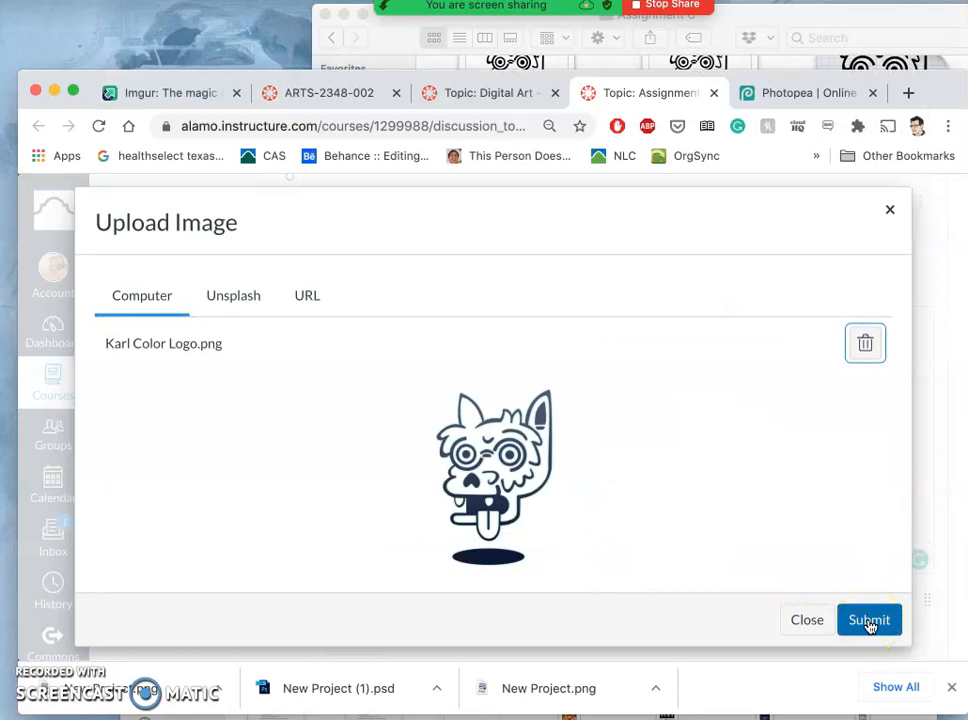
click(868, 620)
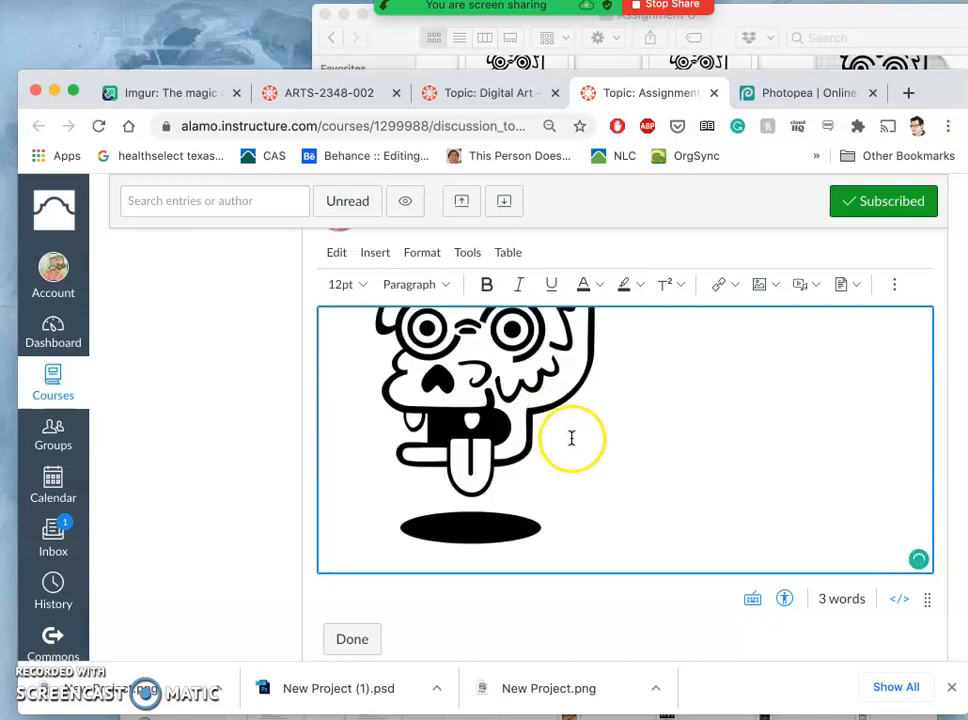
scroll(down, 3)
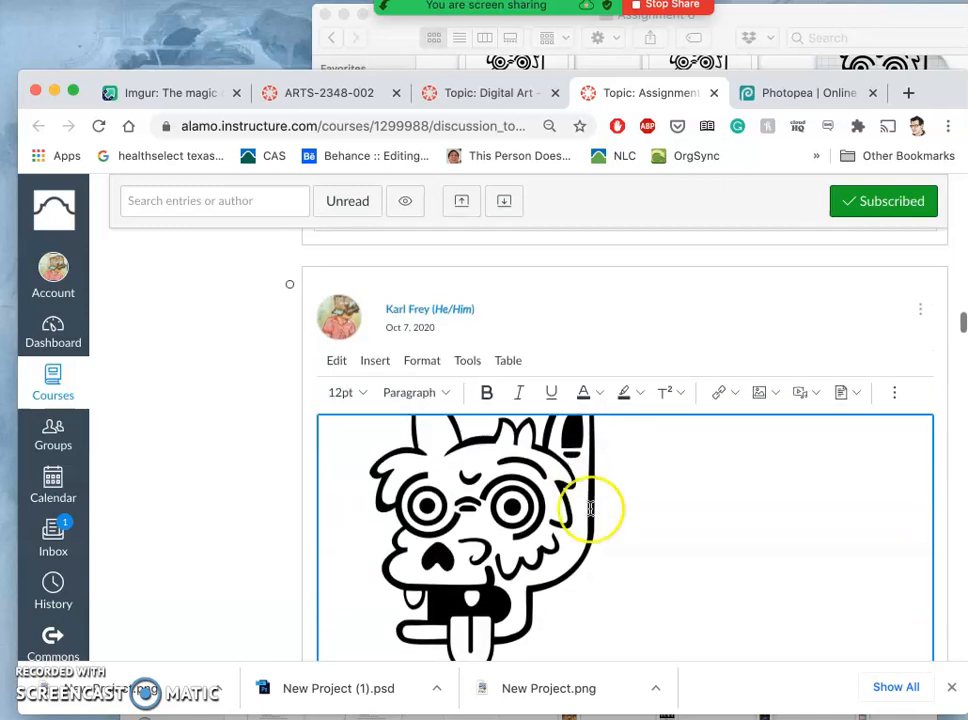
scroll(down, 3)
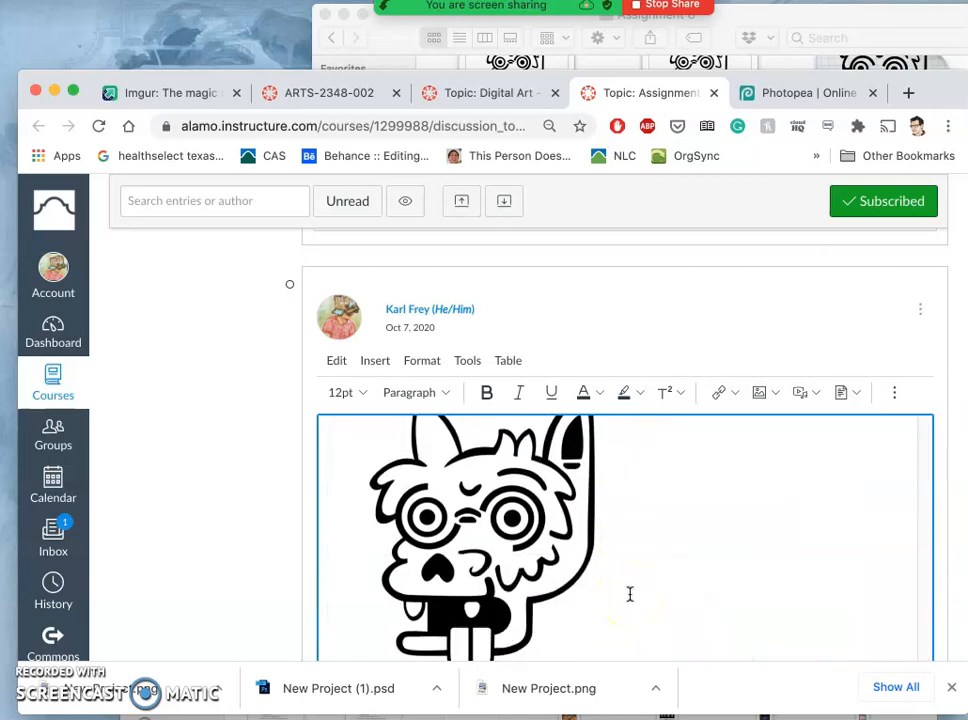
scroll(down, 3)
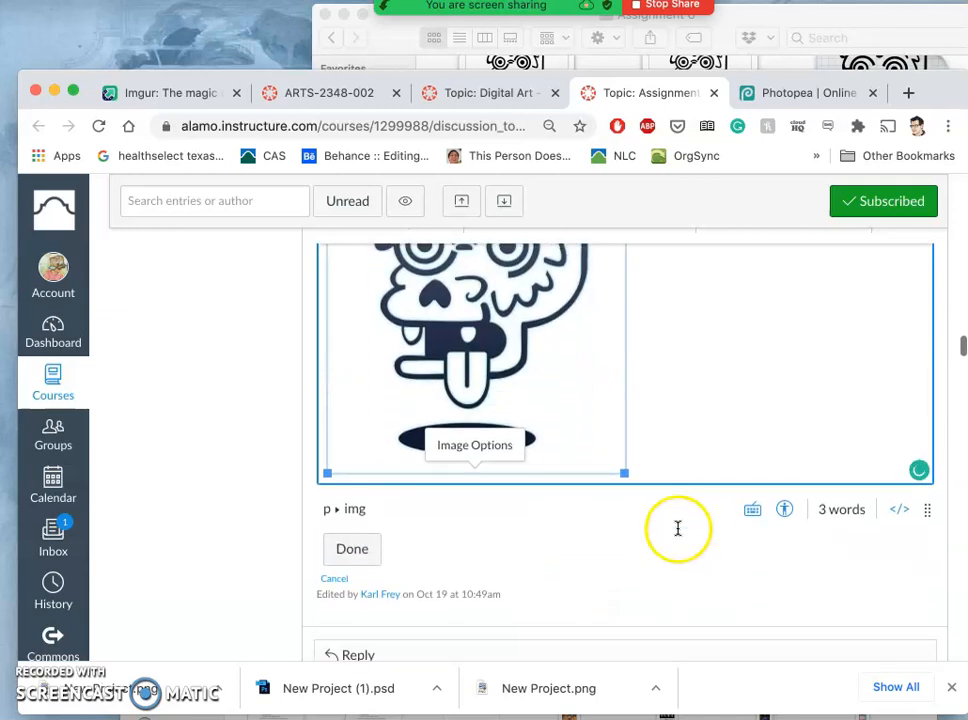
click(352, 548)
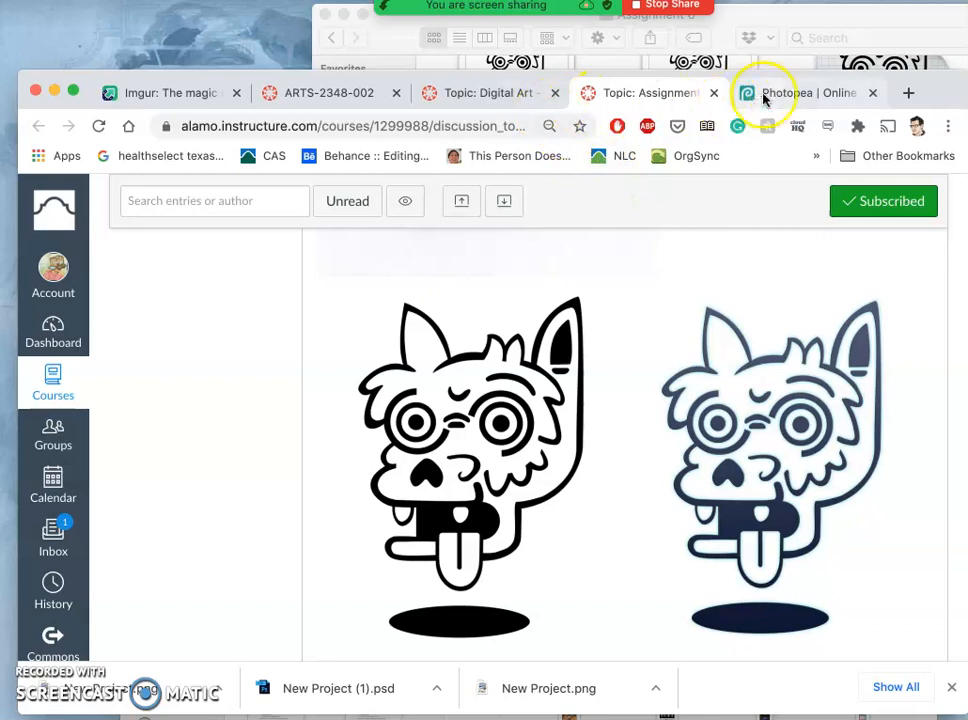
Step: Back in Photopea, add an empty layer and rename it 'COLOR FILLS'
click(804, 92)
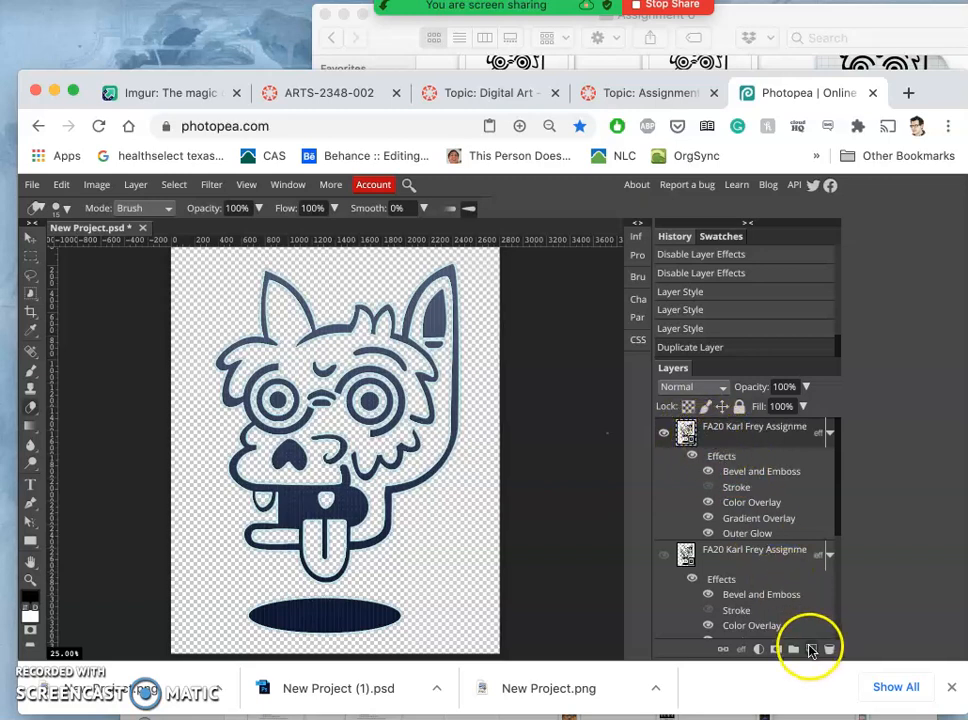
click(792, 648)
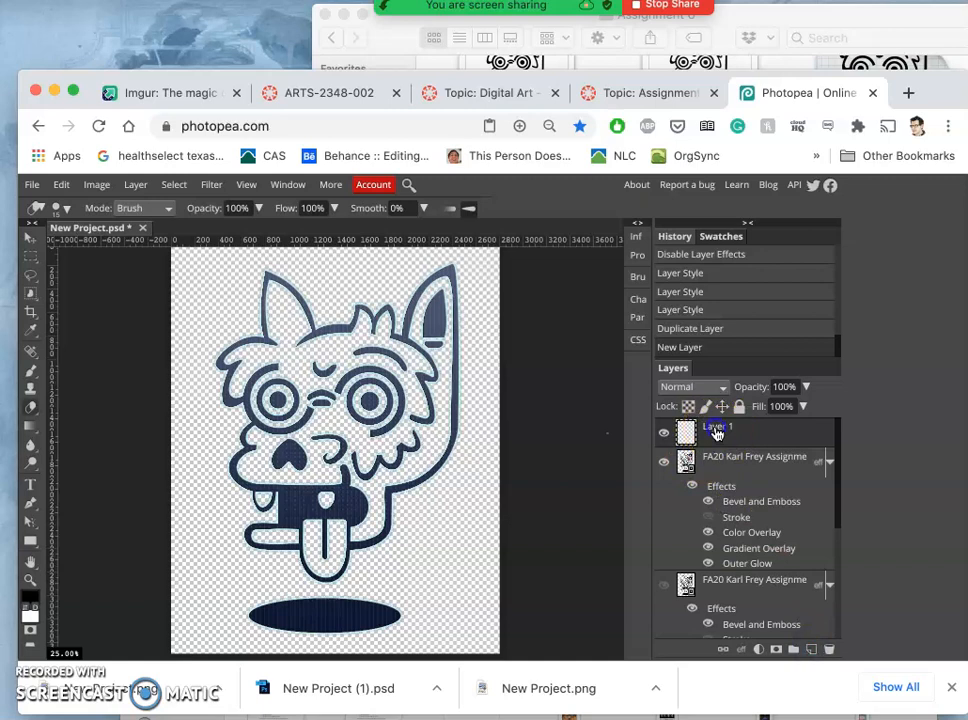
double_click(716, 428)
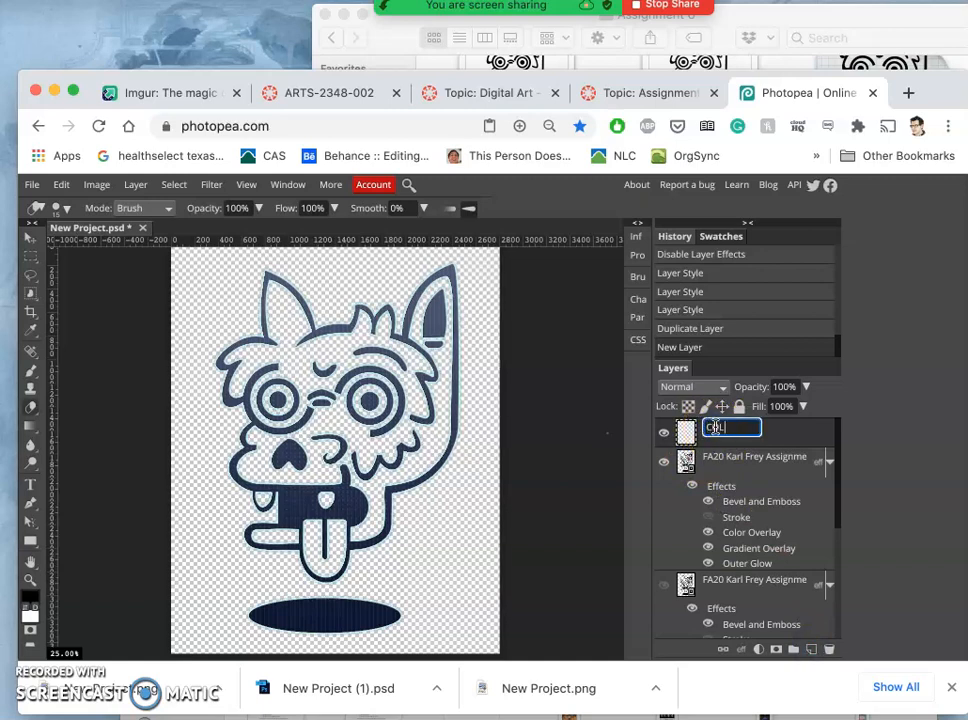
text(COLOR FILLS)
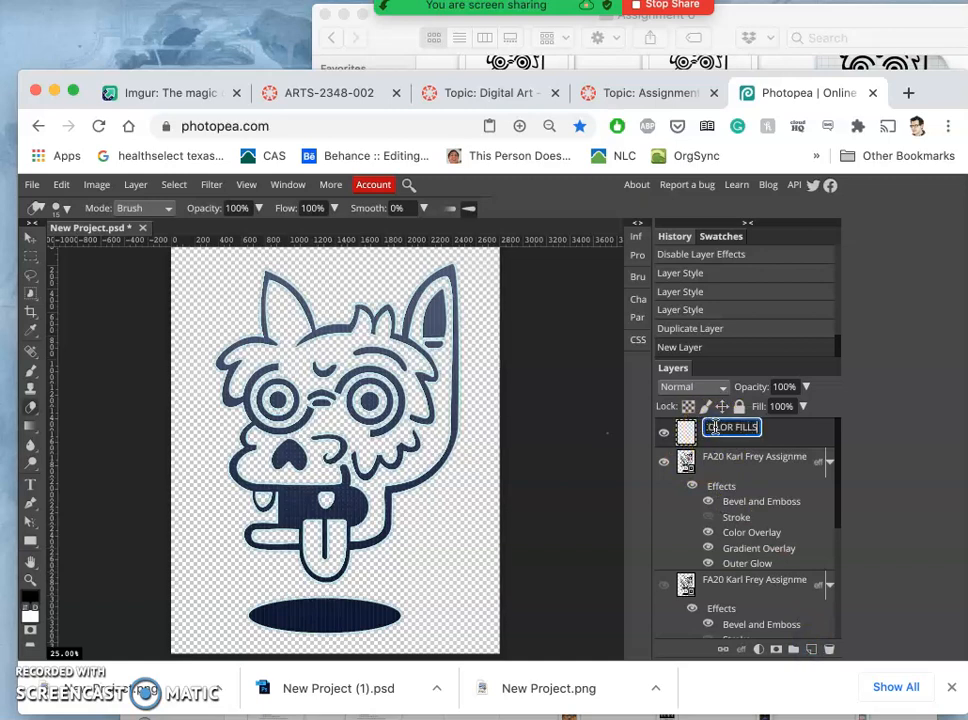